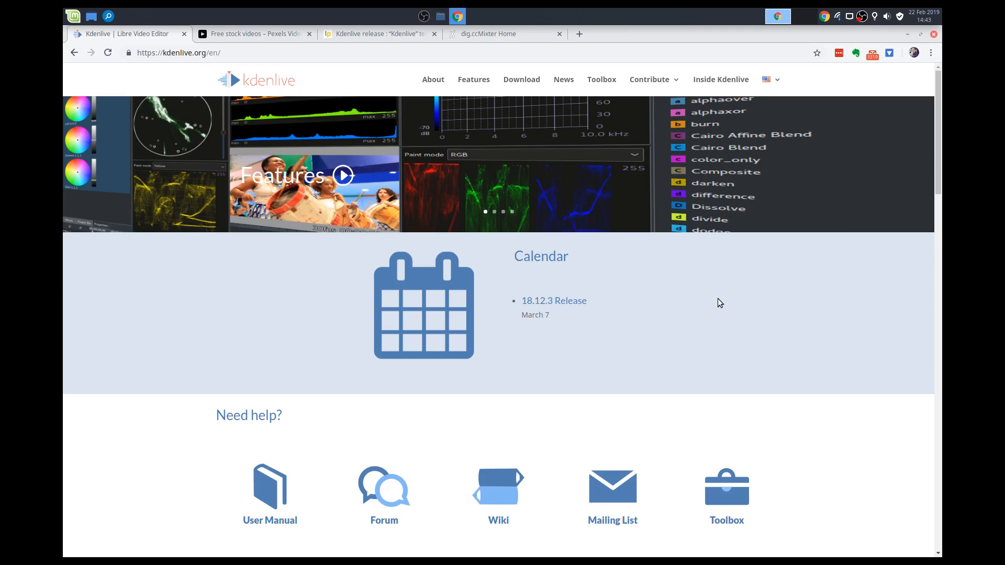
mouse_move(491, 163)
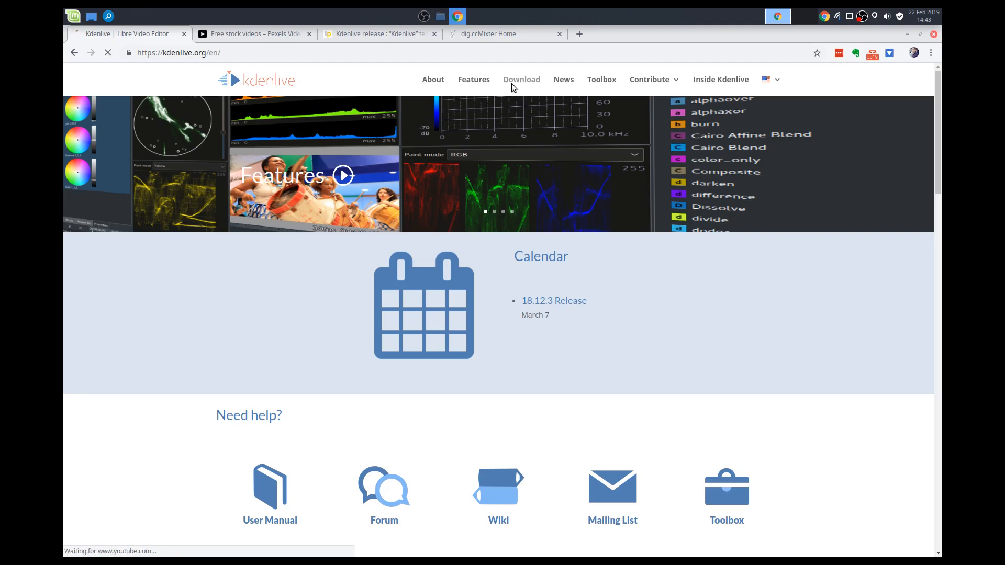
Step: Go to the Kdenlive Download page and expand the AppImage and Flatpak package notes
click(521, 79)
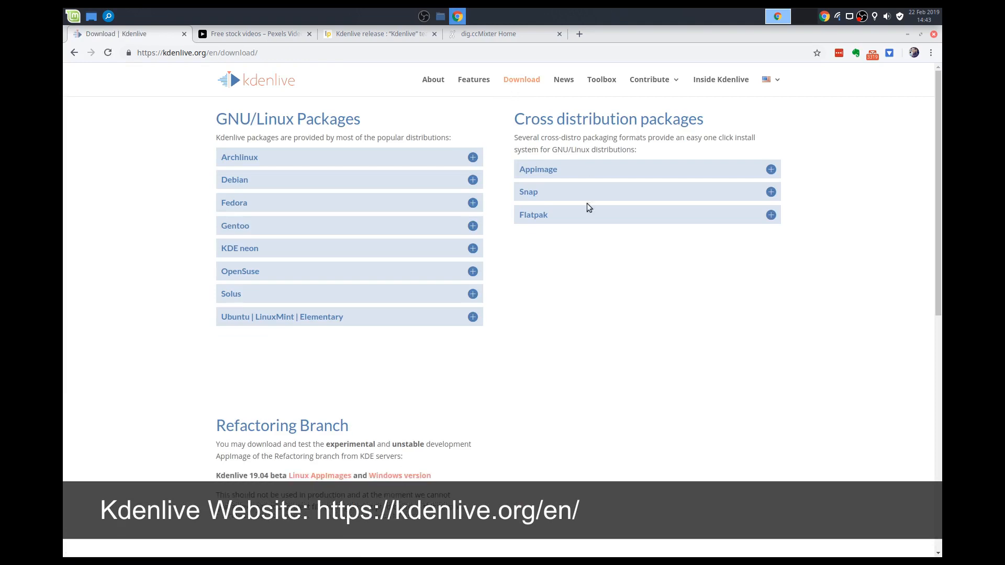
click(769, 192)
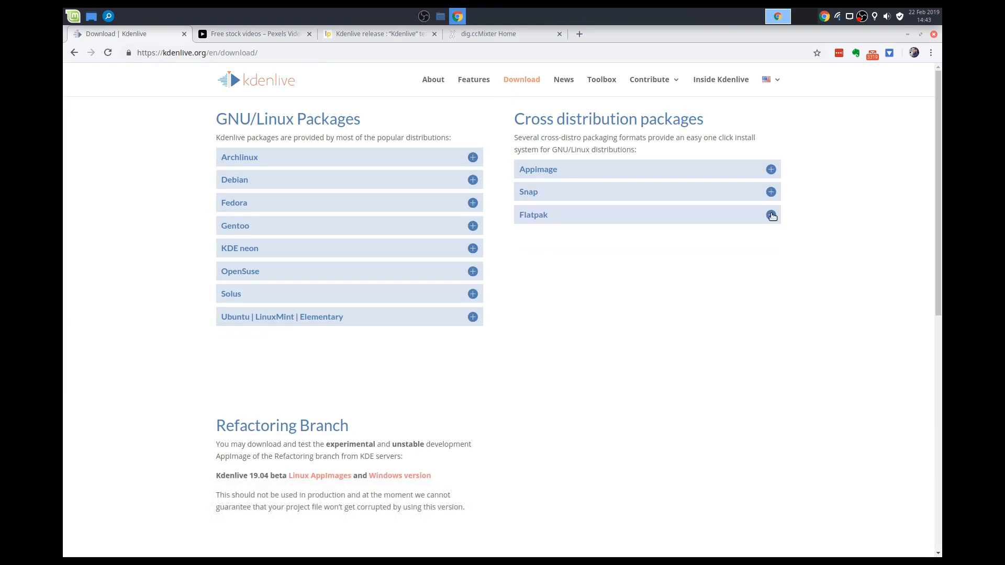
click(772, 214)
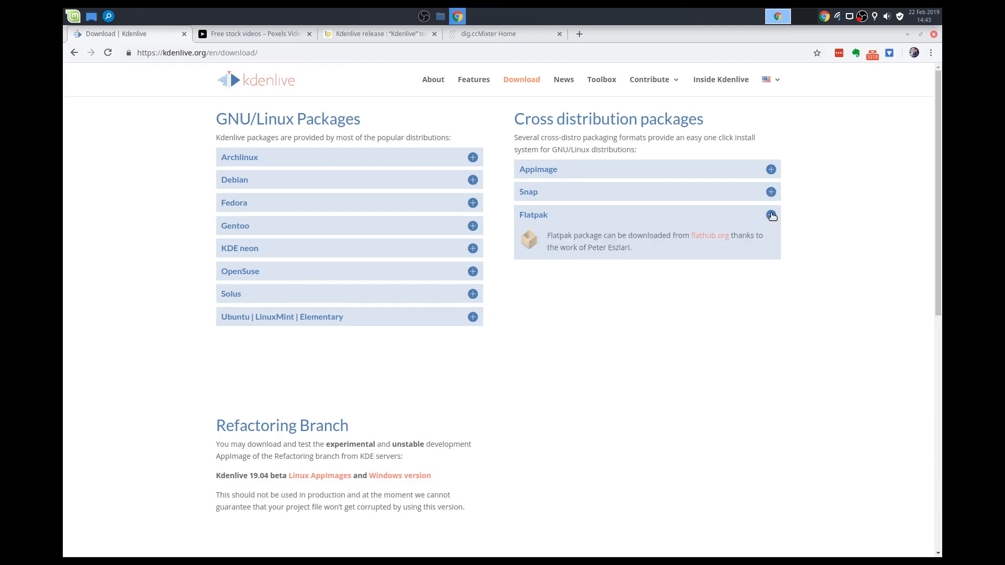
click(771, 215)
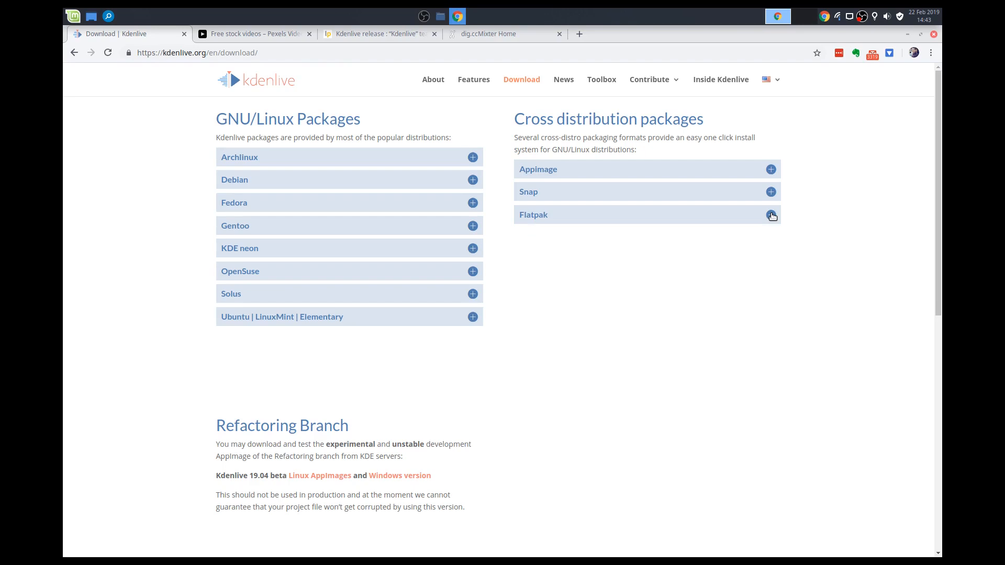
mouse_move(776, 221)
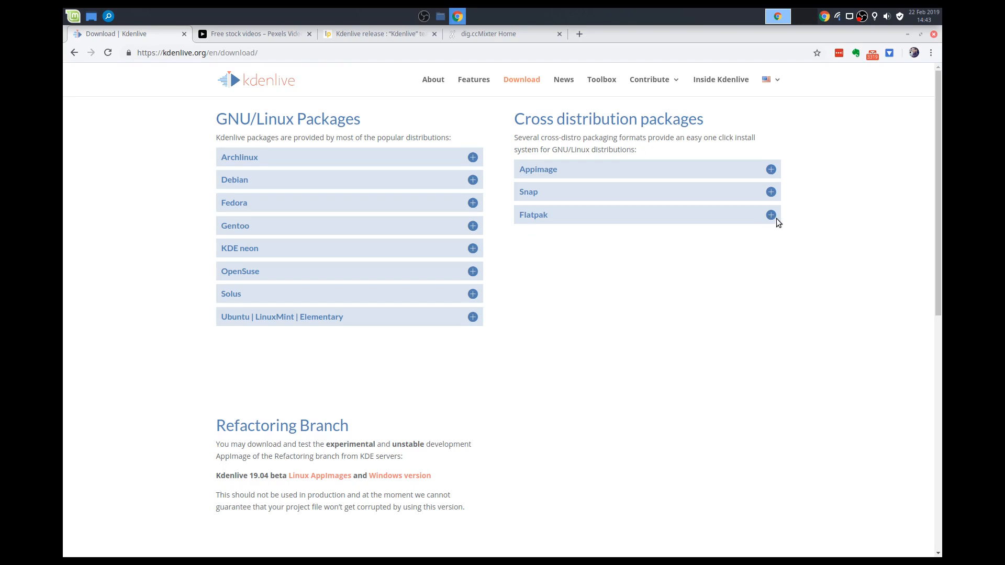
Step: Reopen the Flatpak note and expand the Ubuntu | LinuxMint | Elementary package note
click(769, 215)
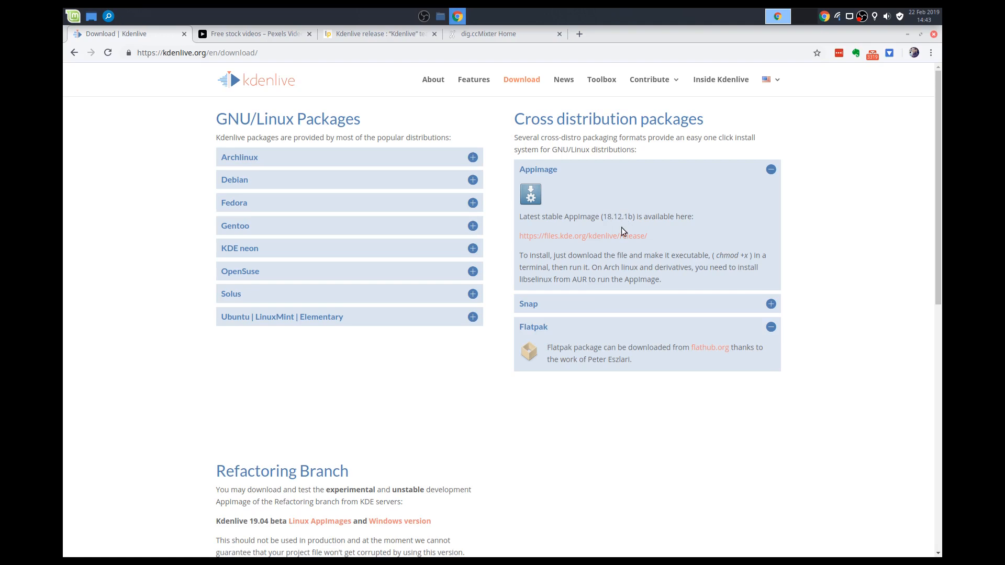
mouse_move(428, 344)
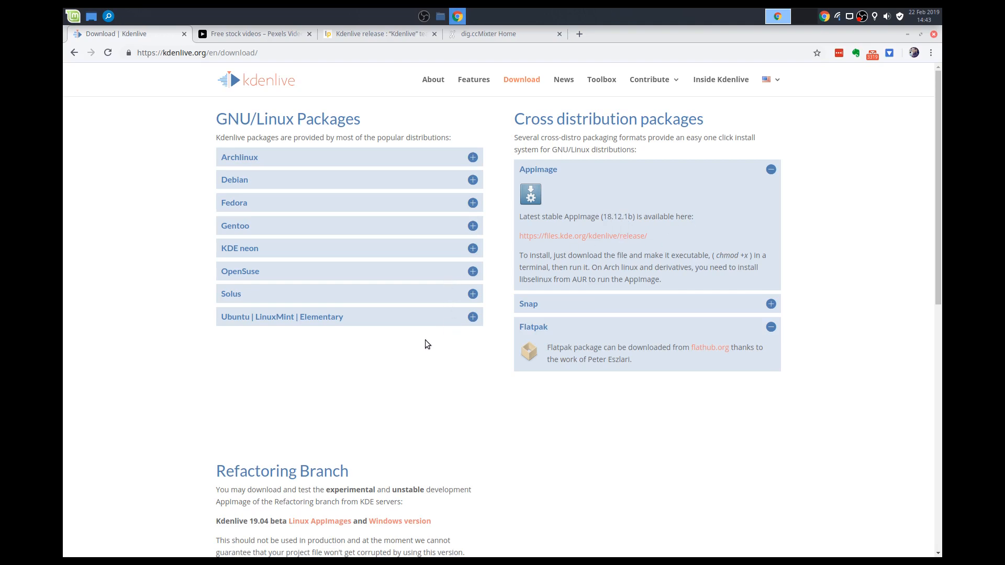
click(473, 316)
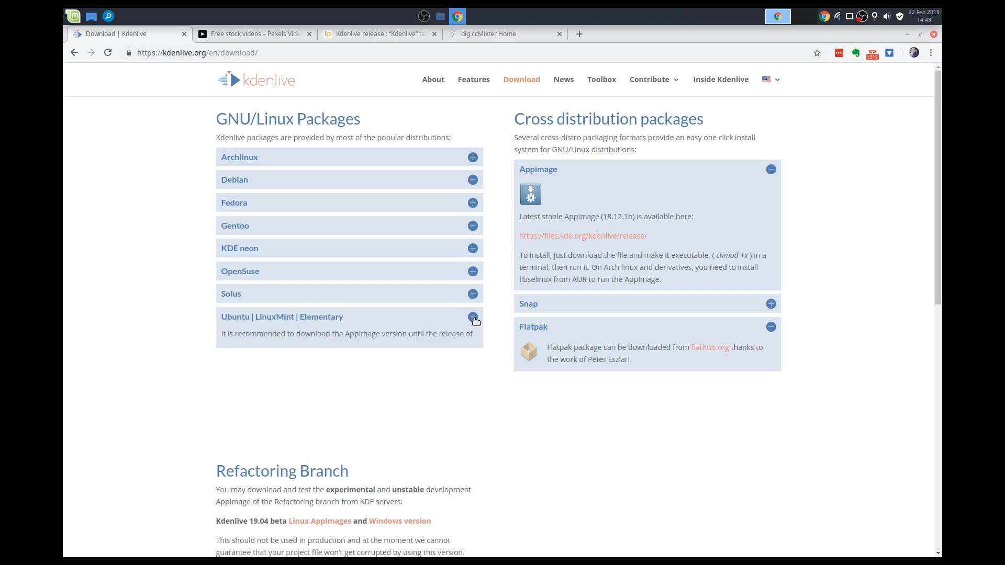
scroll(down, 3)
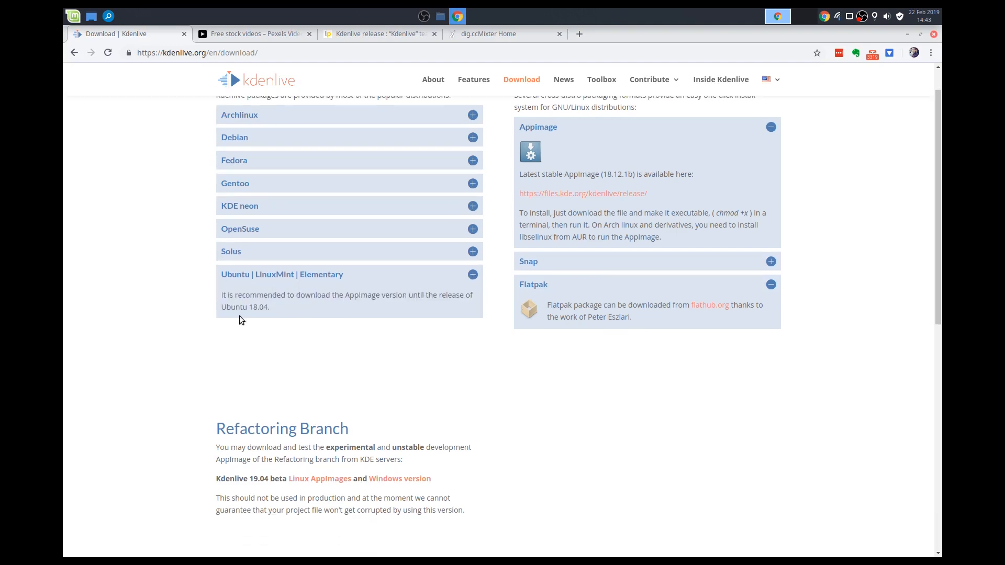
mouse_move(275, 314)
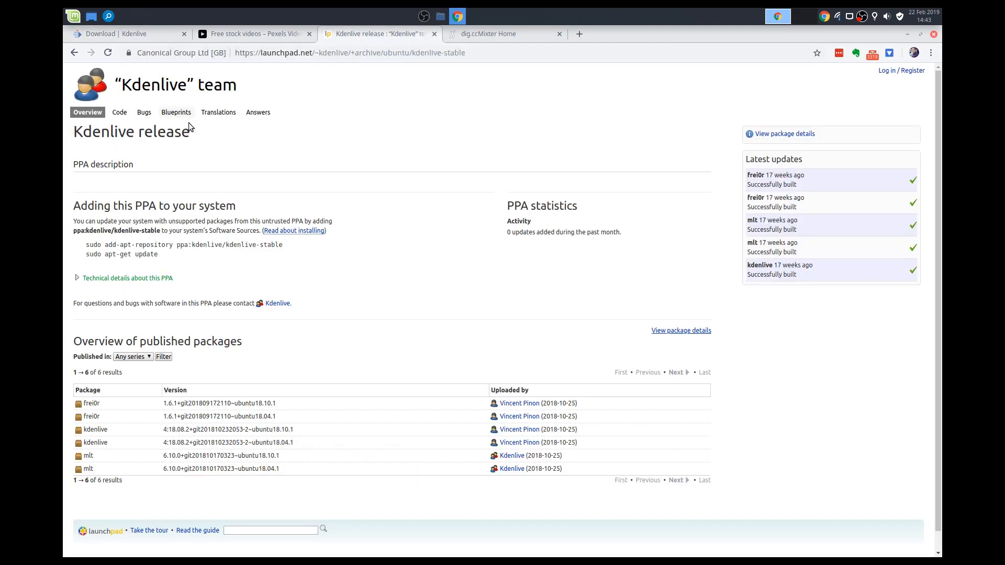
Step: Choose Bionic as the published series on the Launchpad PPA, then return to the Kdenlive download page
scroll(down, 3)
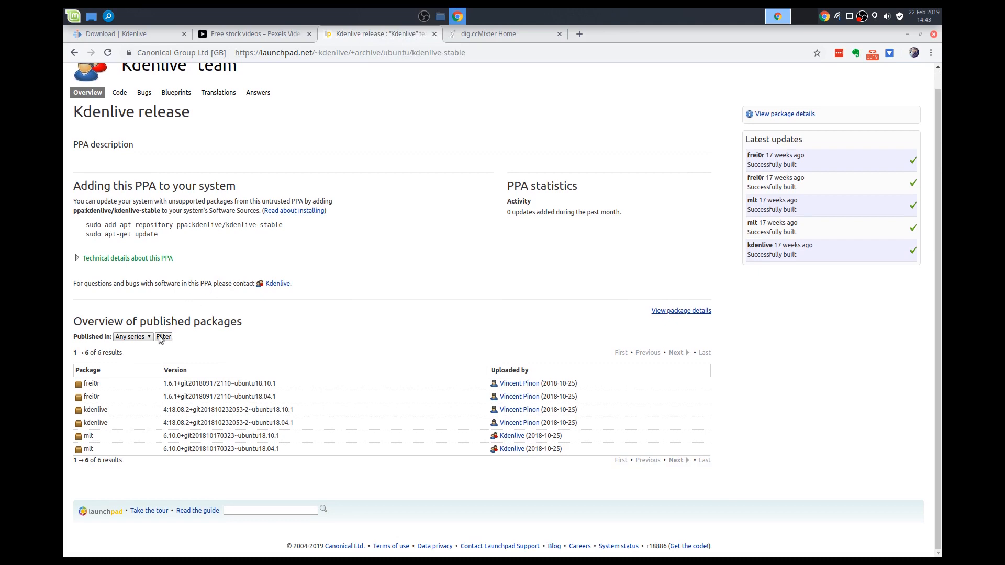
click(132, 336)
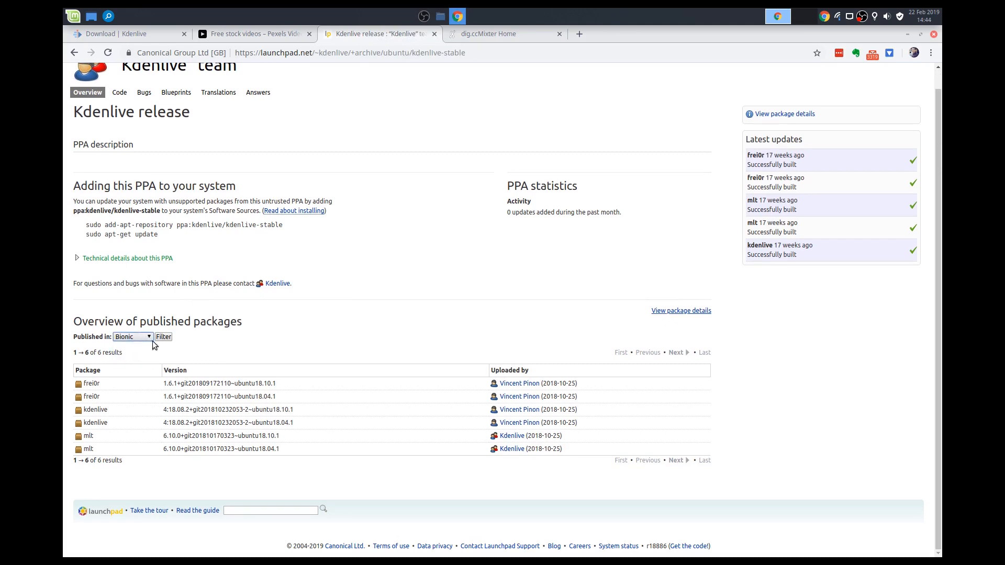
mouse_move(218, 47)
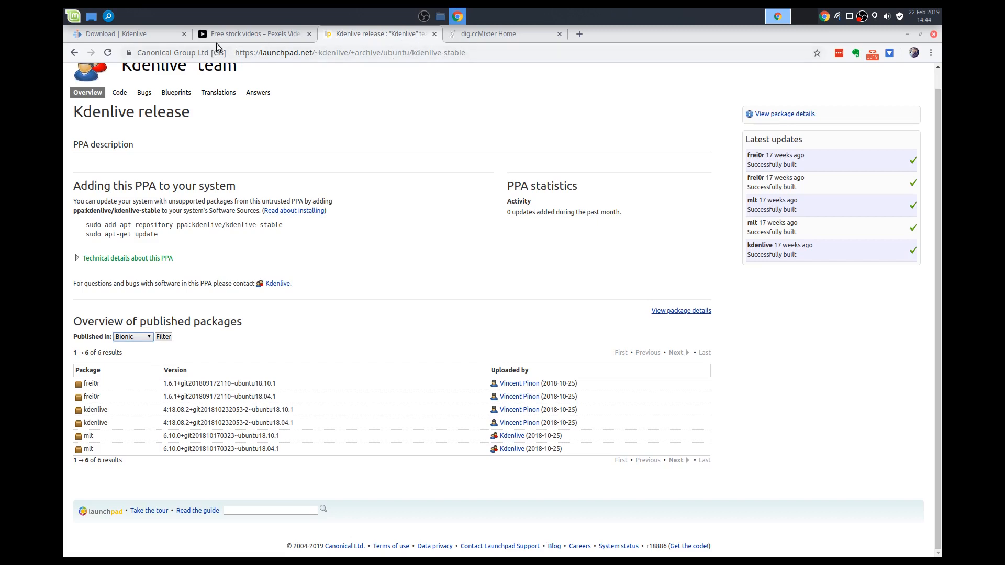
click(121, 33)
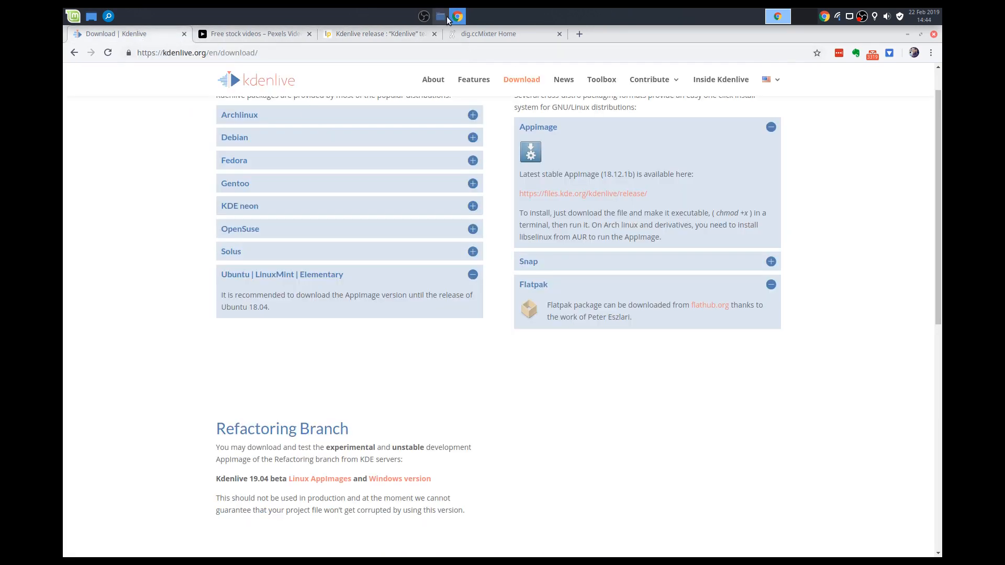
Step: Show the Kdenlive apps folder in File Manager and select the 18.12.1b and 18.12.0e AppImages
click(440, 16)
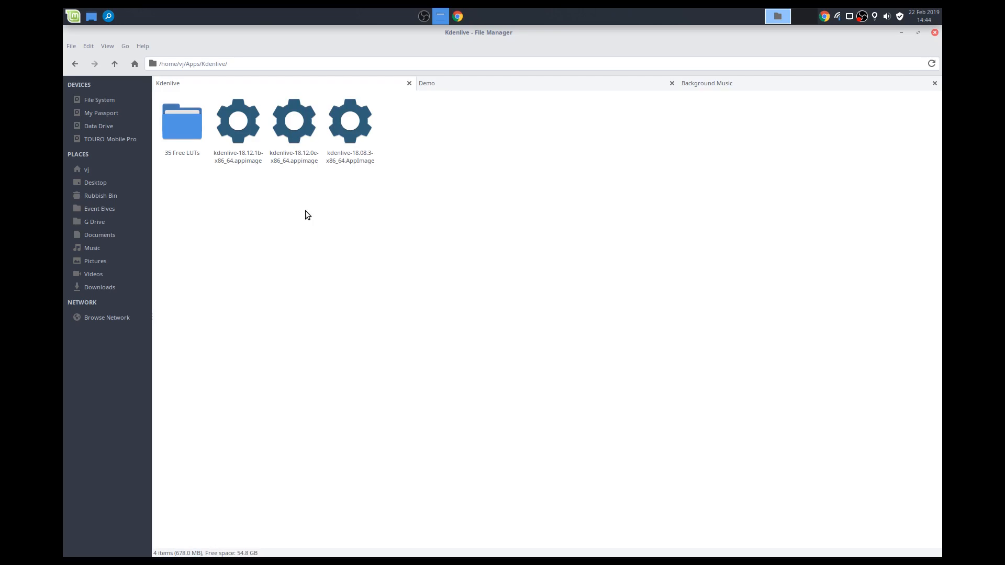
mouse_move(245, 160)
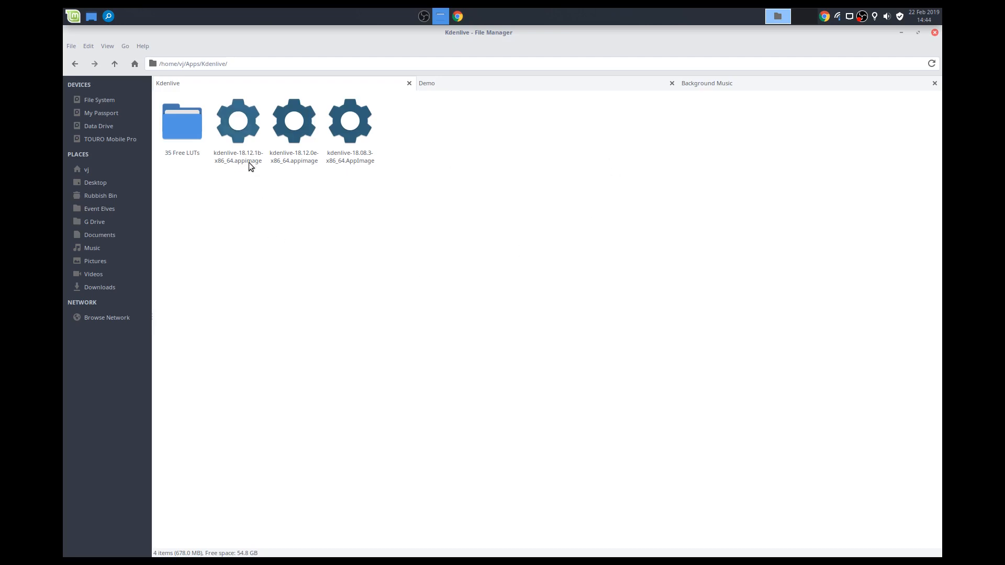
click(238, 122)
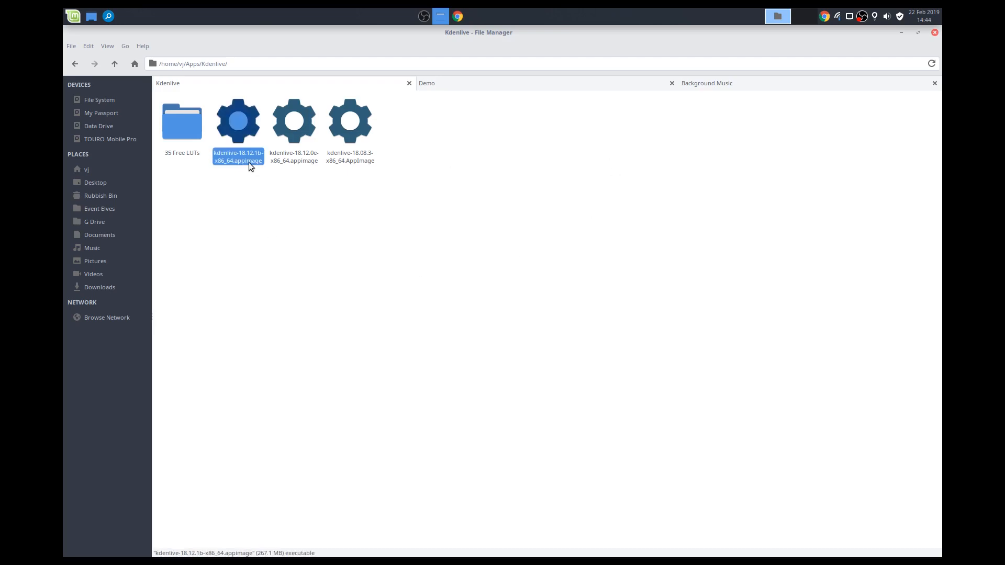
mouse_move(299, 125)
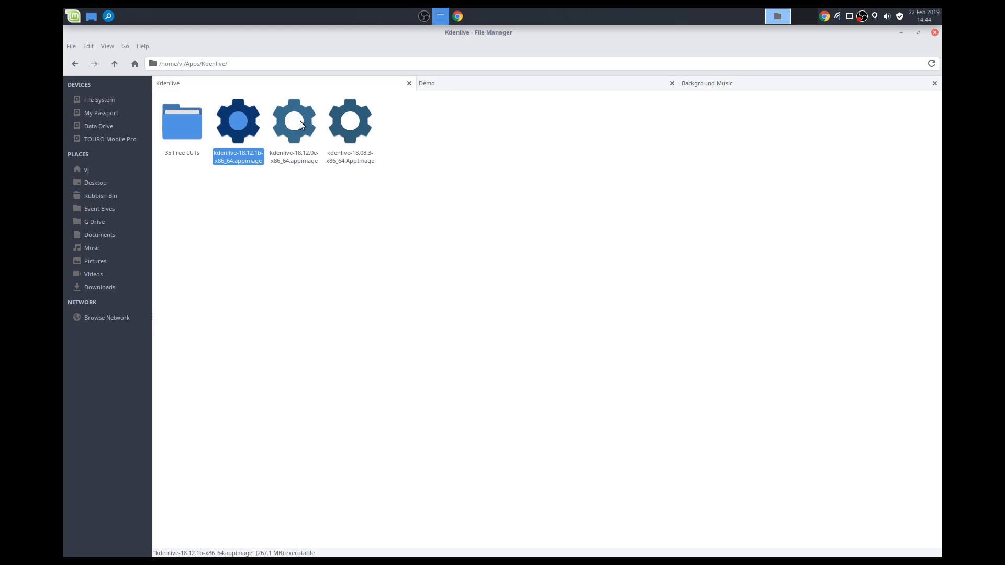
click(293, 121)
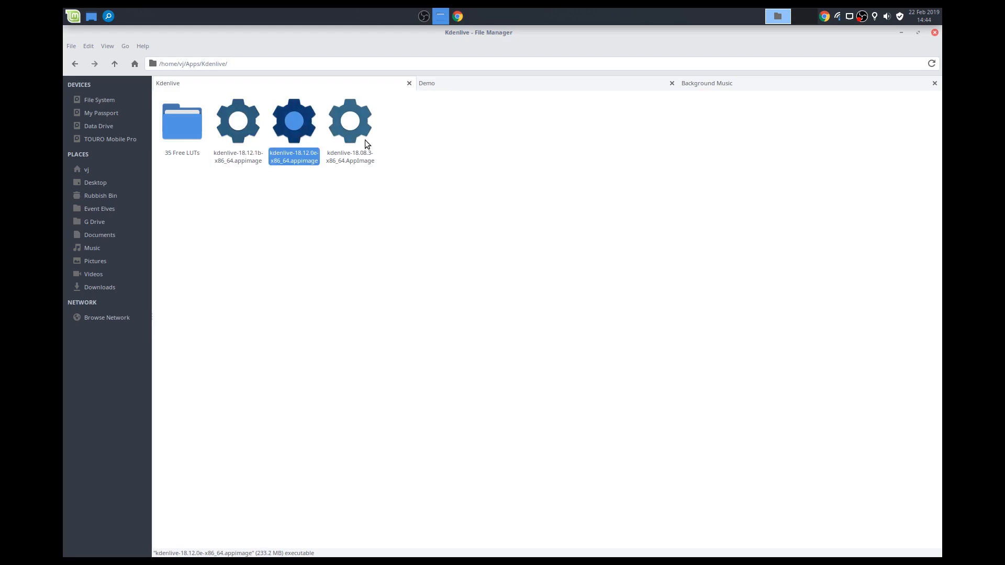
click(250, 178)
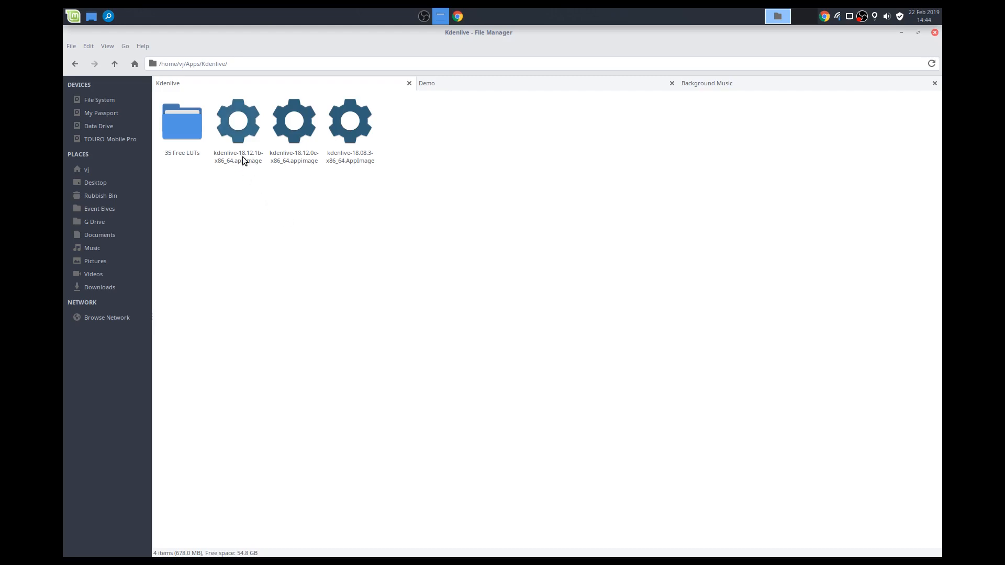
Step: In the 18.12.1b AppImage's Permissions, toggle 'Allow this file to run as a program' and close
right_click(237, 120)
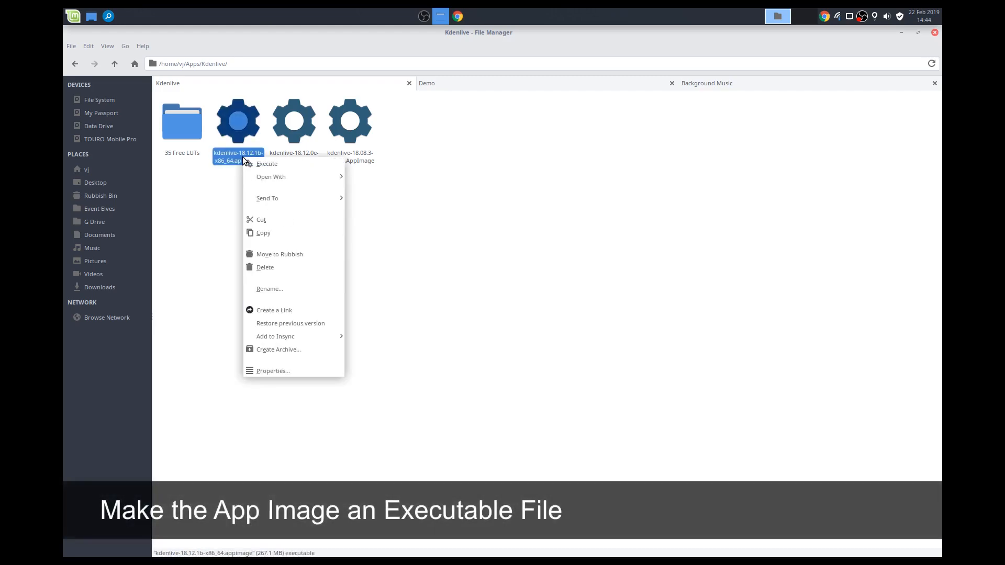
mouse_move(272, 371)
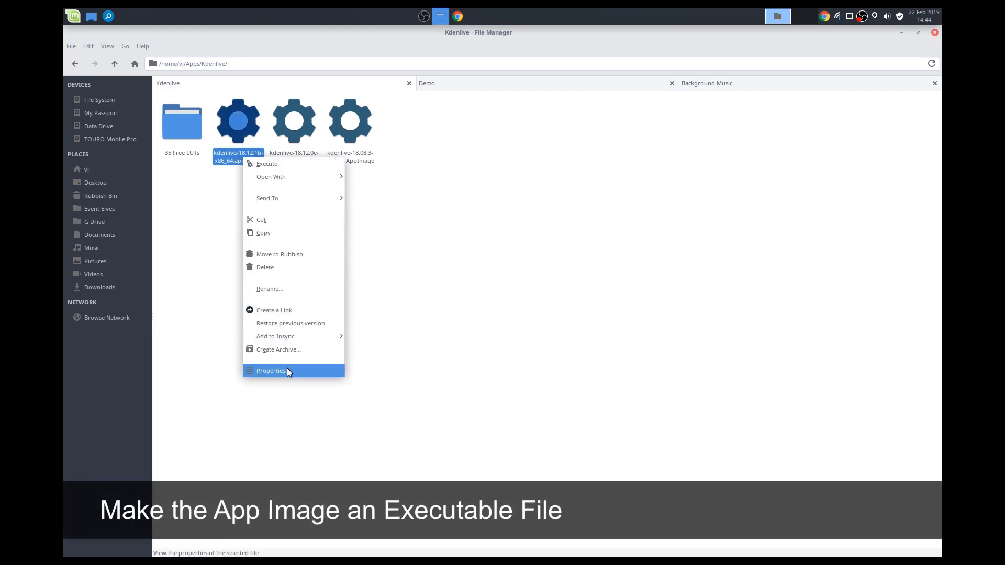
click(270, 371)
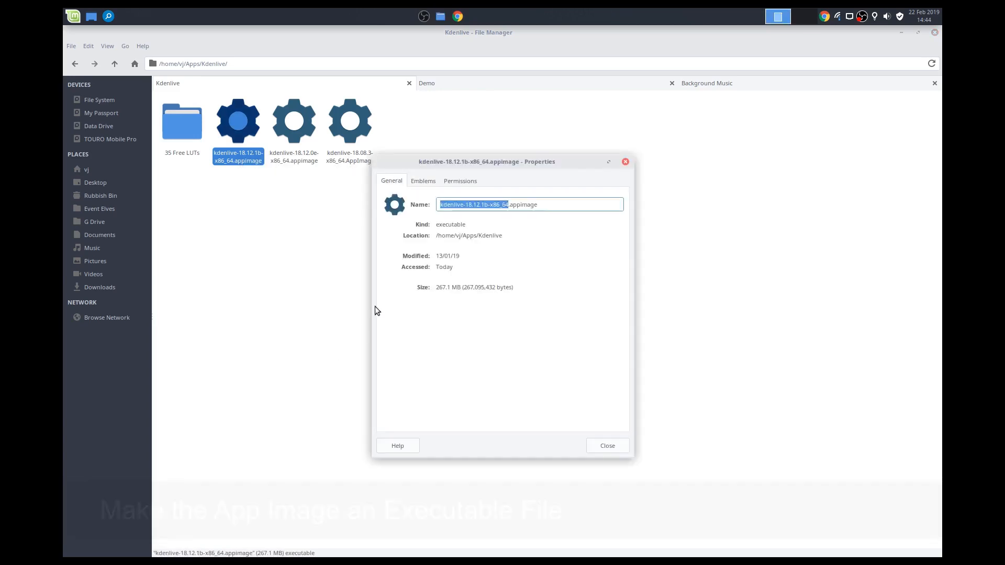
click(458, 180)
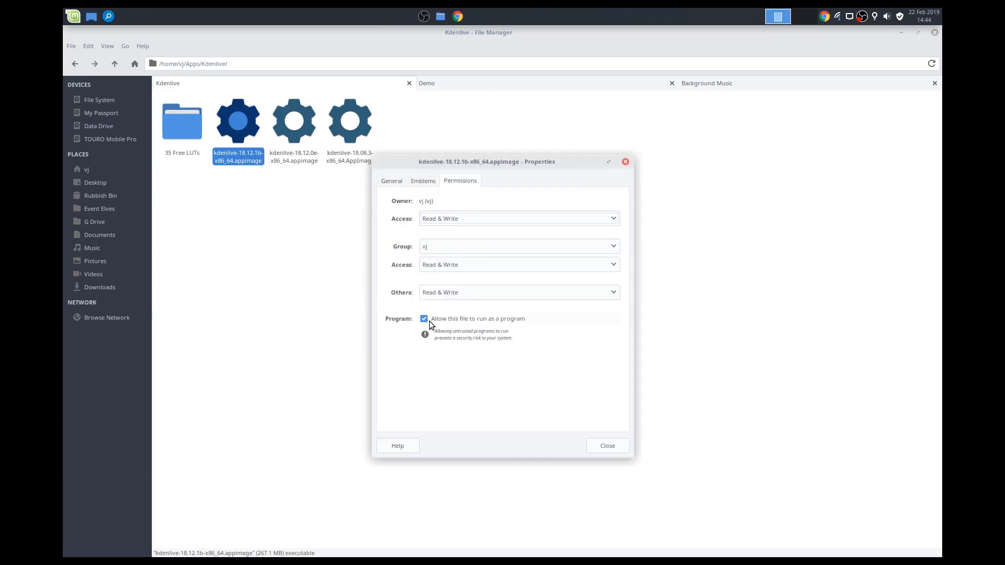
click(424, 318)
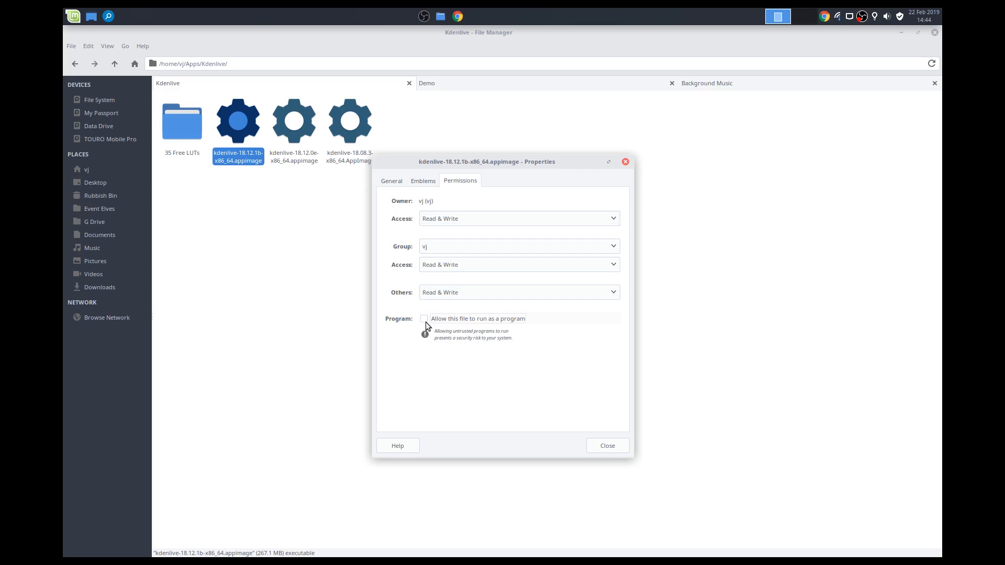
click(606, 446)
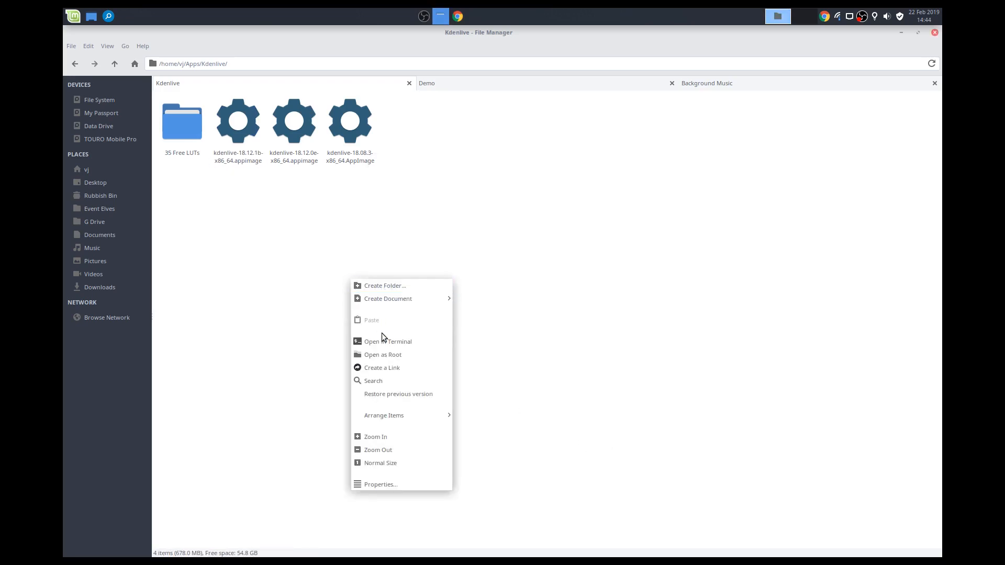
click(387, 341)
text(ch)
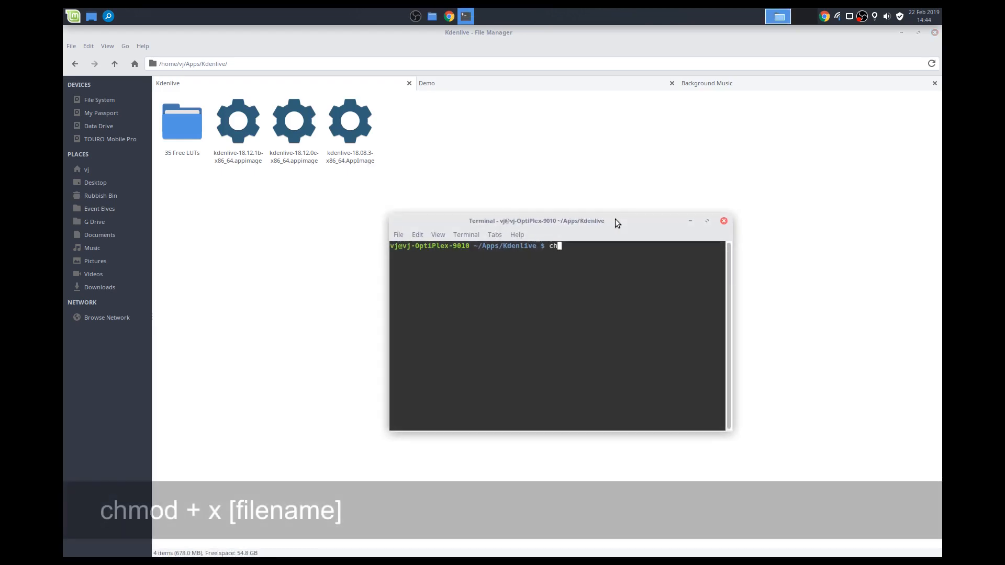
text(mod +x)
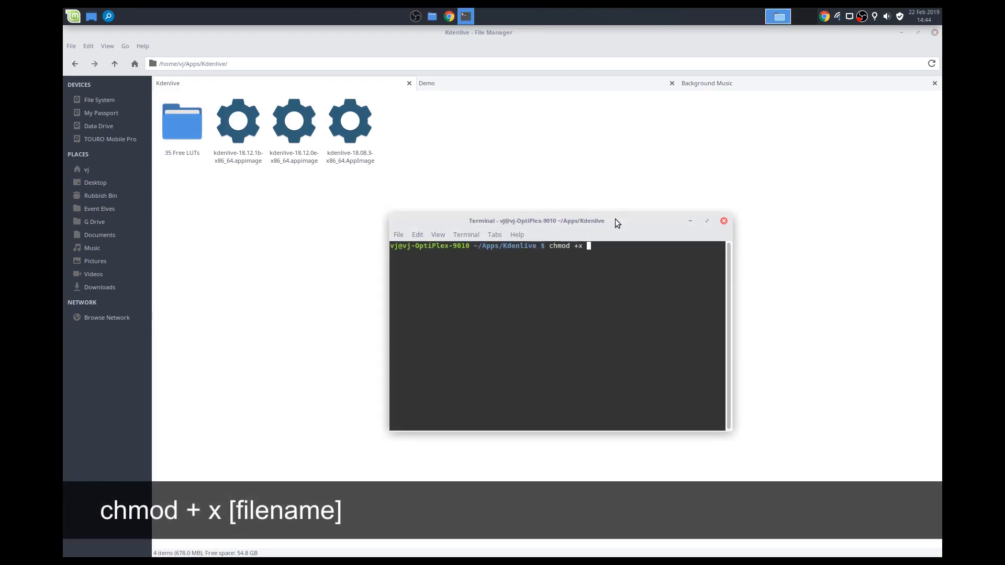
text(kdenvl)
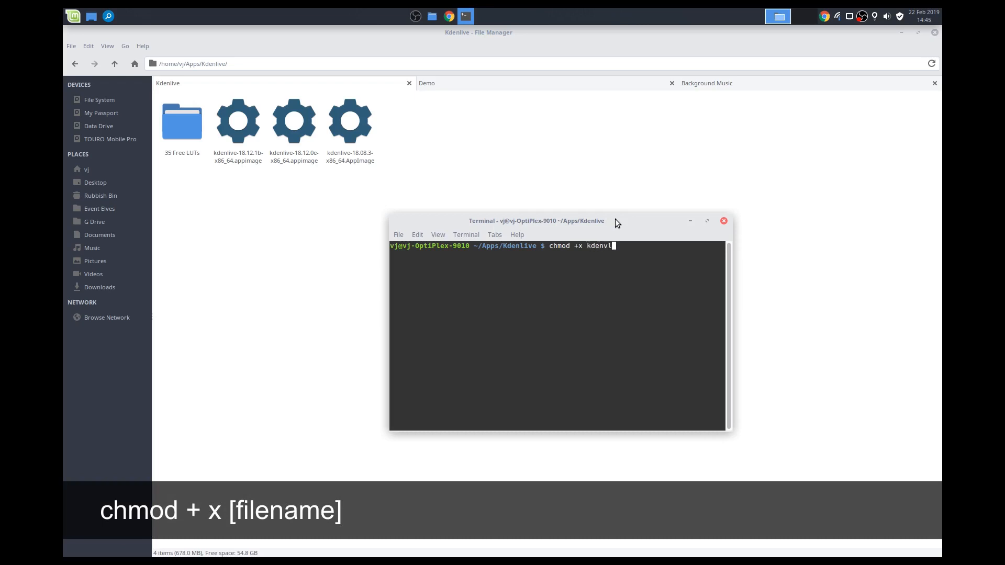
text(ive)
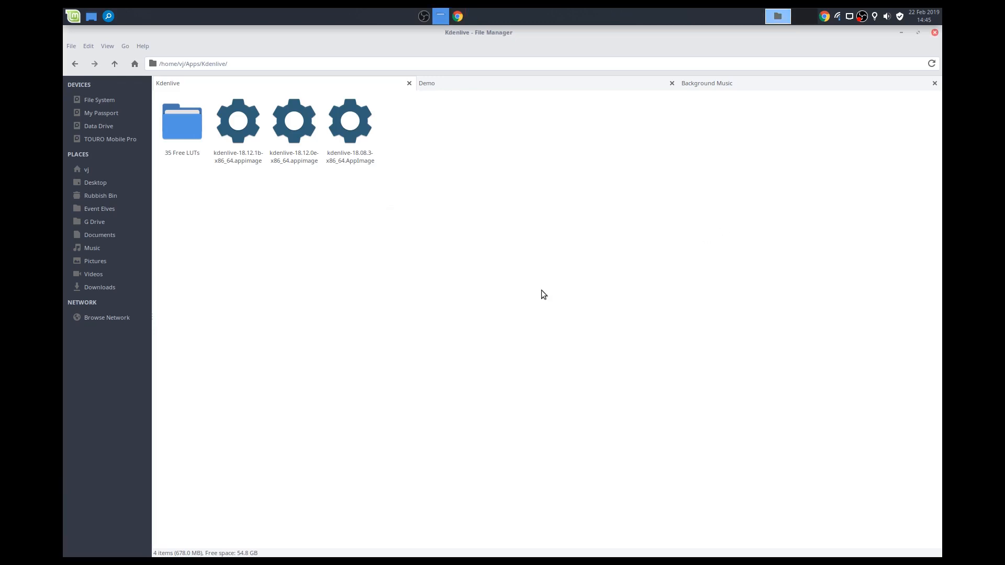
click(238, 122)
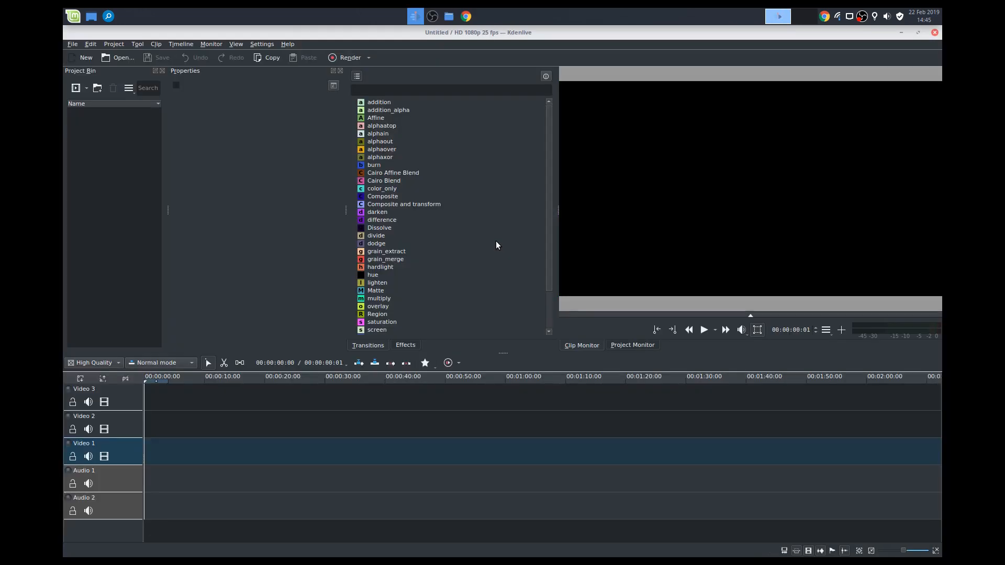
mouse_move(610, 232)
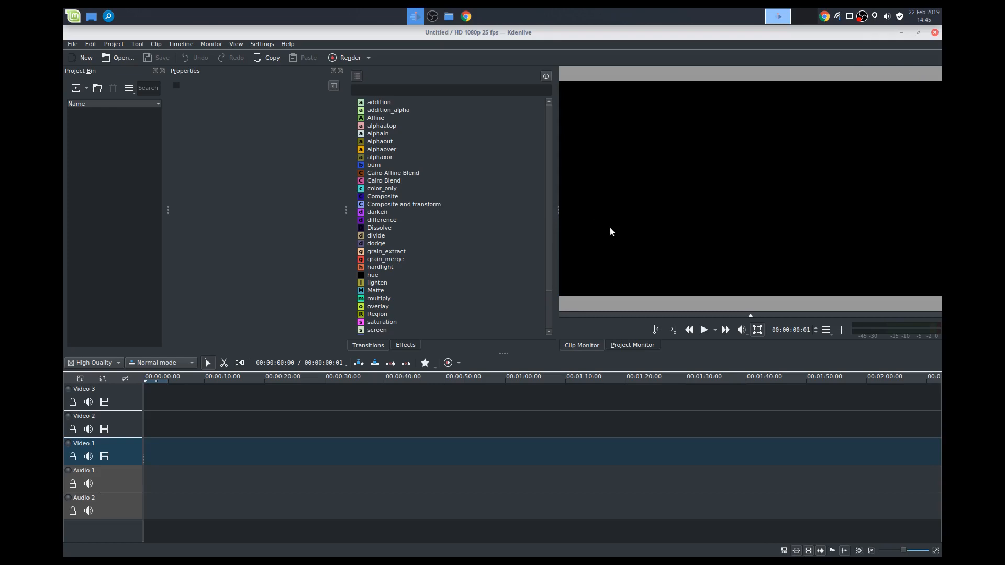
mouse_move(513, 268)
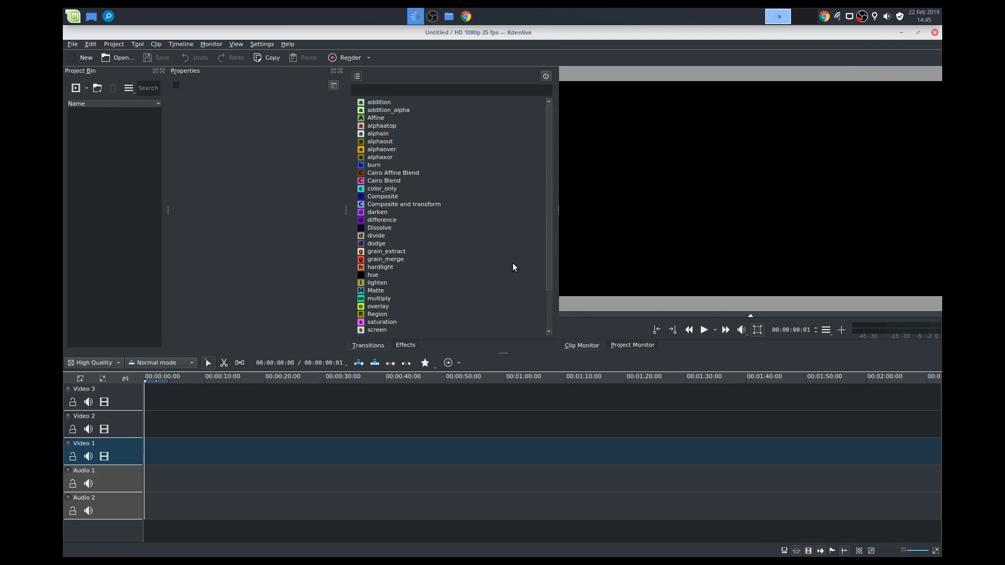
mouse_move(503, 212)
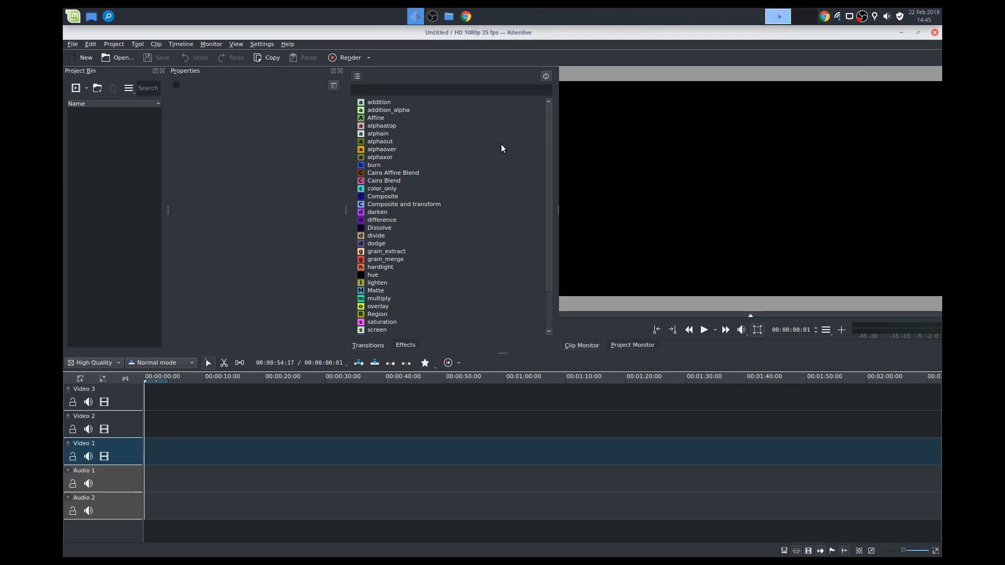
mouse_move(268, 44)
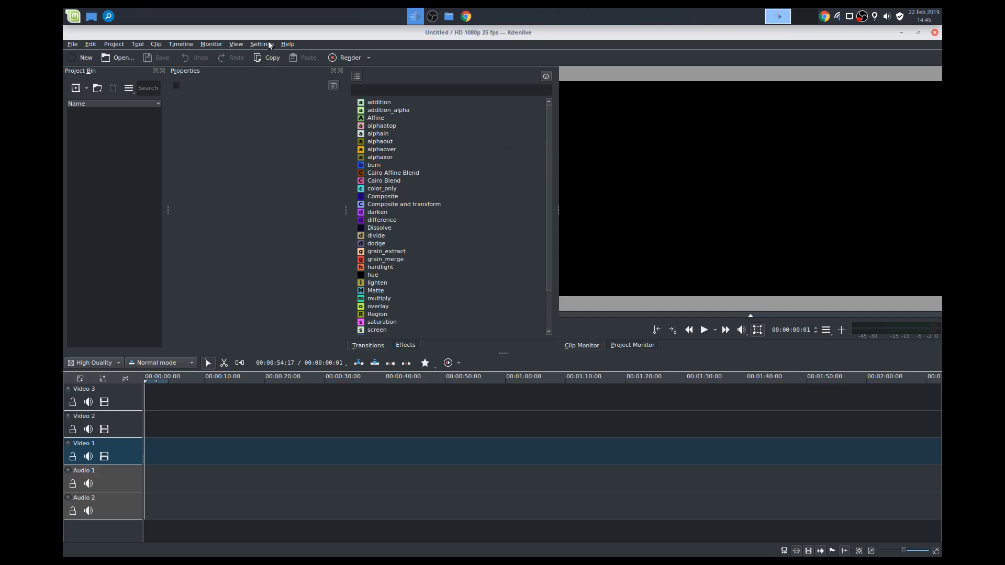
click(260, 44)
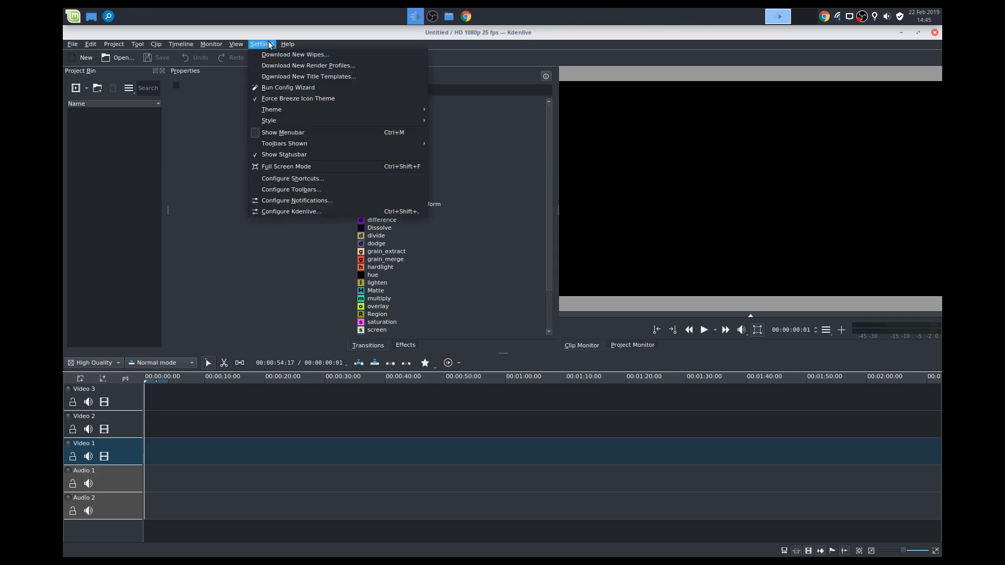
mouse_move(269, 119)
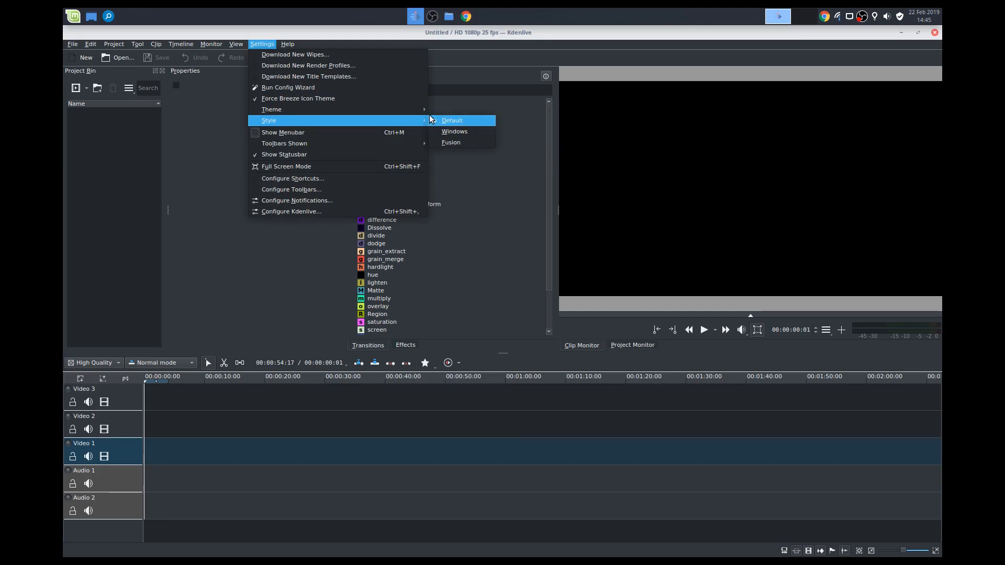
mouse_move(272, 108)
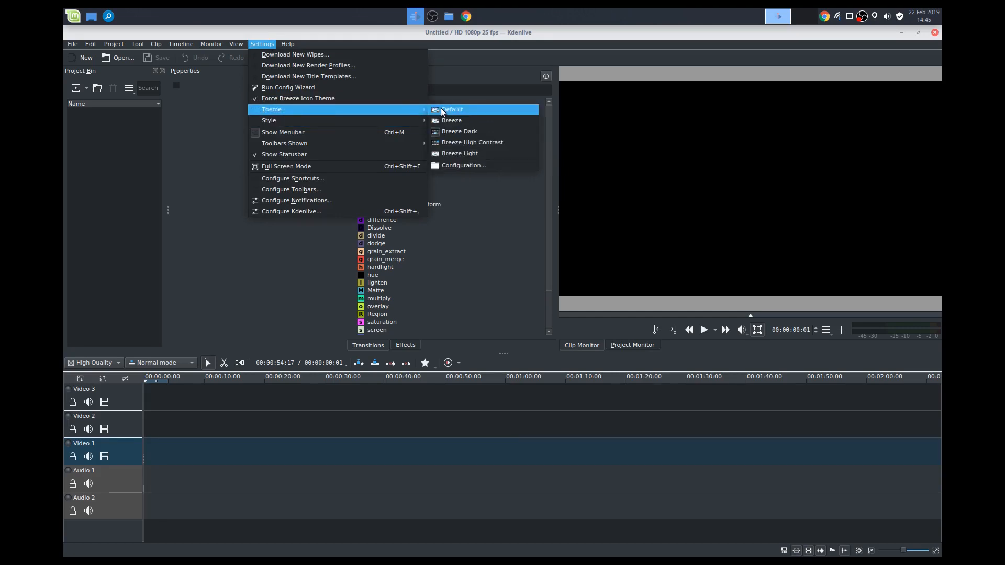
click(452, 109)
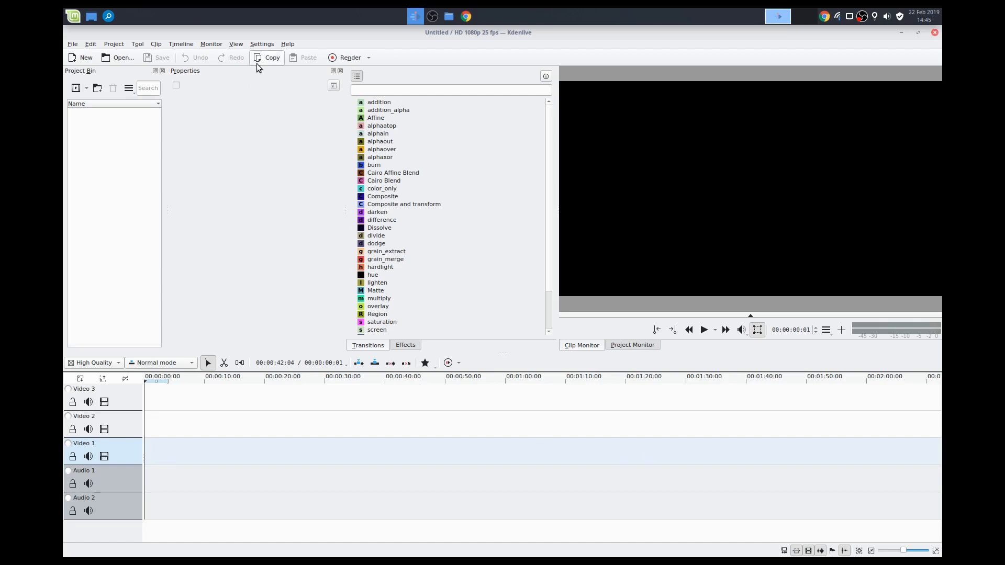
click(262, 44)
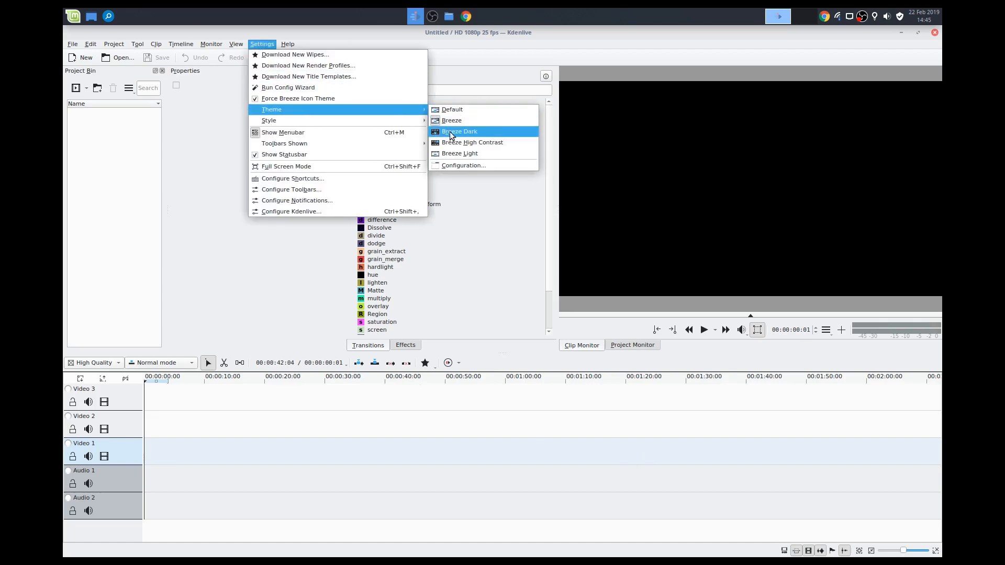
click(458, 132)
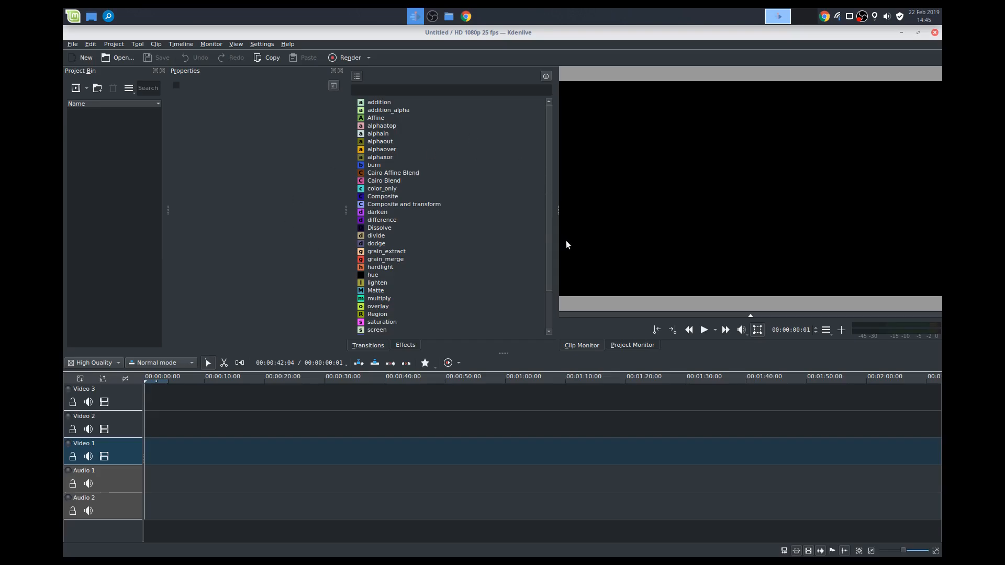
mouse_move(115, 112)
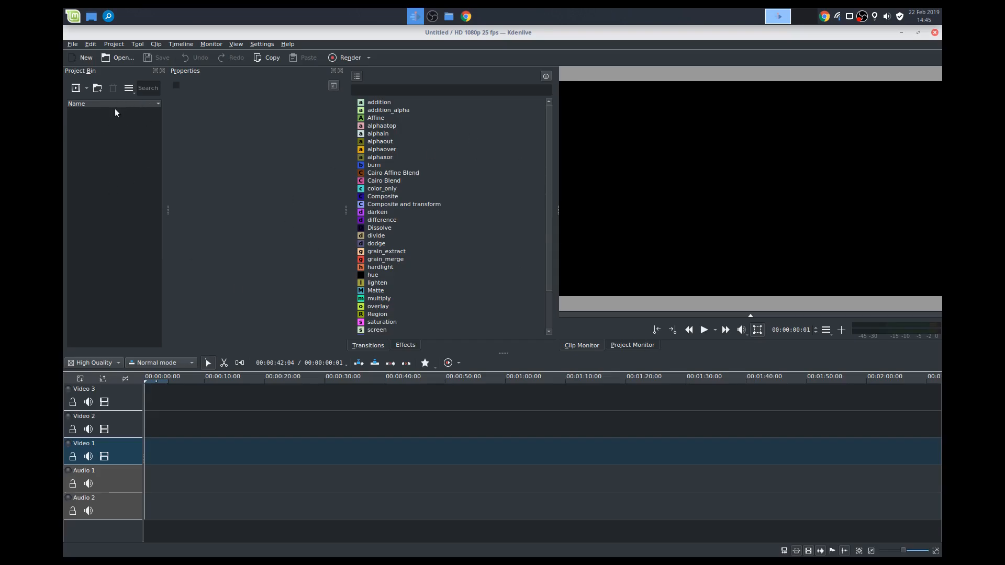
mouse_move(140, 155)
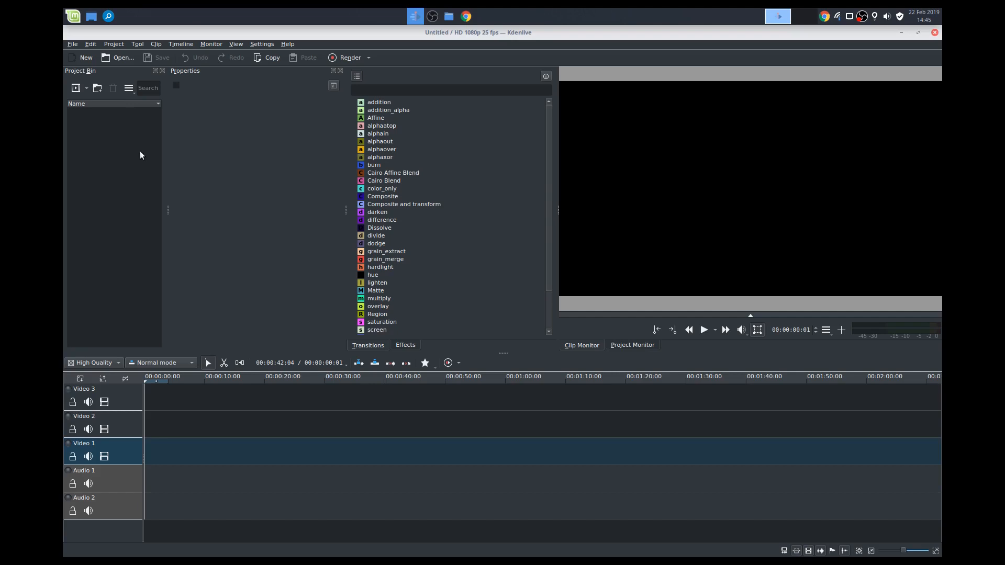
mouse_move(136, 181)
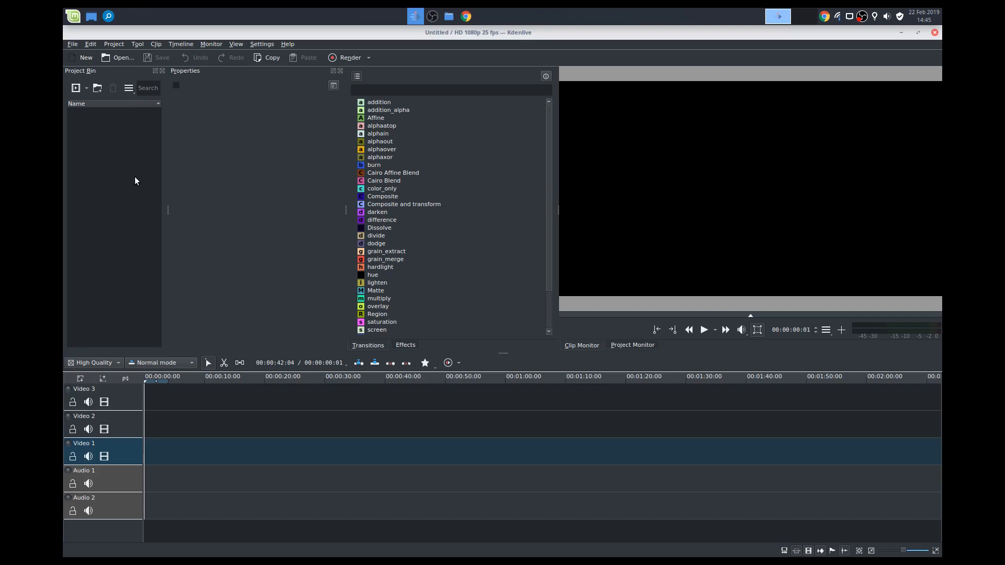
mouse_move(116, 141)
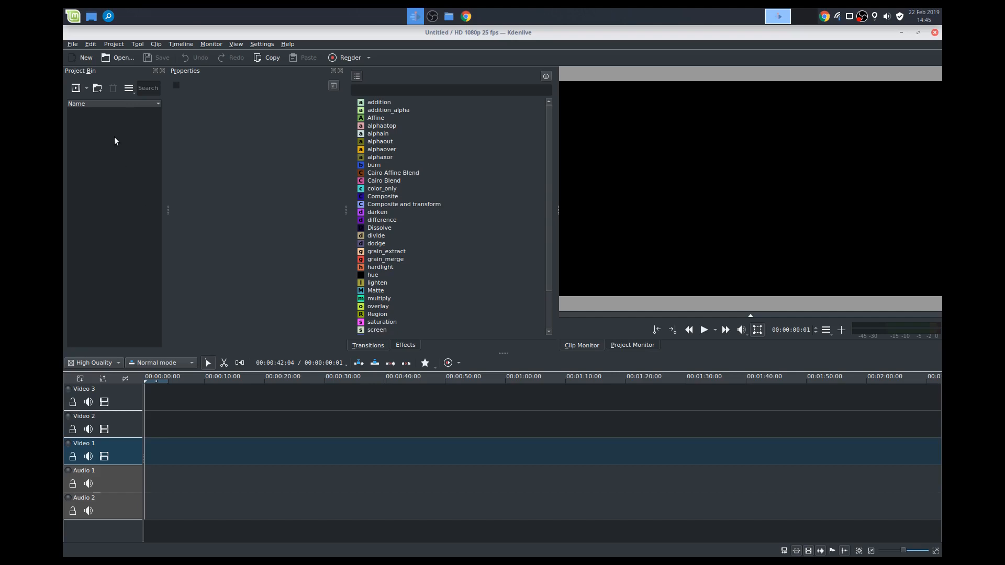
mouse_move(127, 166)
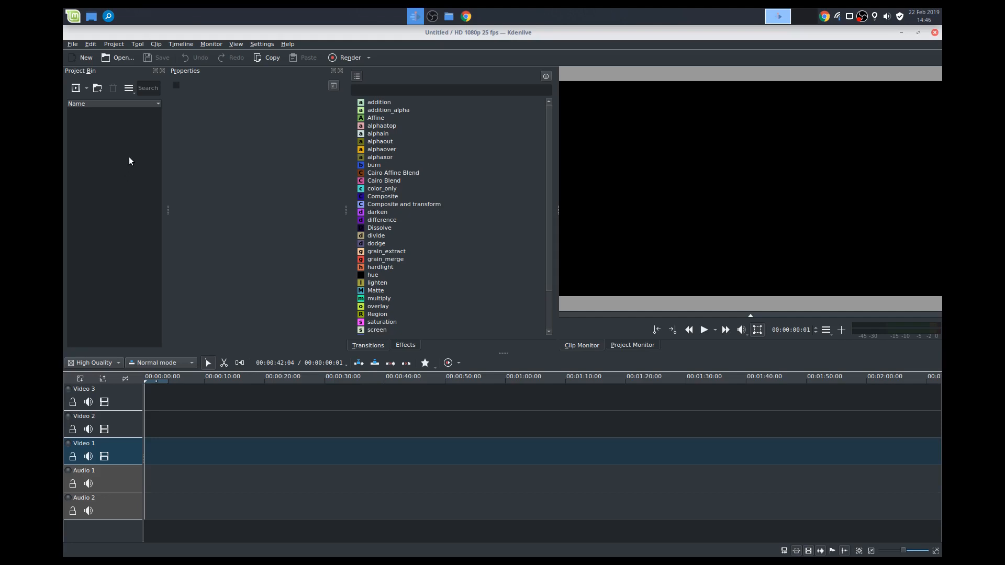
mouse_move(207, 165)
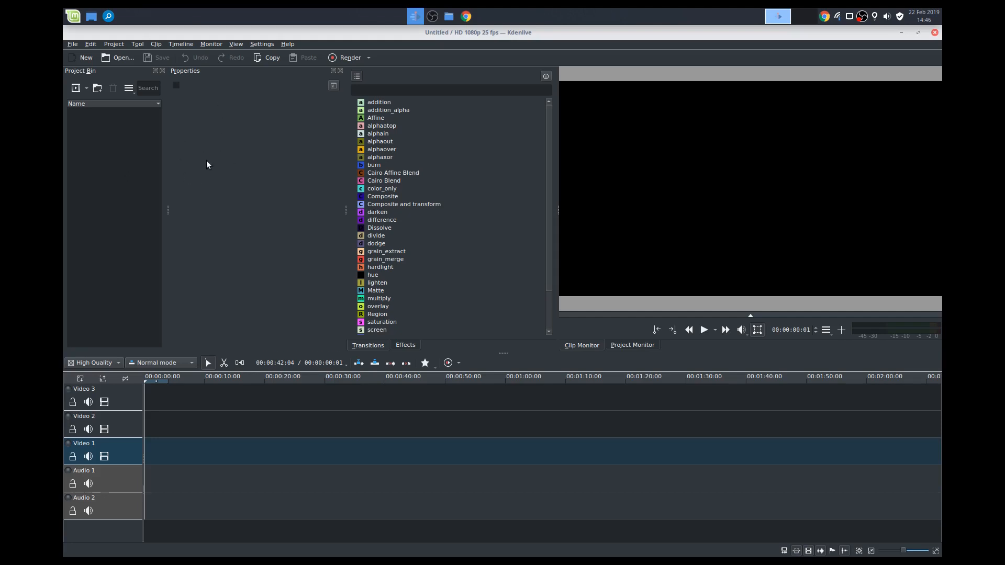
mouse_move(456, 193)
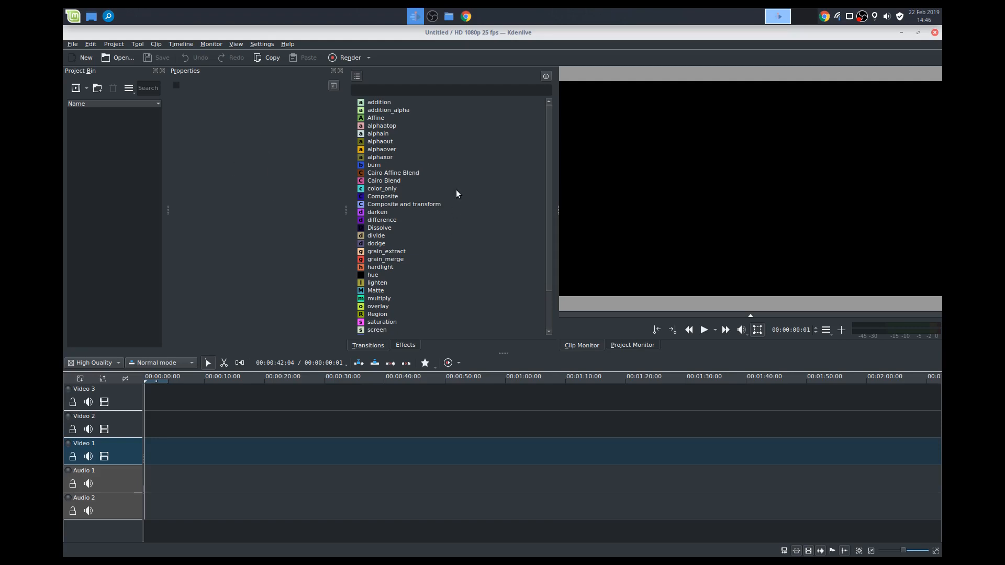
Step: Show the Effects list instead of transitions and make Video 3, then Audio 1 the active track
click(356, 77)
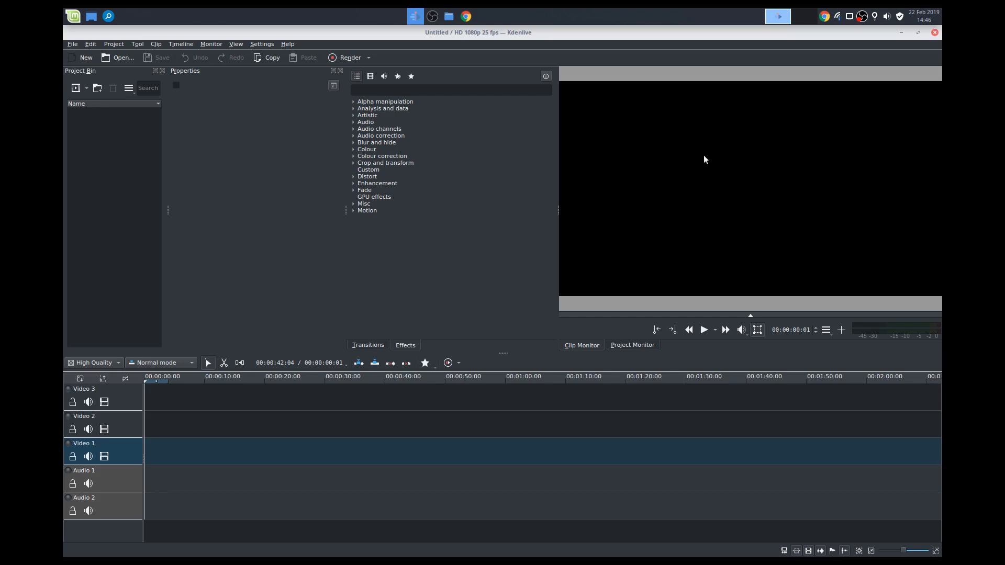
mouse_move(730, 149)
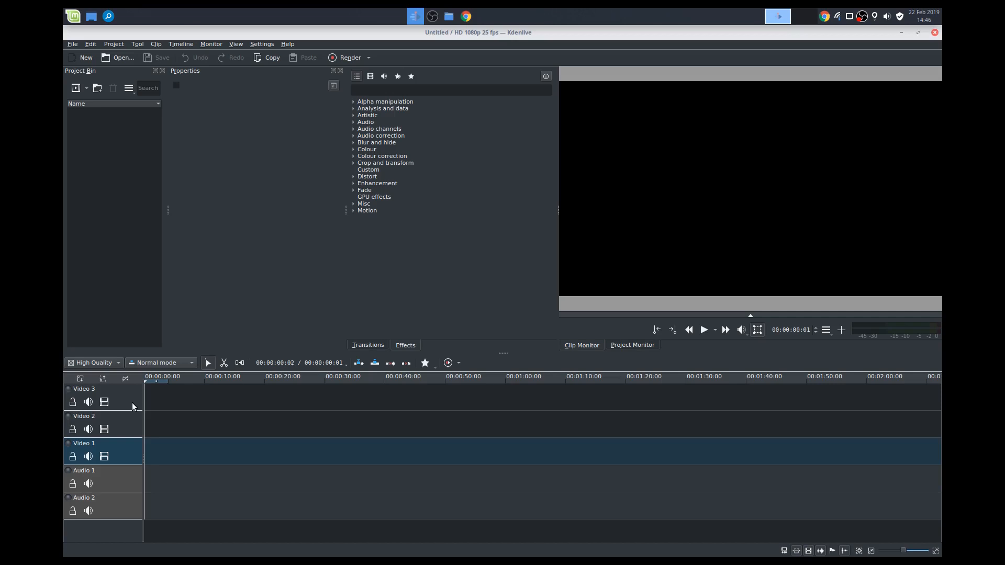
mouse_move(128, 406)
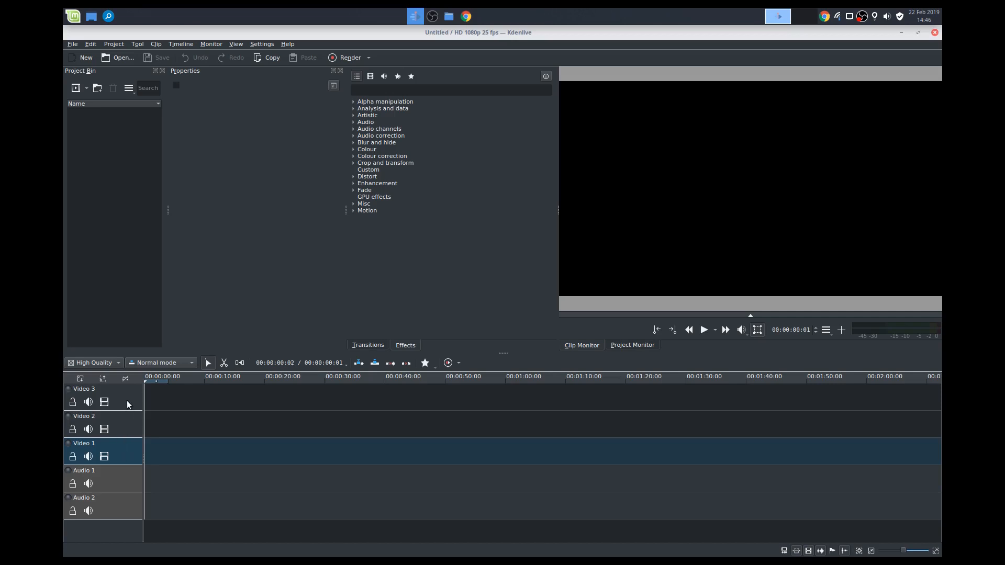
right_click(141, 404)
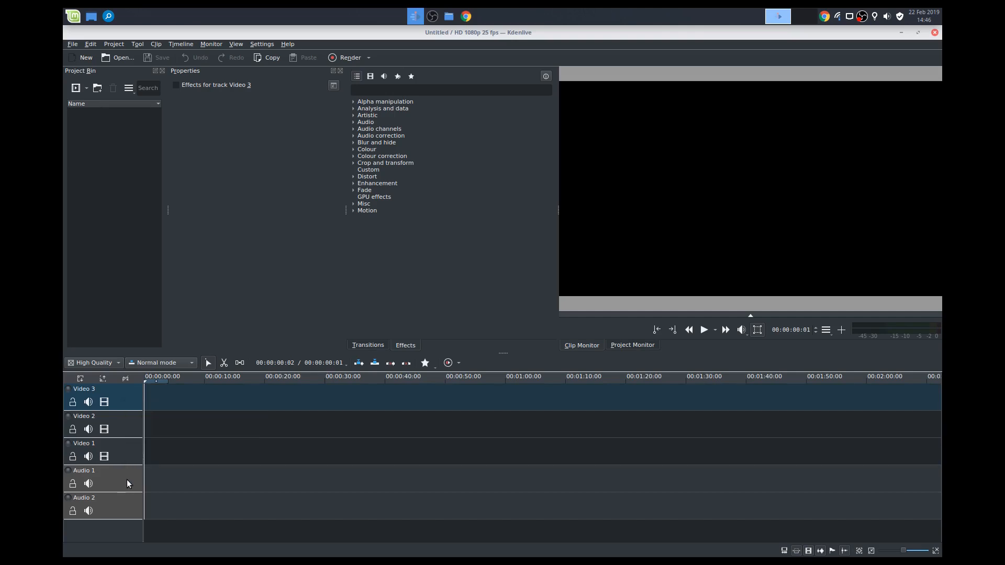
right_click(126, 484)
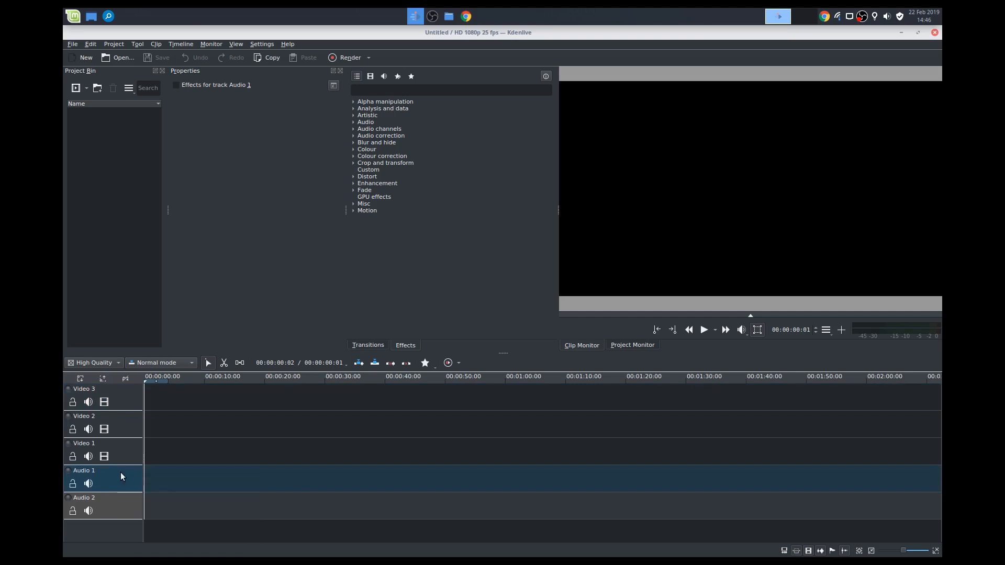
click(477, 377)
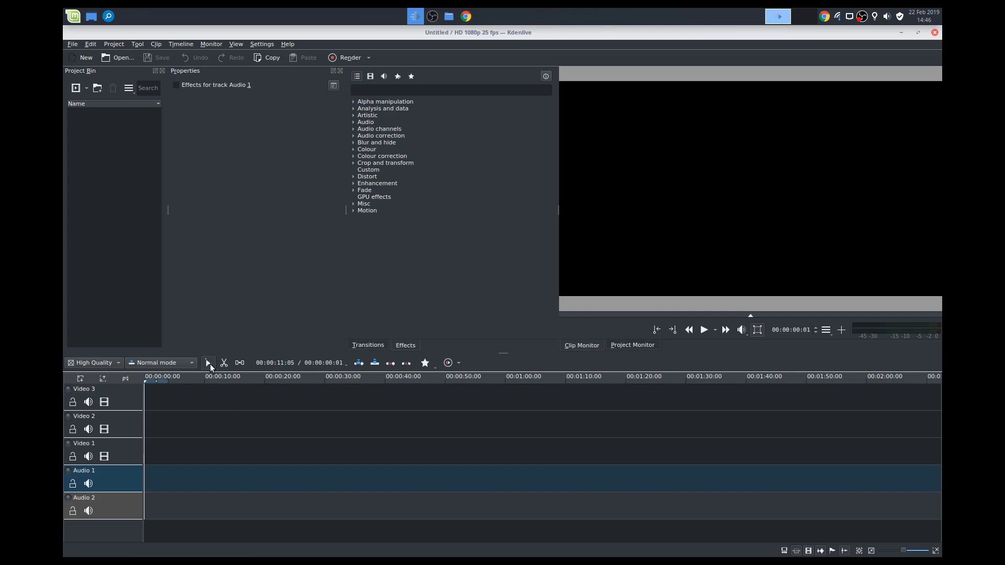
mouse_move(209, 363)
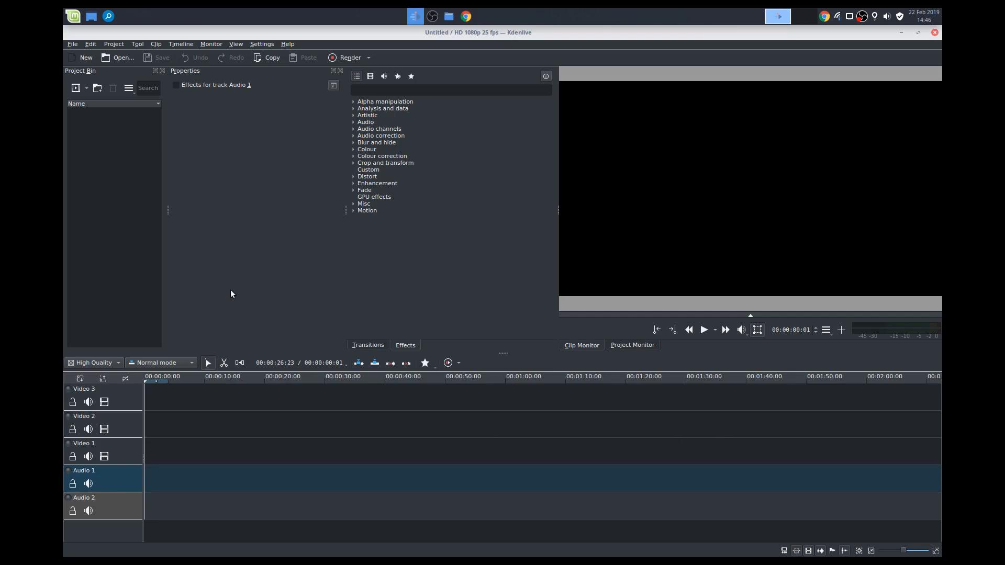
Step: In Project Settings choose the Full HD 1080 > HD 1080p 24 fps profile and confirm
click(113, 44)
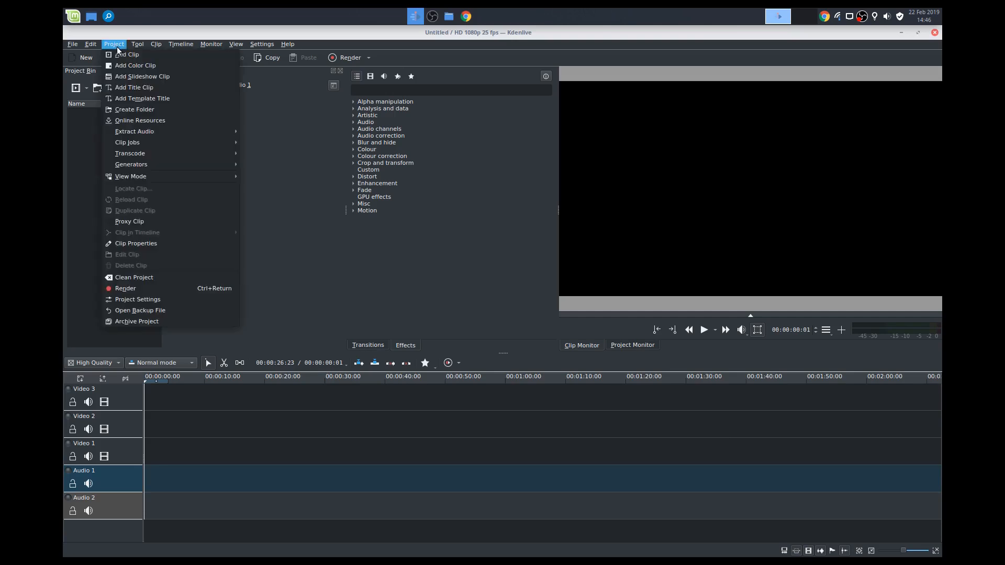
mouse_move(137, 299)
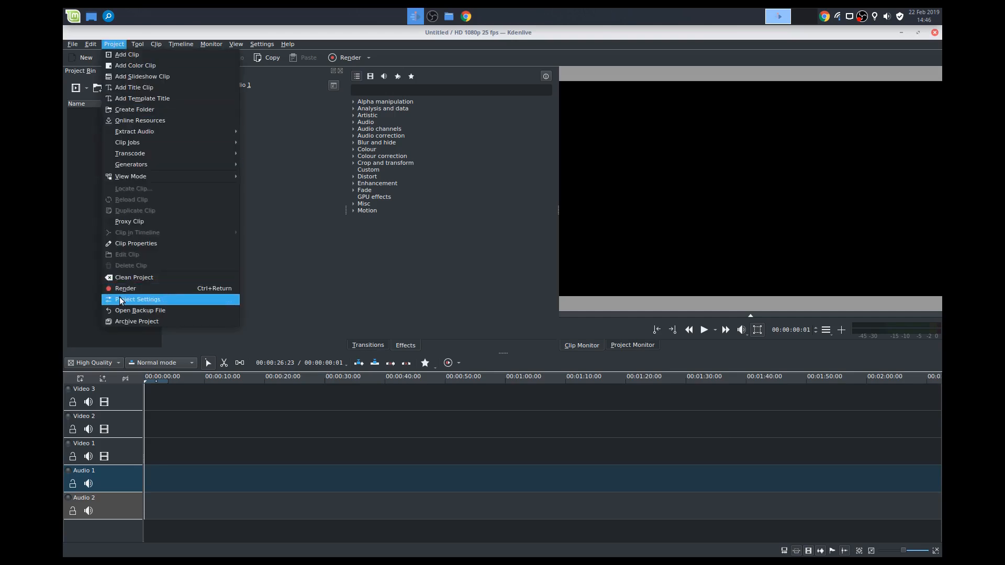
click(138, 299)
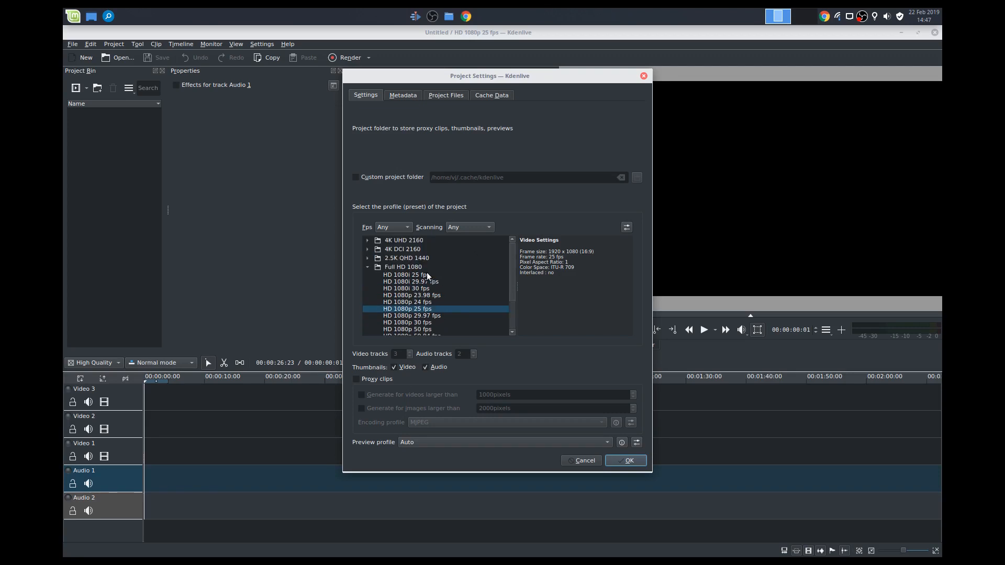
mouse_move(447, 306)
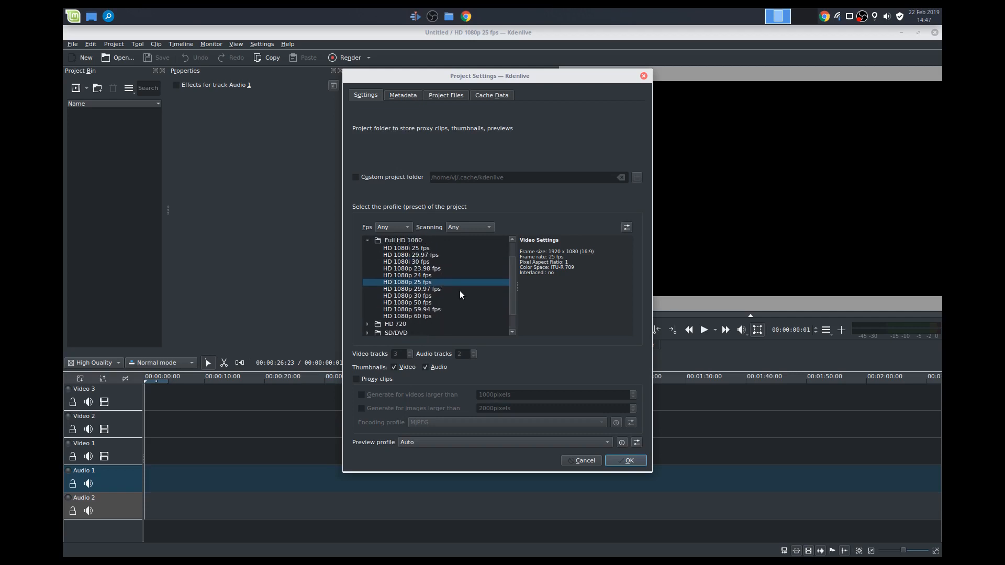
mouse_move(426, 276)
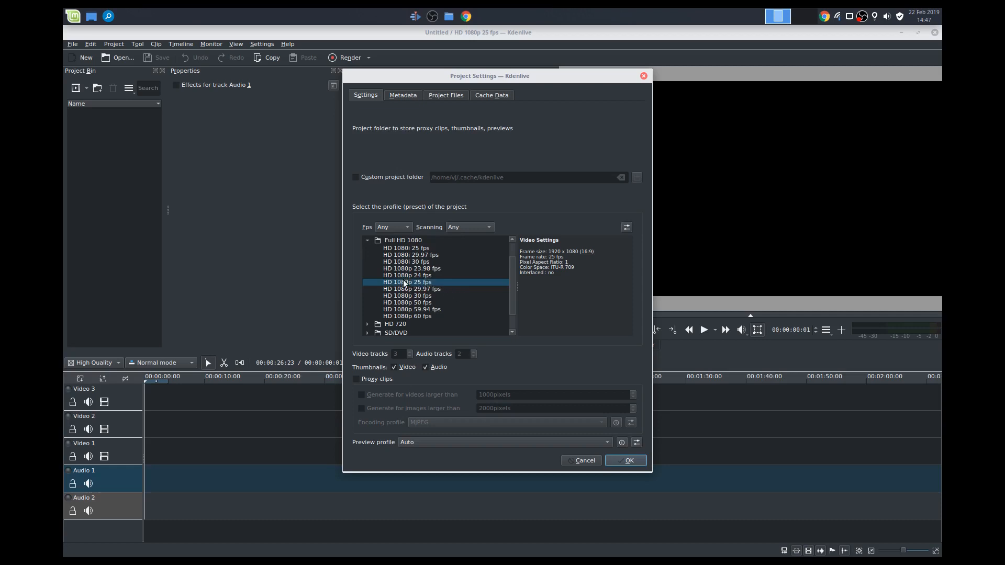
click(412, 268)
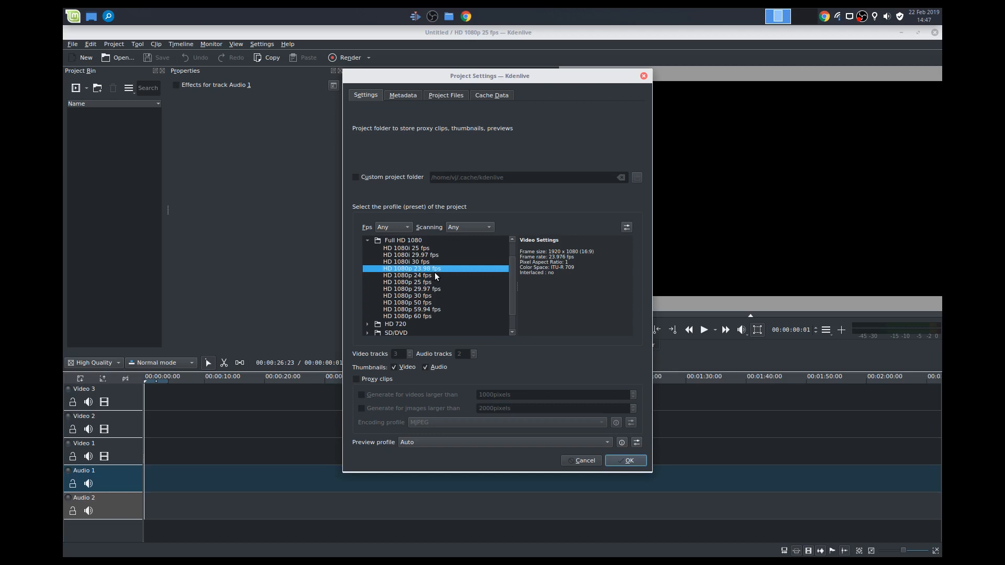
mouse_move(570, 447)
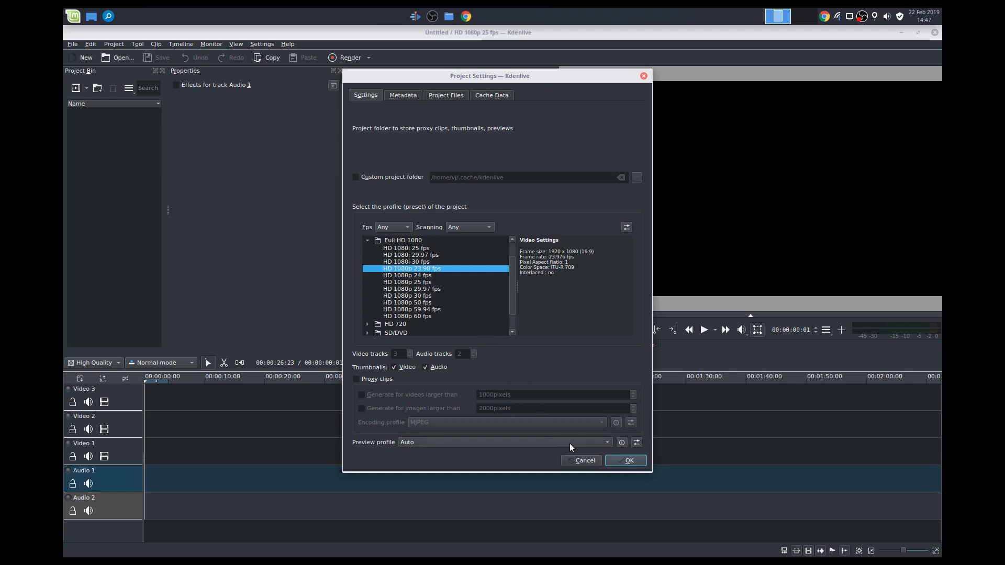
click(407, 276)
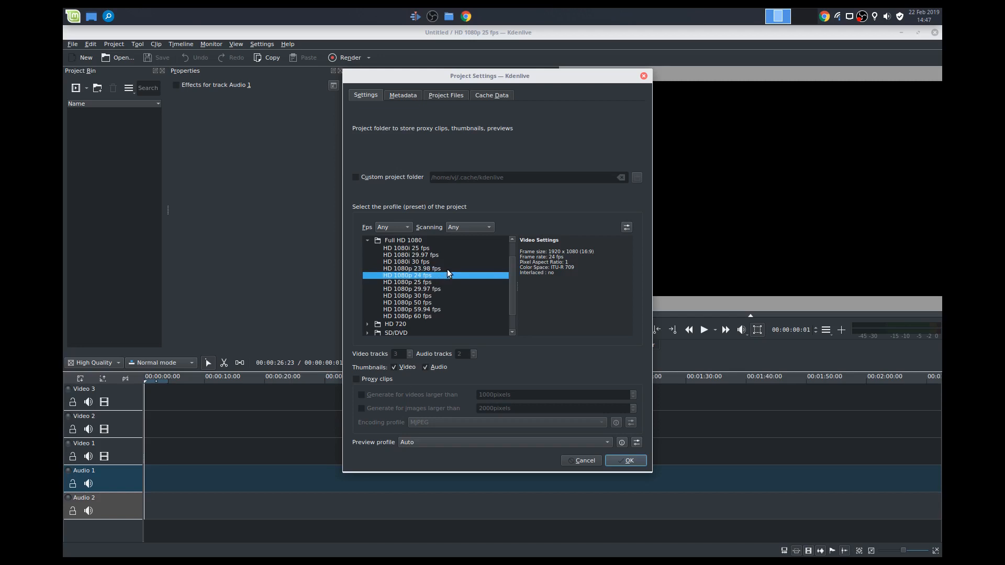
mouse_move(487, 285)
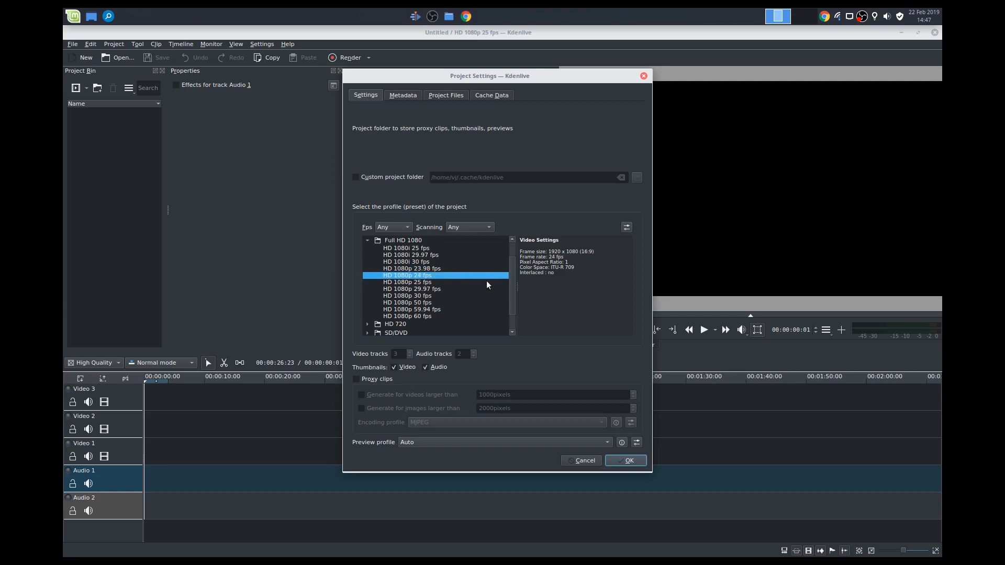
click(625, 460)
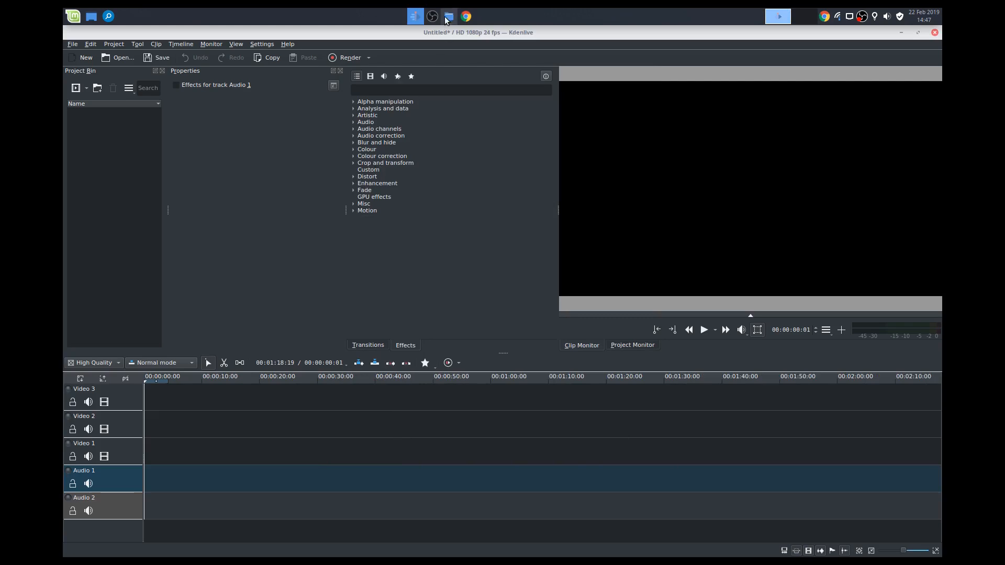
Step: Show the Demo downloads folder with the three MP4 clips in File Manager
click(448, 16)
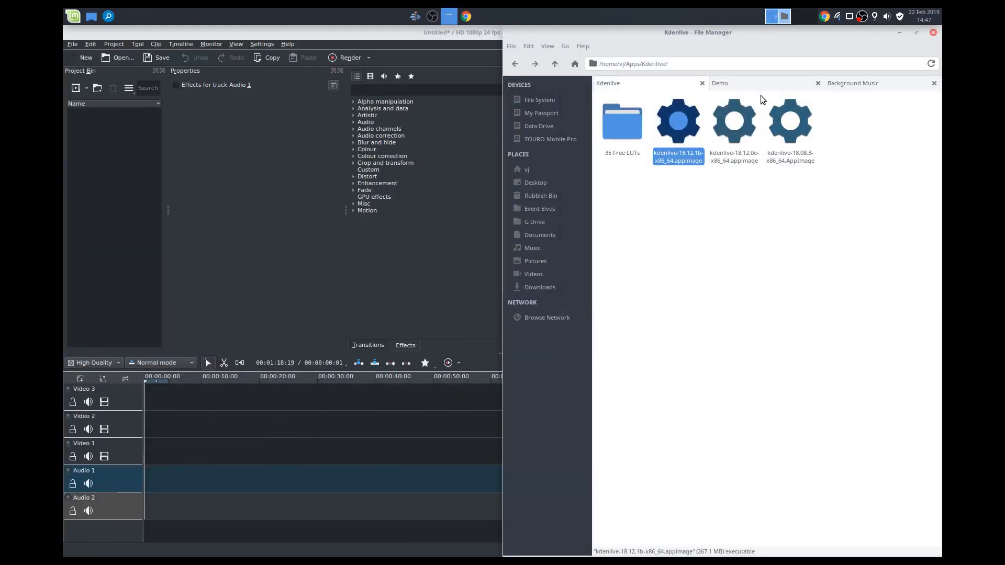
click(719, 82)
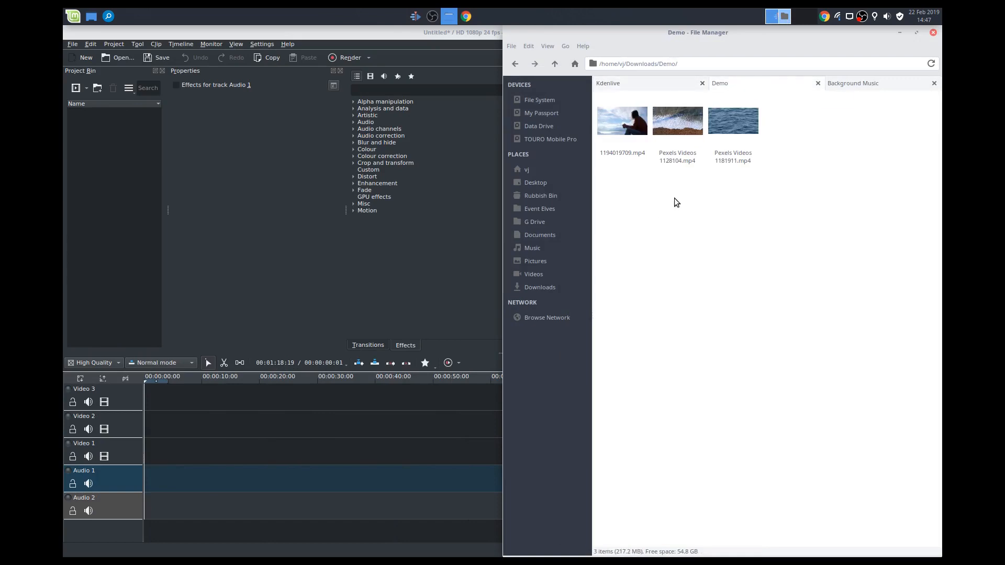
mouse_move(718, 225)
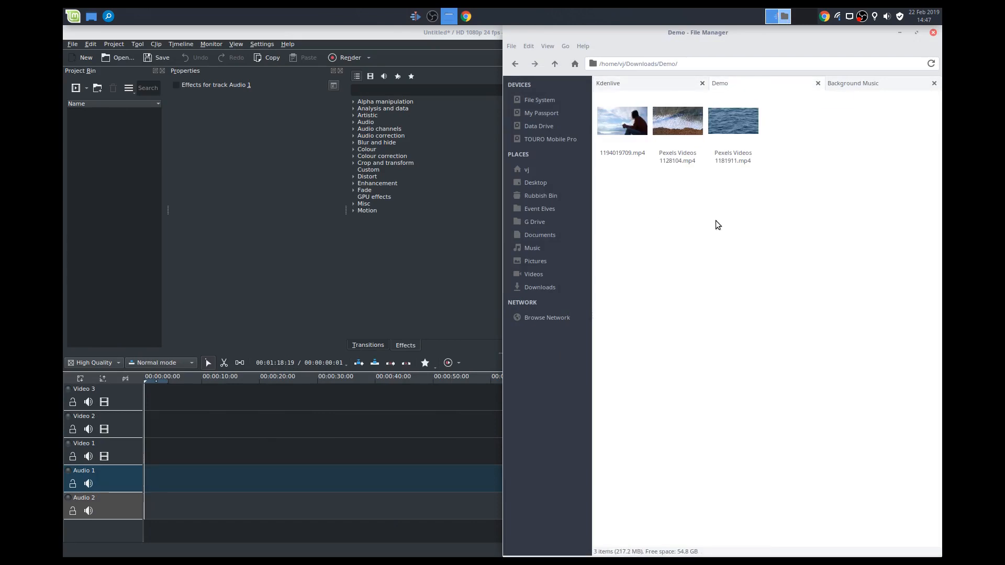
mouse_move(477, 80)
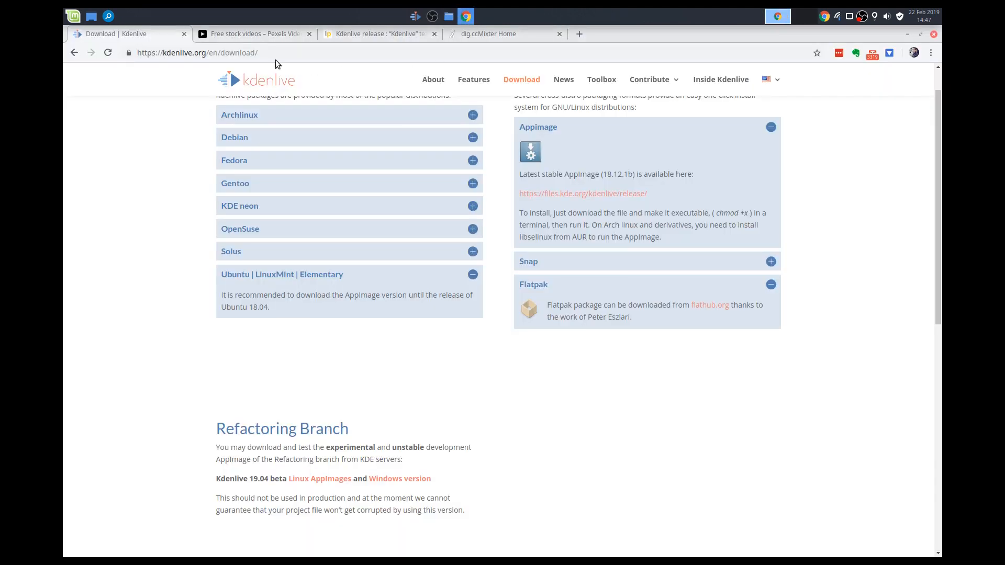
Step: Browse the Pexels Videos home page, scrolling through its popular and new free videos
click(252, 34)
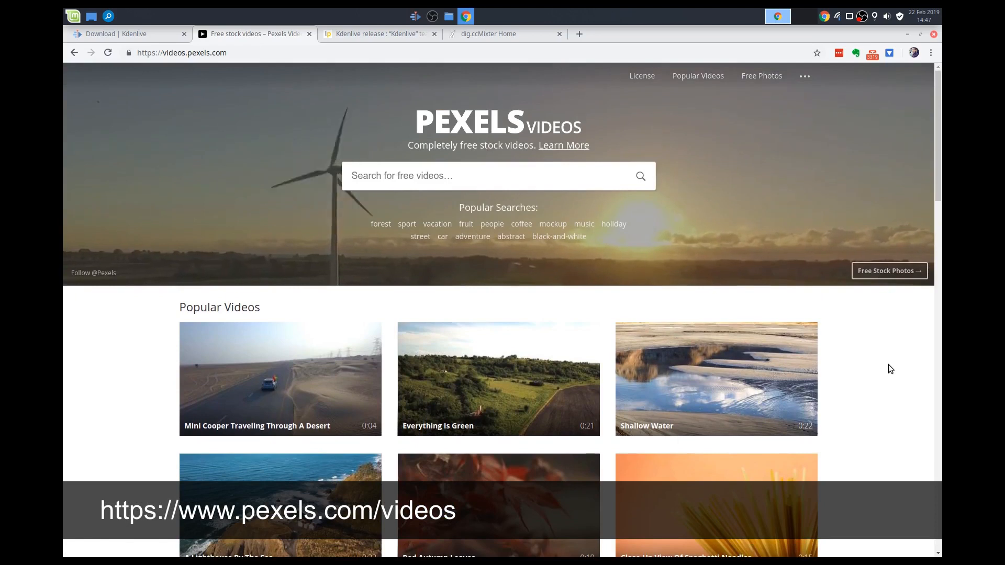
scroll(down, 3)
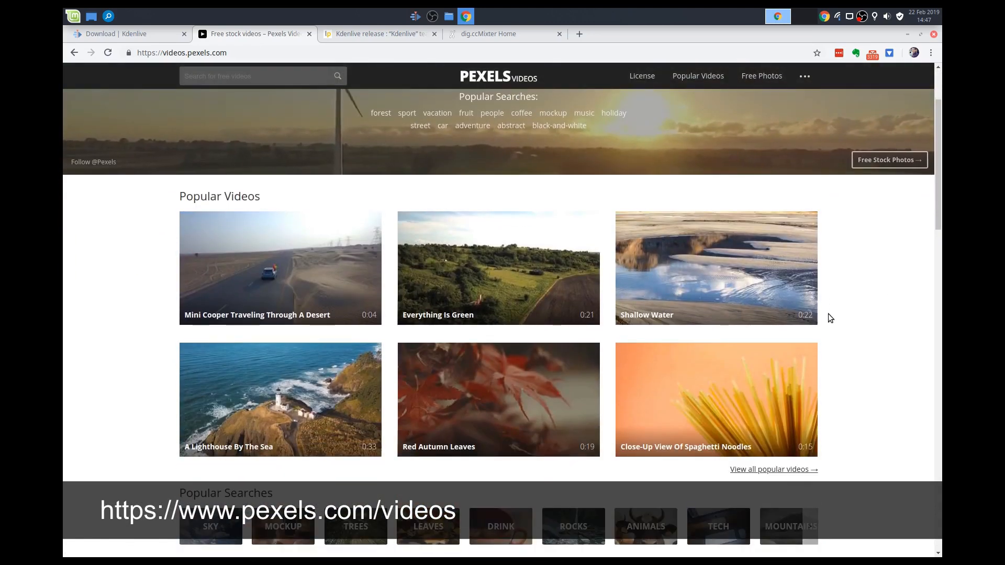
scroll(down, 3)
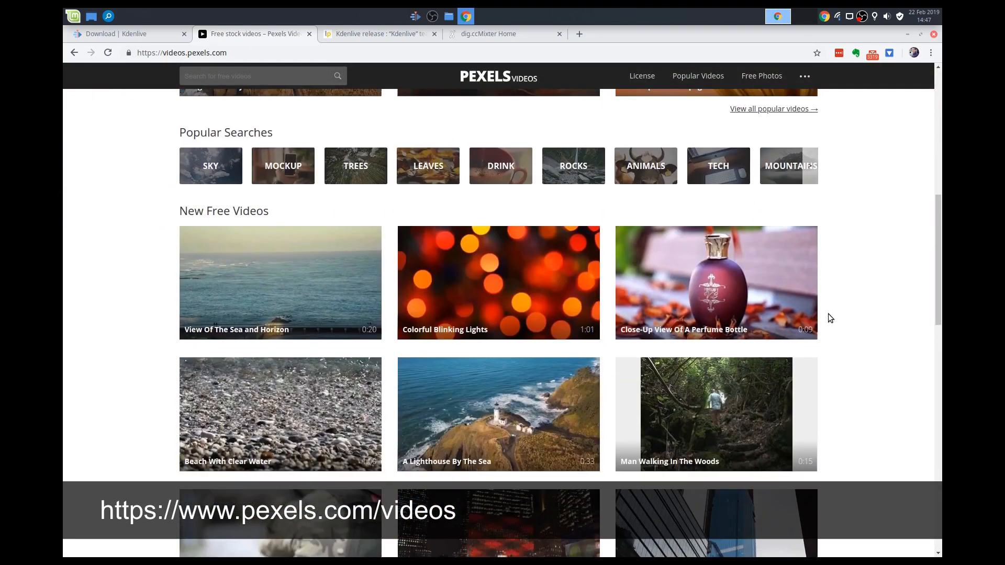
scroll(down, 3)
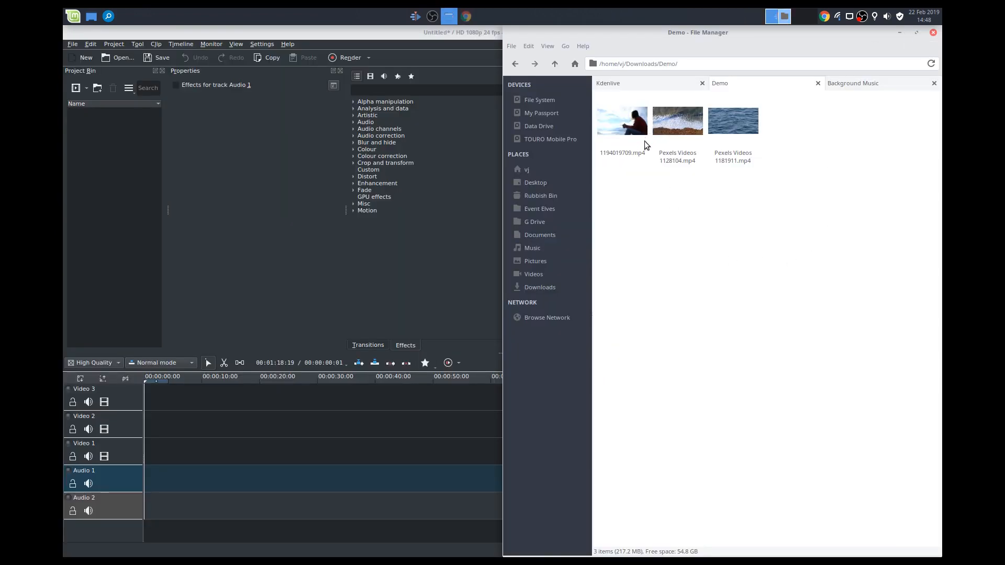
mouse_move(632, 133)
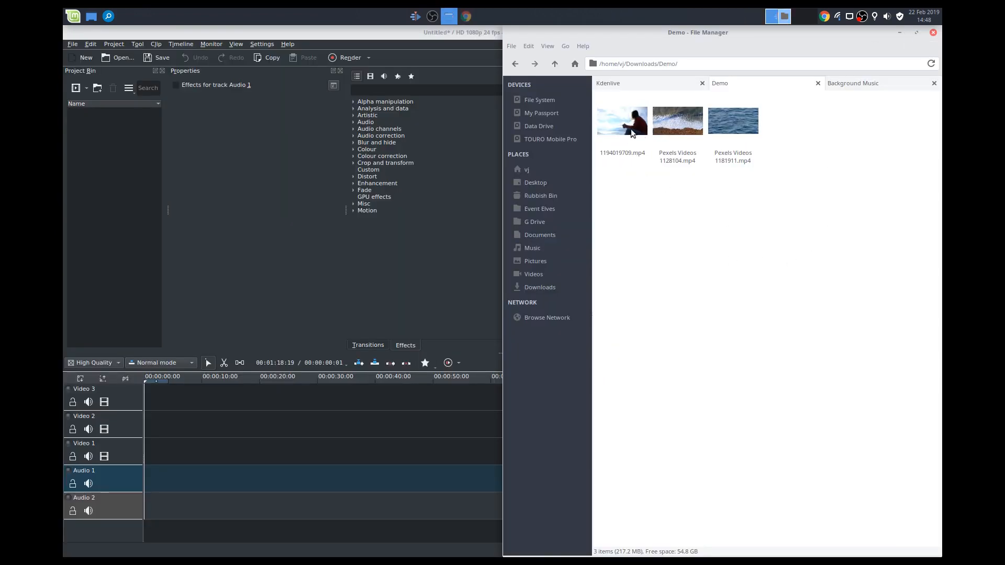
mouse_move(573, 120)
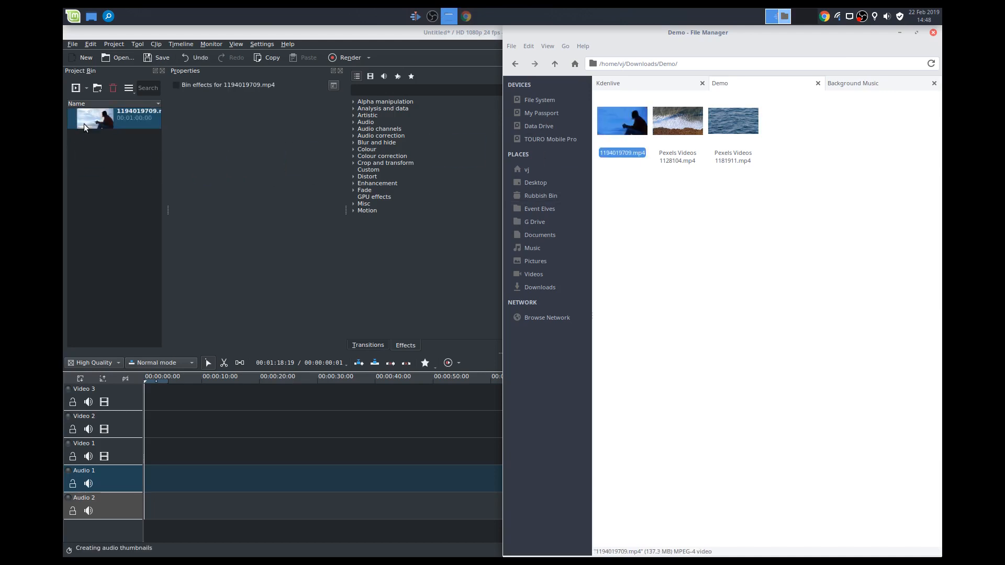
Step: Through Add Clip, import both Pexels Videos files into the project bin
click(84, 87)
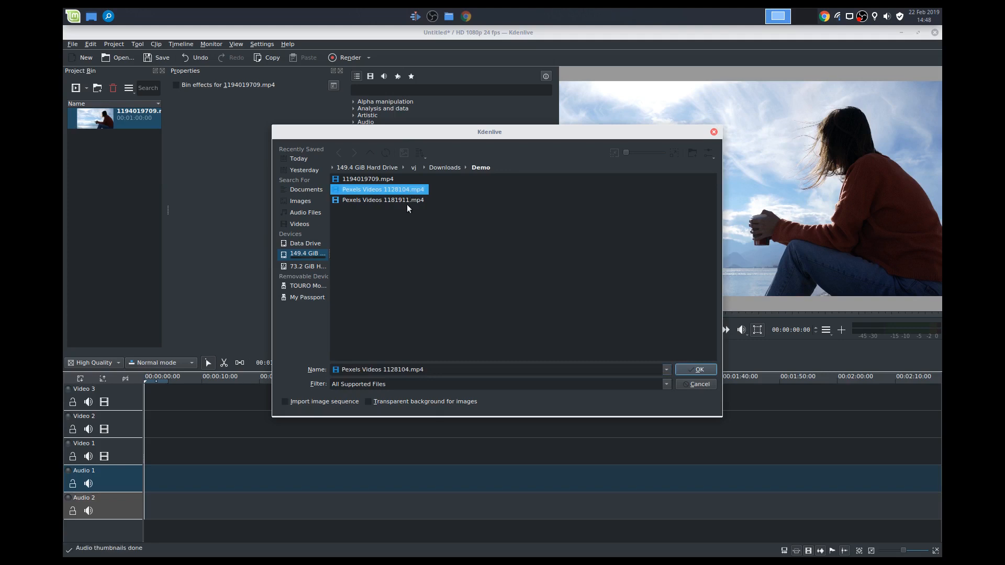
click(384, 200)
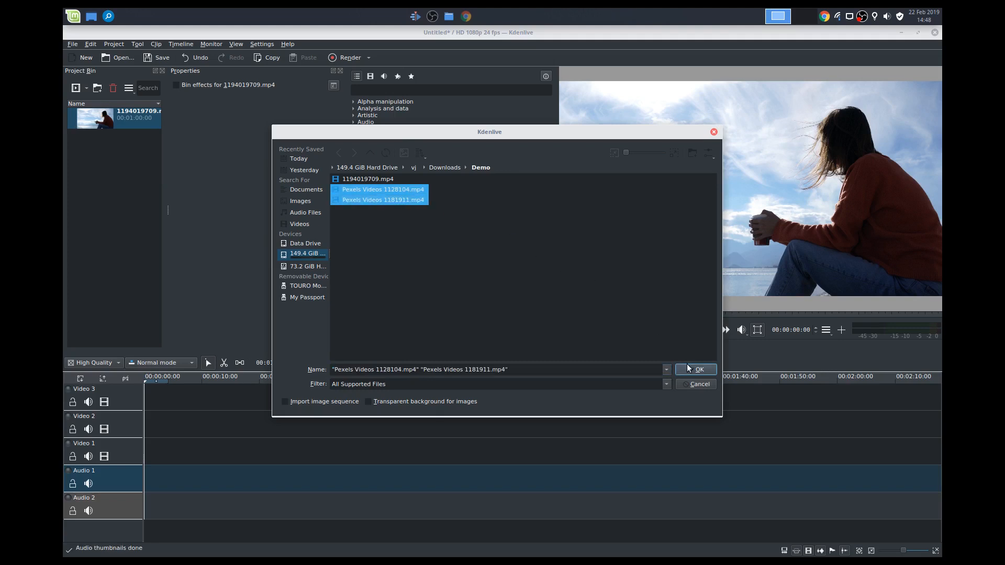
click(695, 370)
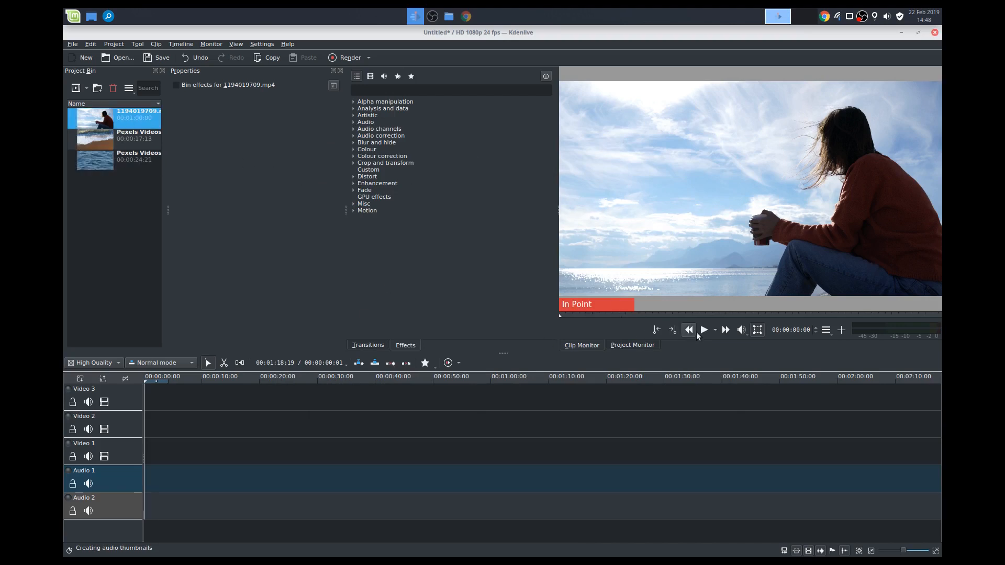
click(703, 329)
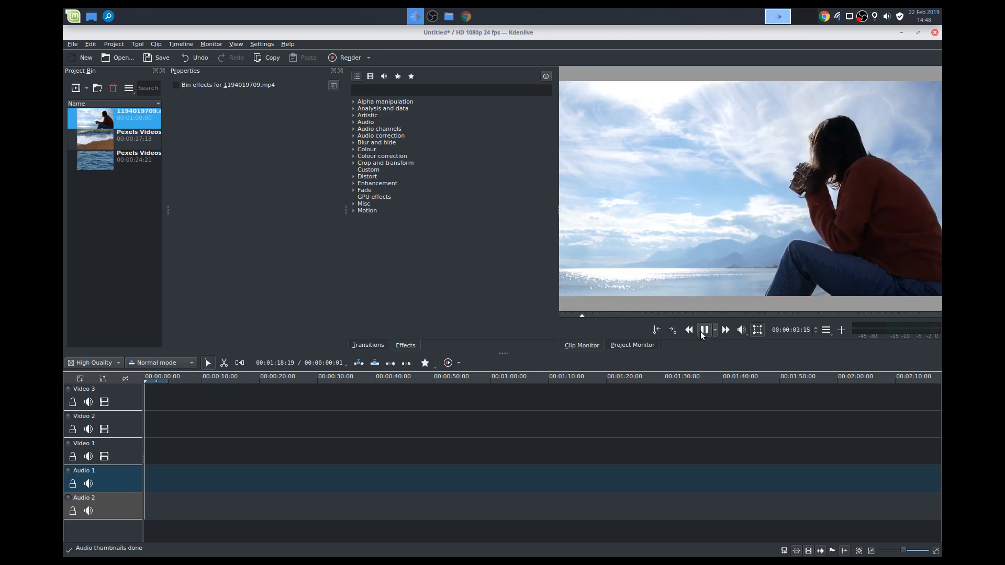
click(703, 330)
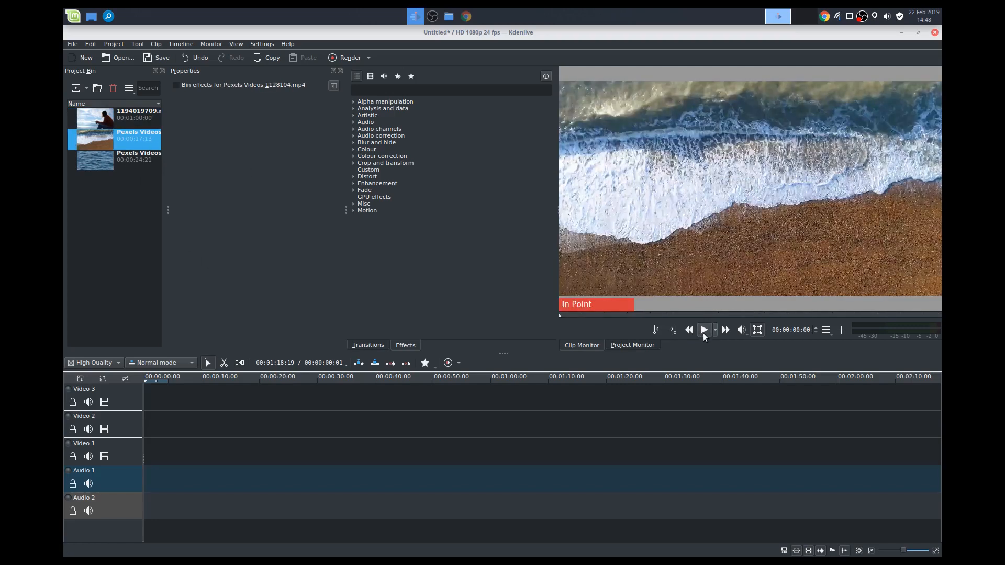
click(703, 330)
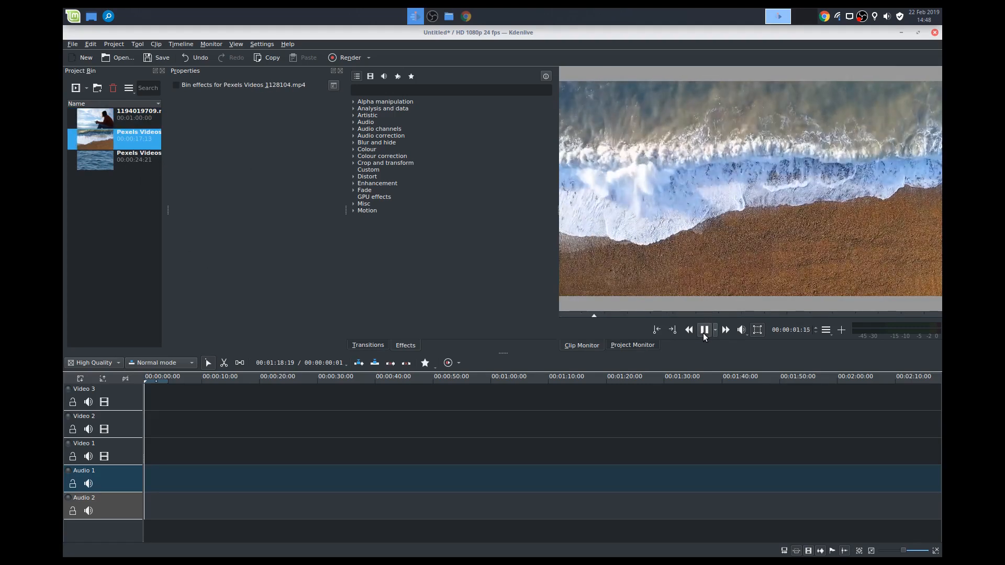
click(704, 329)
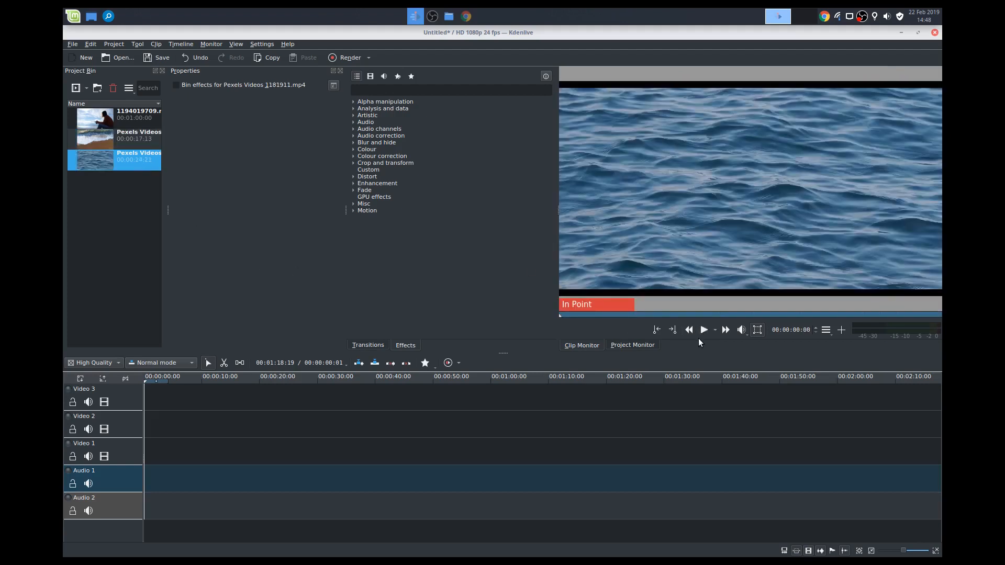
click(704, 330)
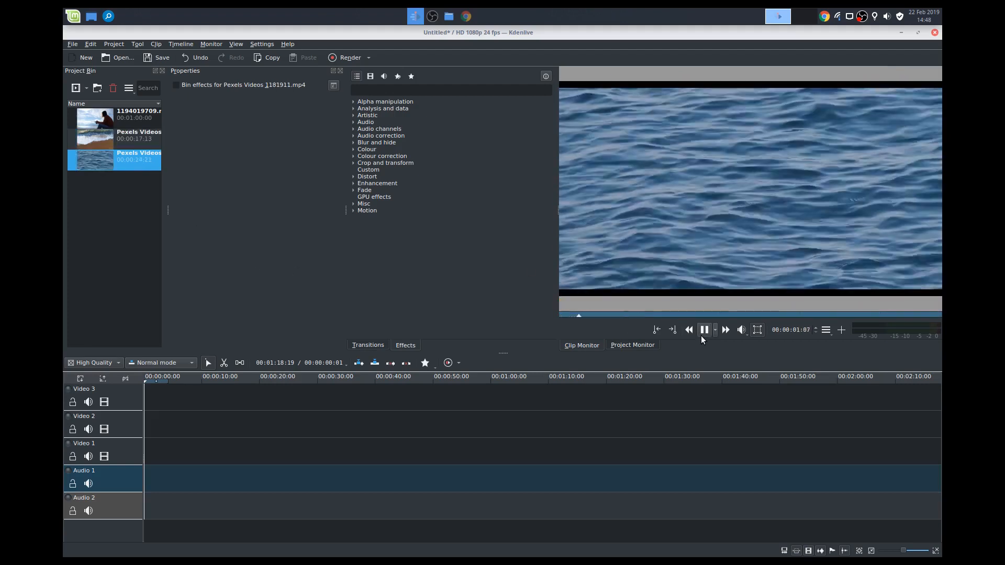
click(704, 330)
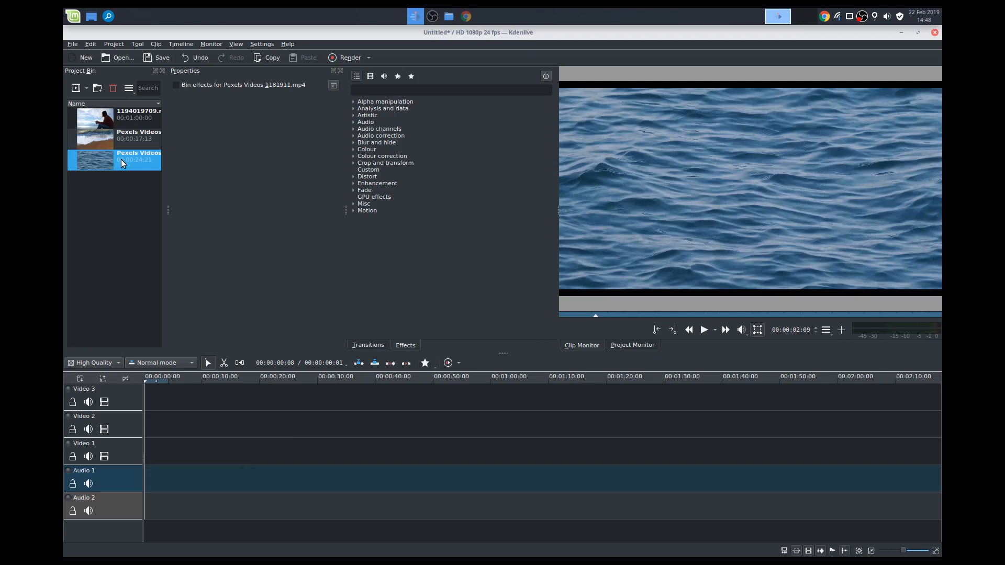
Step: Place the water clip at the start of Video 1 and zoom the timeline
drag(122, 160, 179, 453)
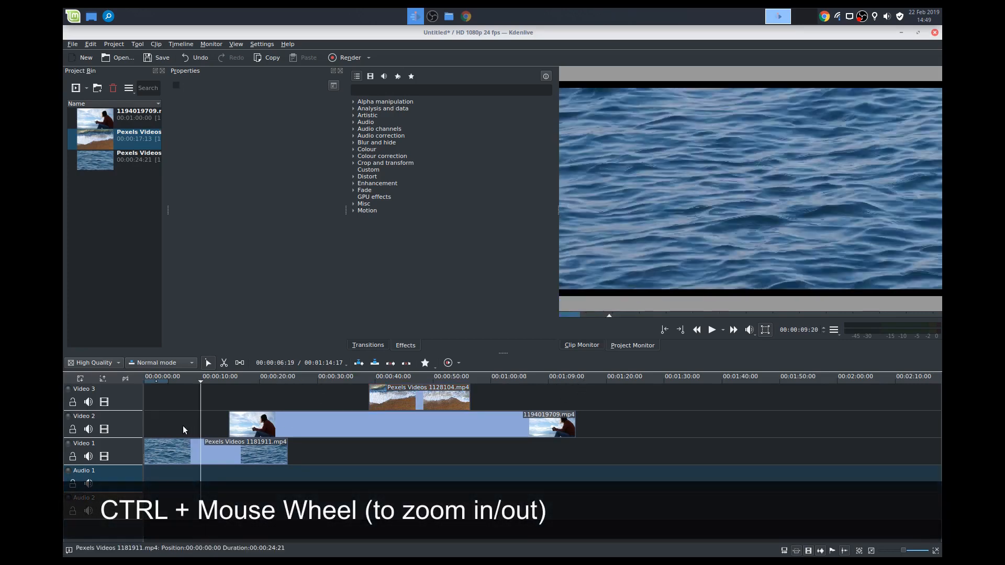
scroll(down, 3)
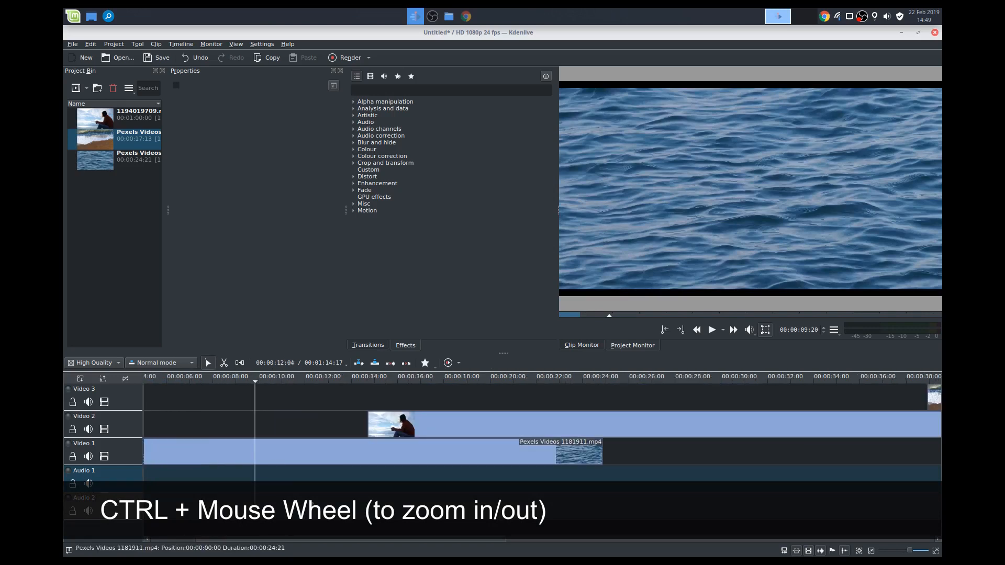
scroll(down, 3)
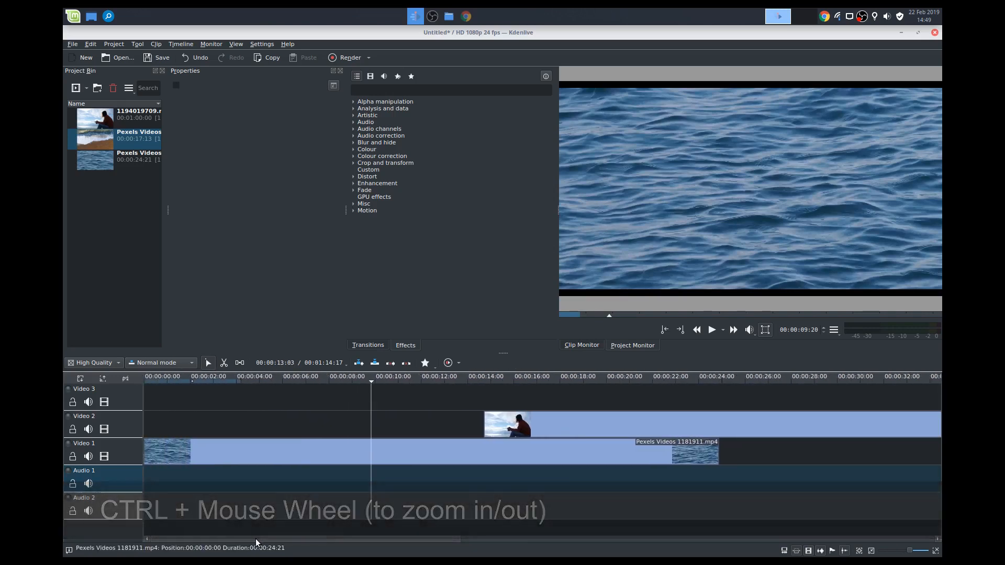
Step: Razor-cut the opening water clip at about three seconds, delete the remainder, and slide the seated-woman clip up behind it
click(192, 376)
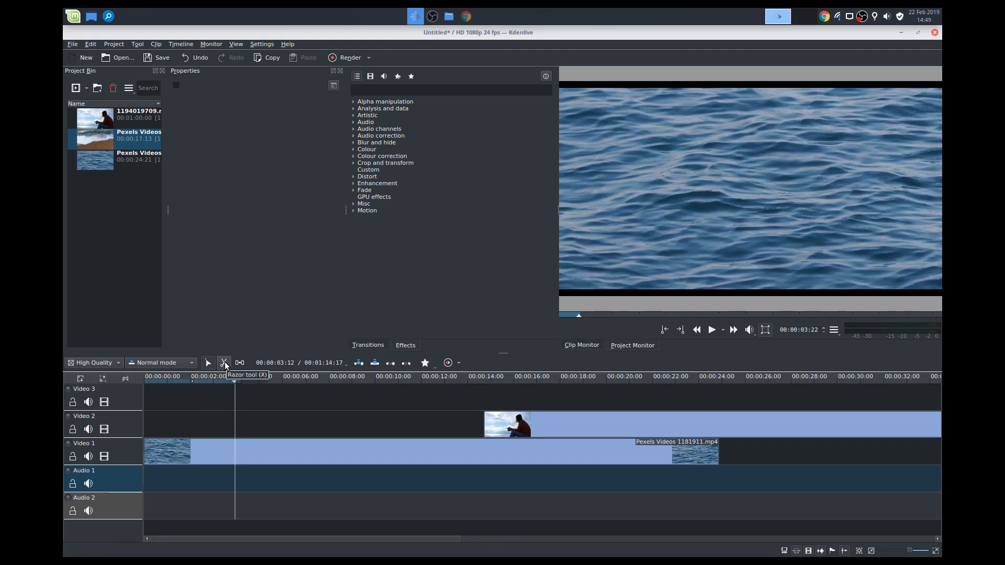
click(224, 363)
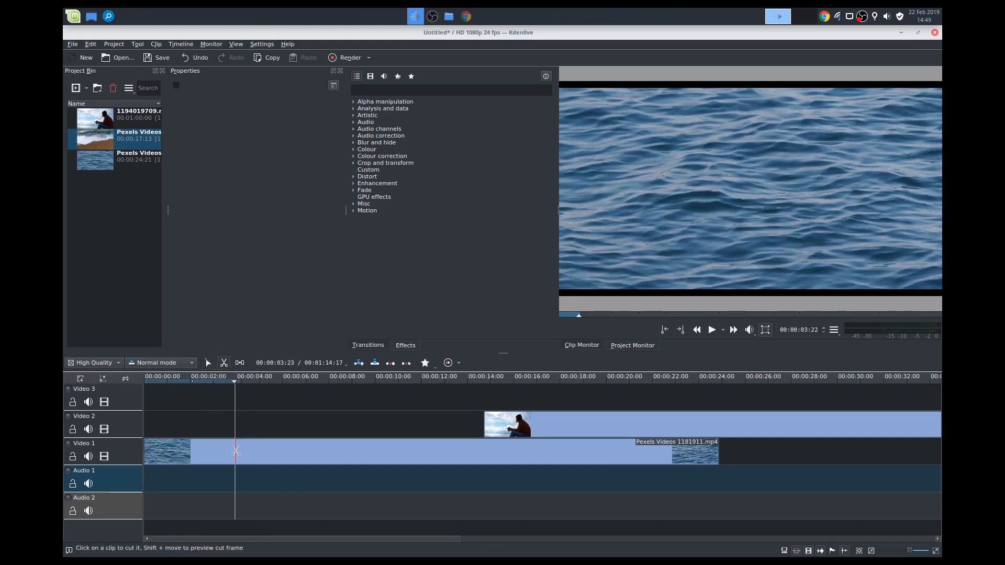
click(449, 452)
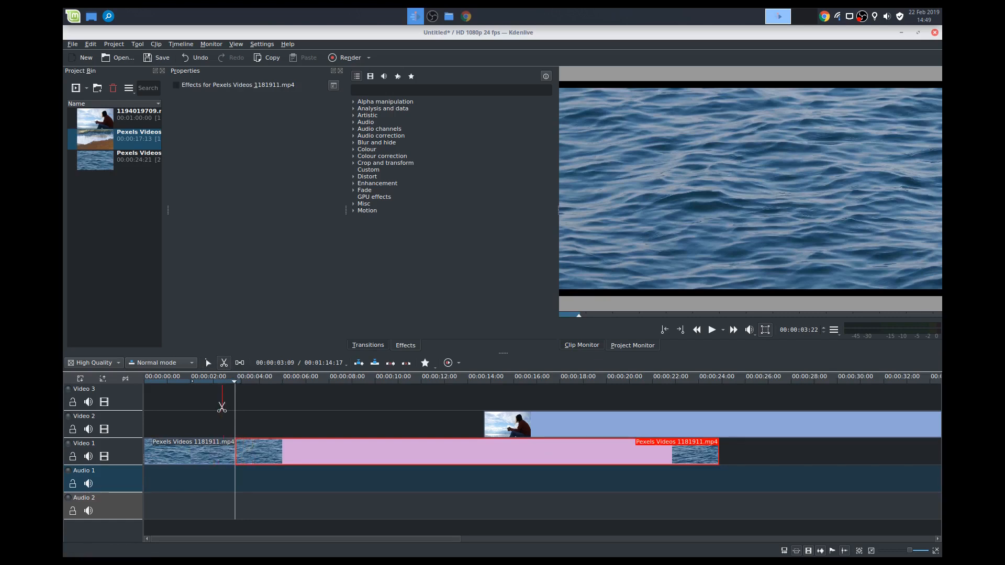
mouse_move(207, 363)
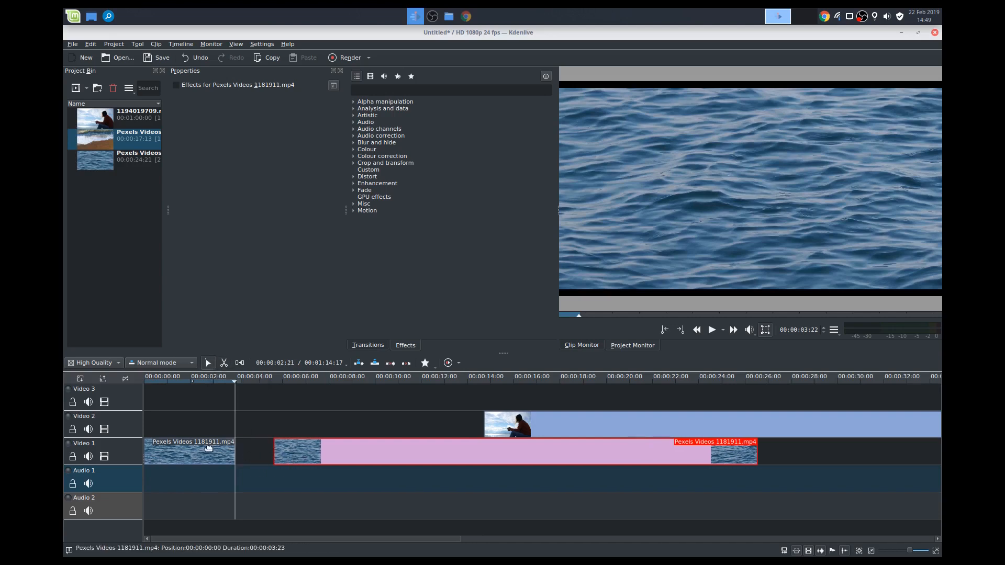
click(190, 453)
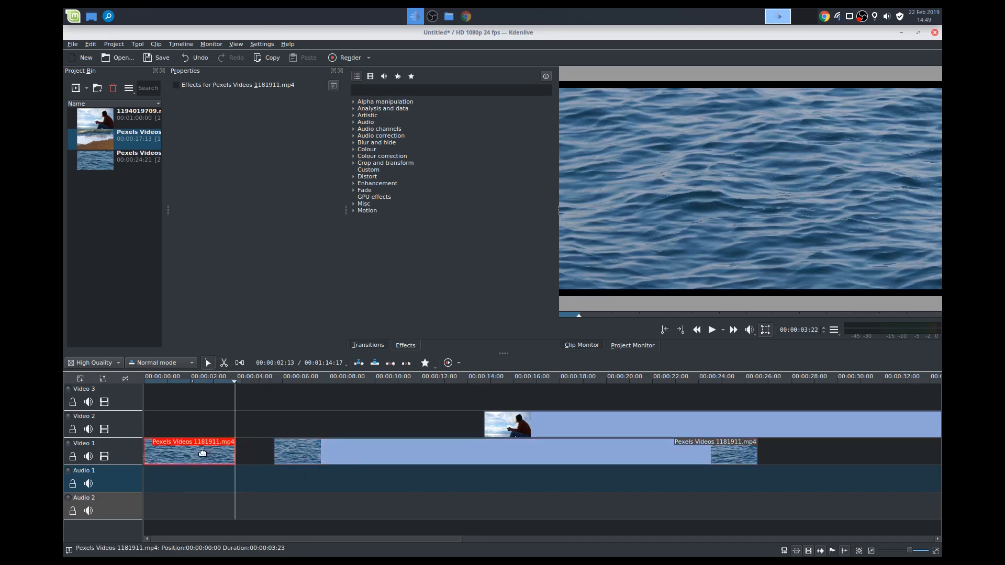
click(449, 452)
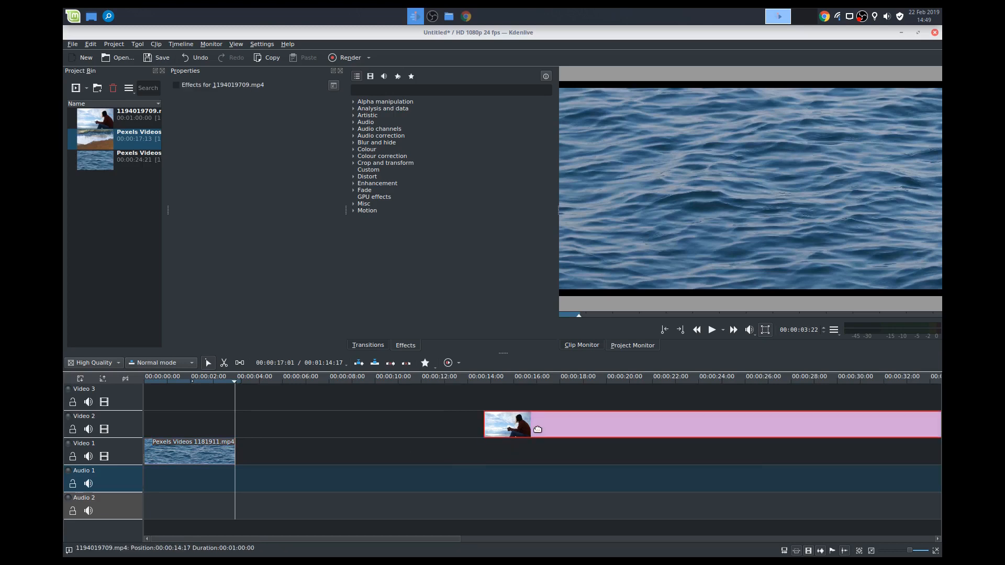
drag(508, 424, 251, 424)
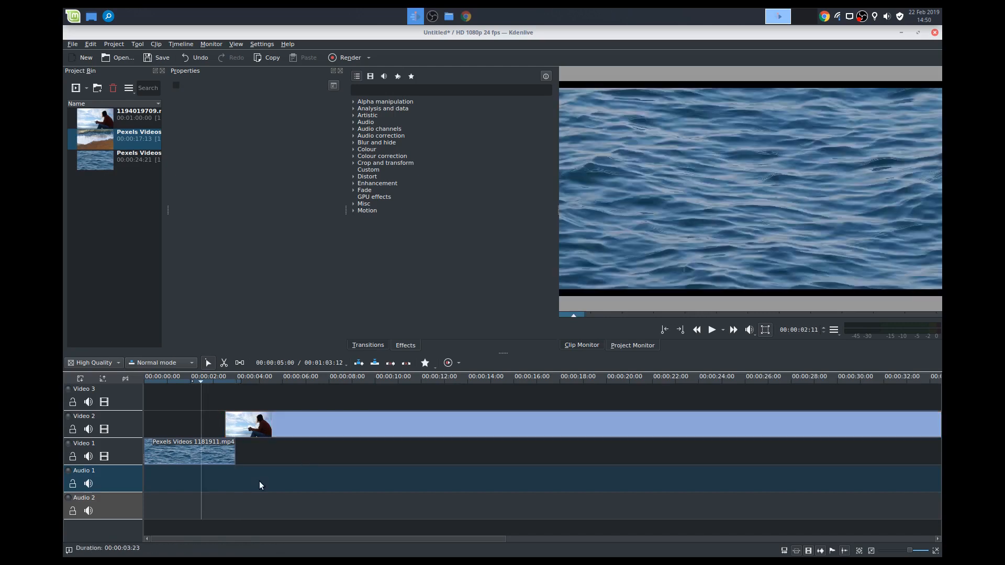
Step: Preview the timeline, then razor-cut the aerial waves clip on Video 3 at thirteen seconds so it overlaps the sitting-woman clip
key(space)
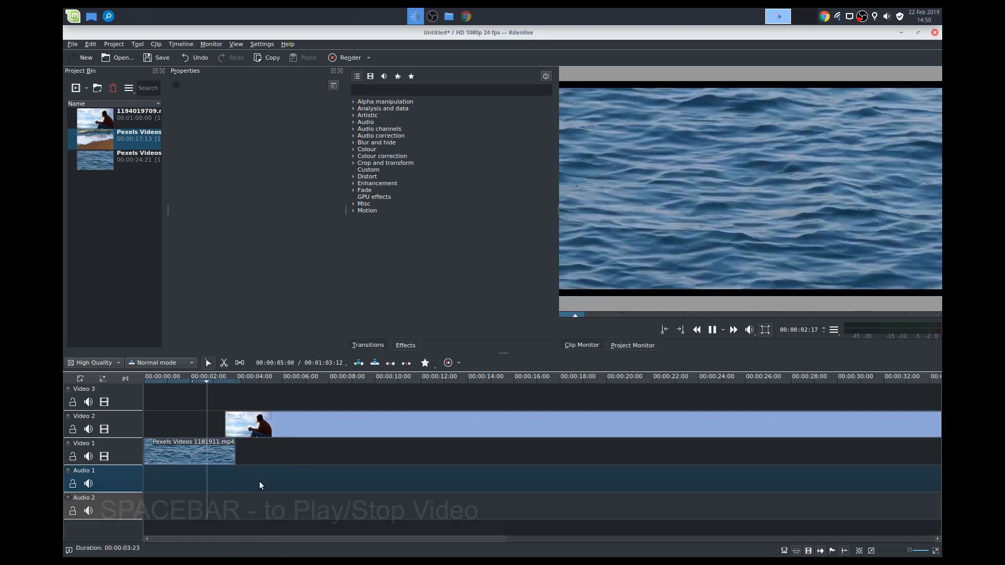
key(space)
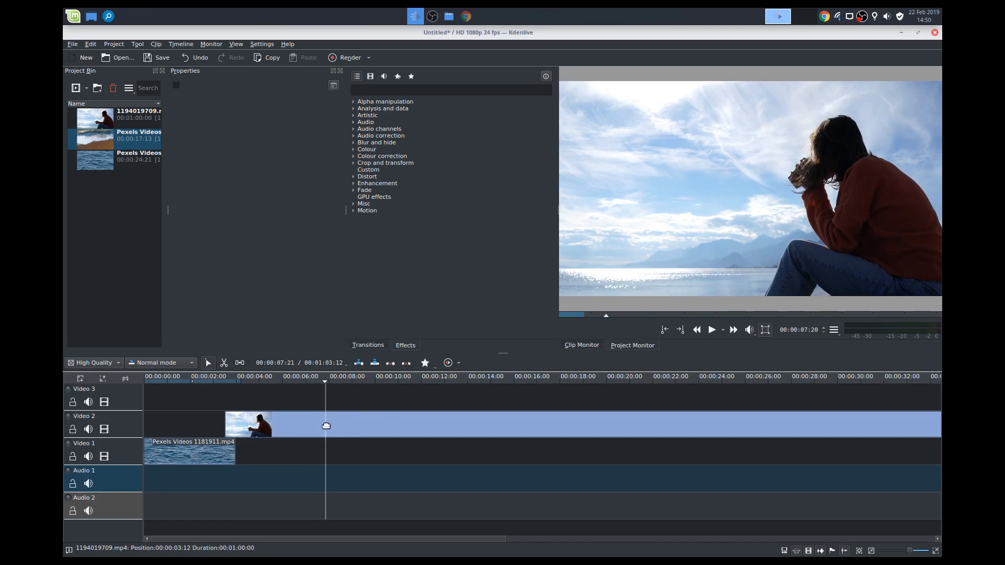
click(274, 424)
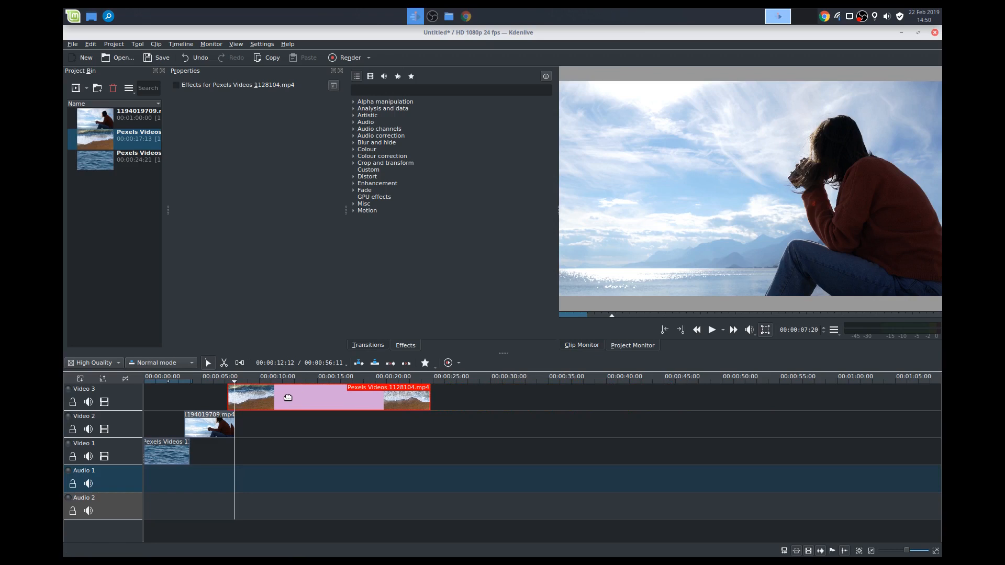
click(711, 329)
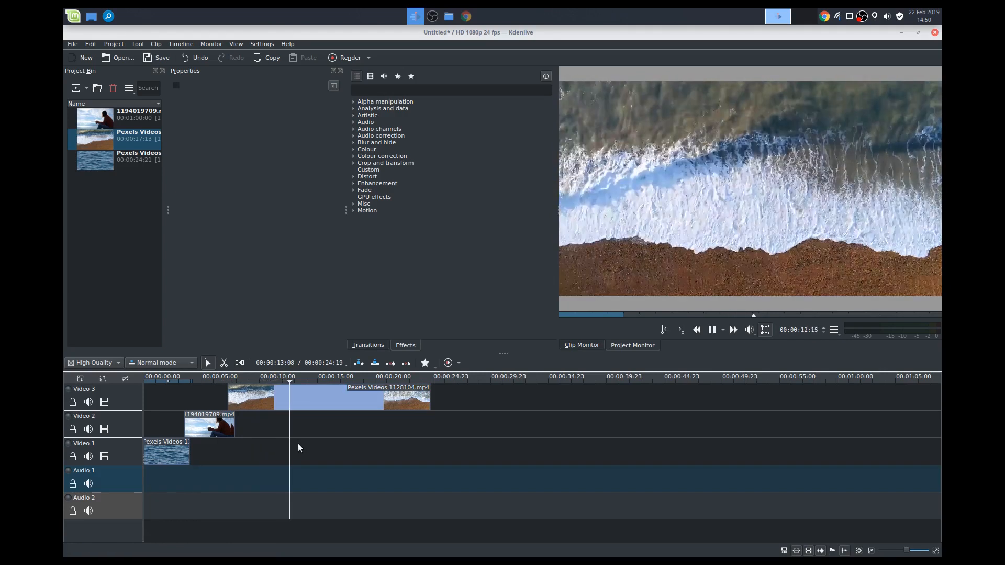
click(711, 329)
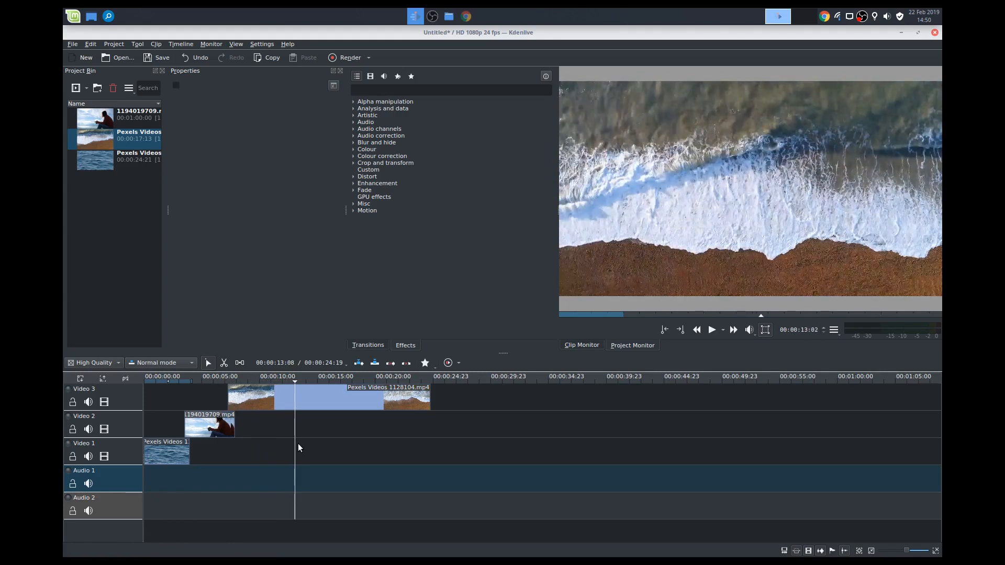
click(224, 362)
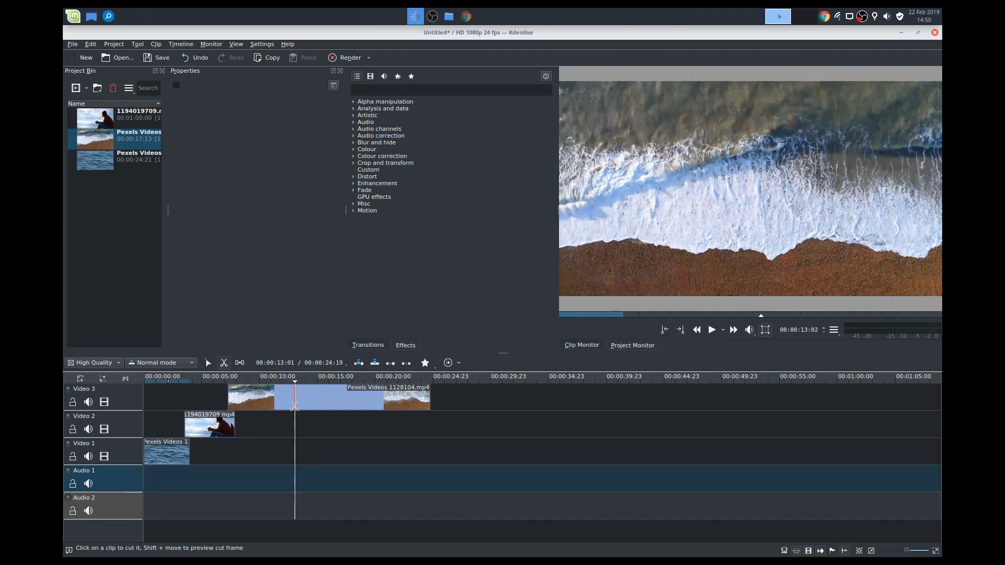
click(372, 396)
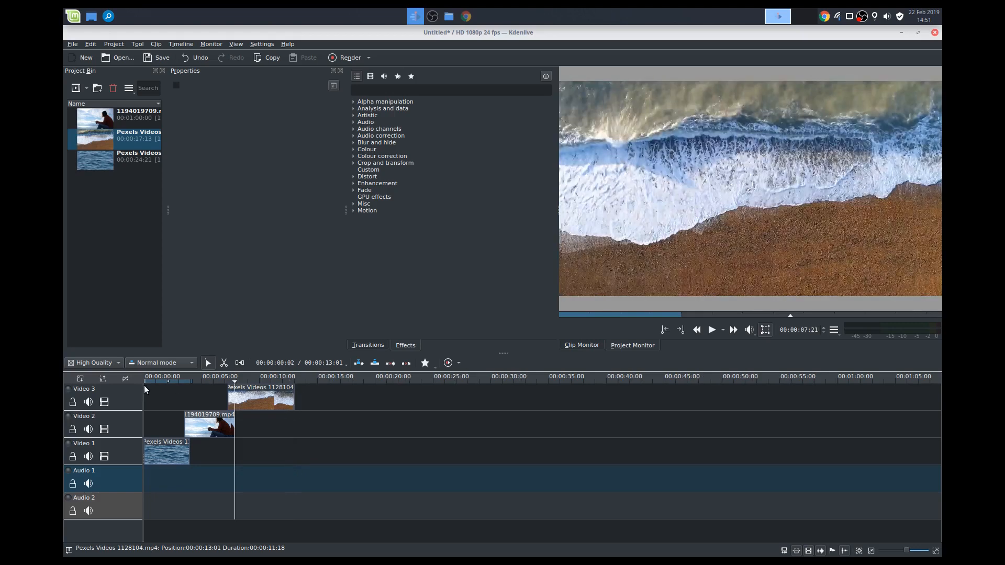
click(710, 330)
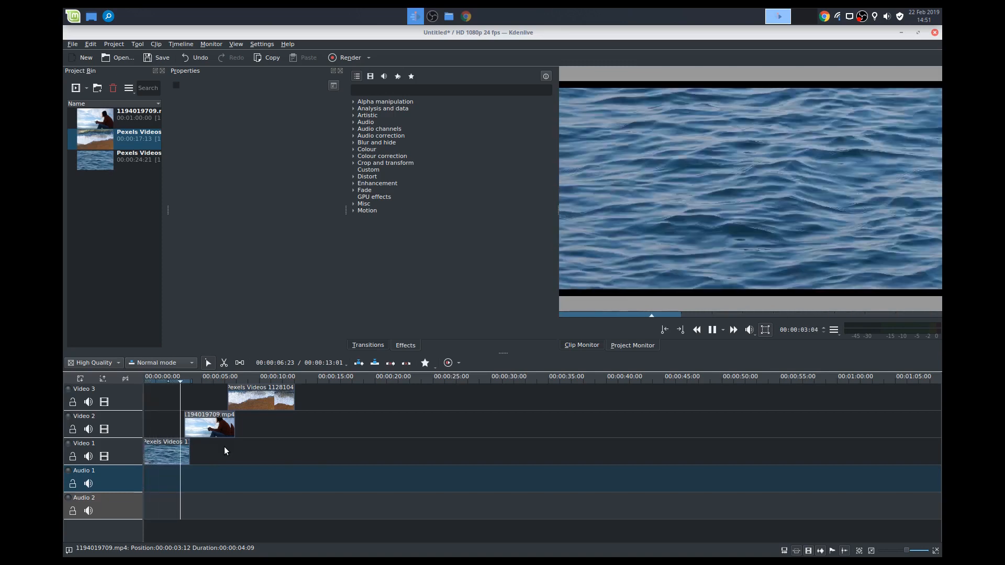
Step: Add a transition over the Video 2/Video 3 overlap and try it as a Wipe, previewing the result
click(204, 376)
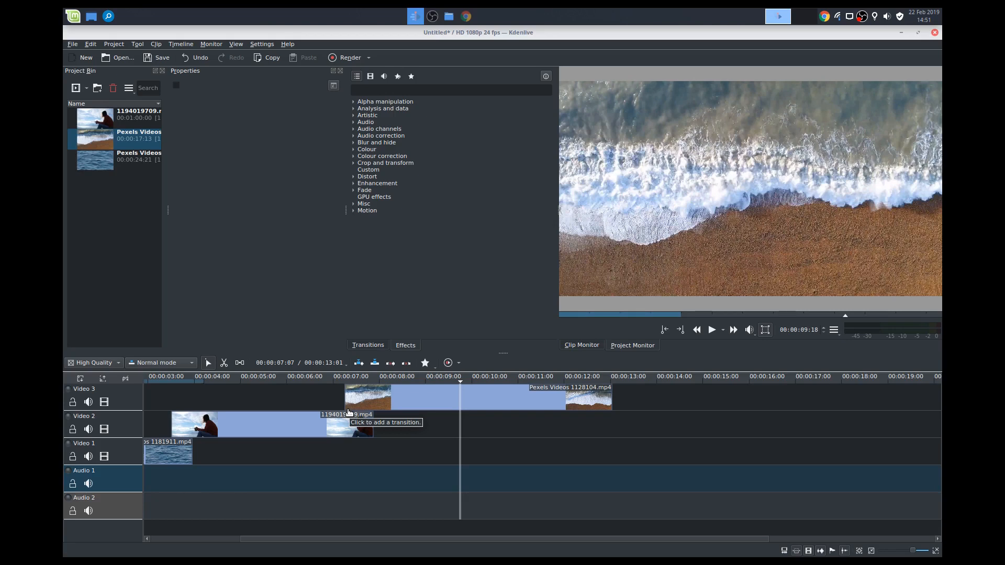
click(449, 398)
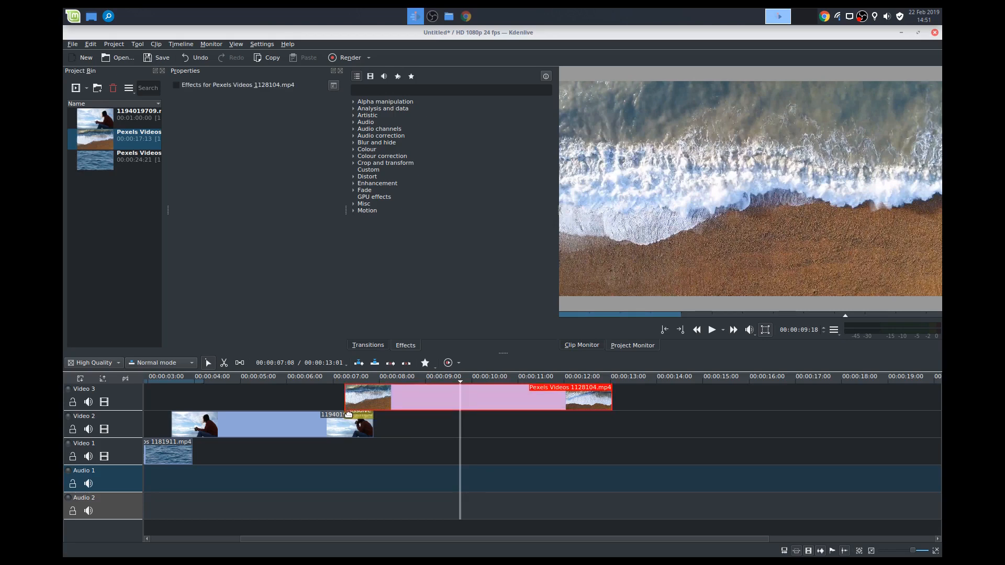
click(358, 410)
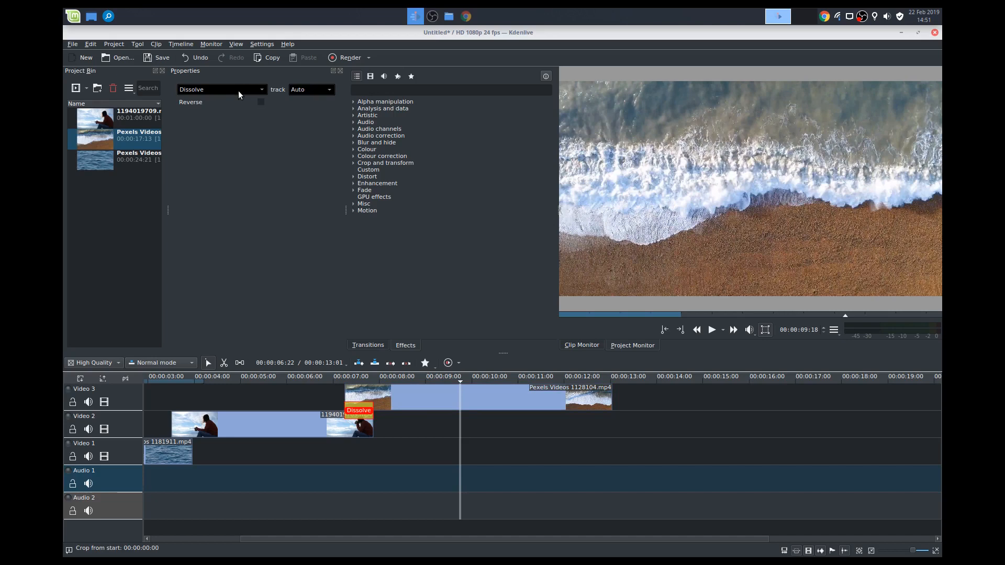
click(221, 89)
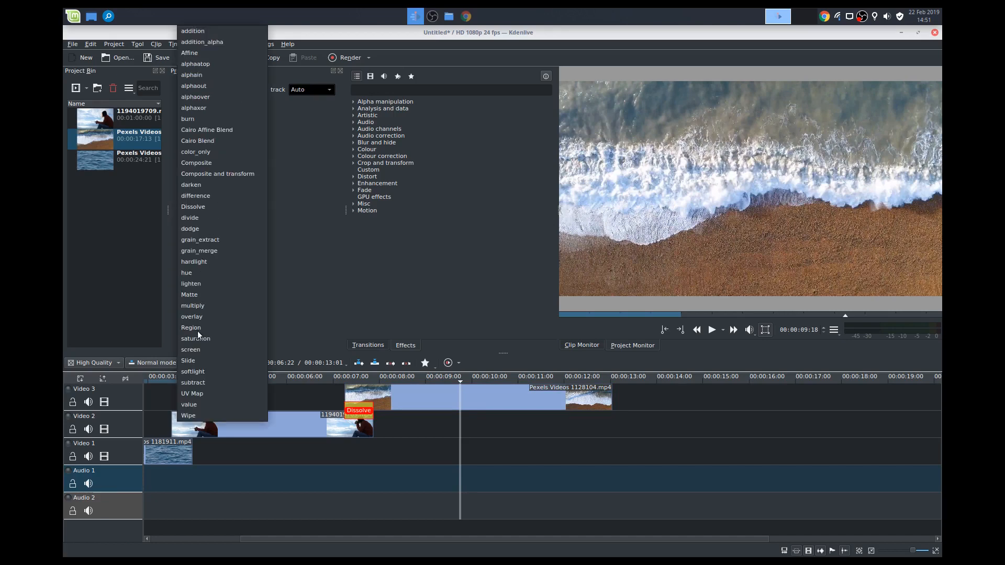
mouse_move(293, 270)
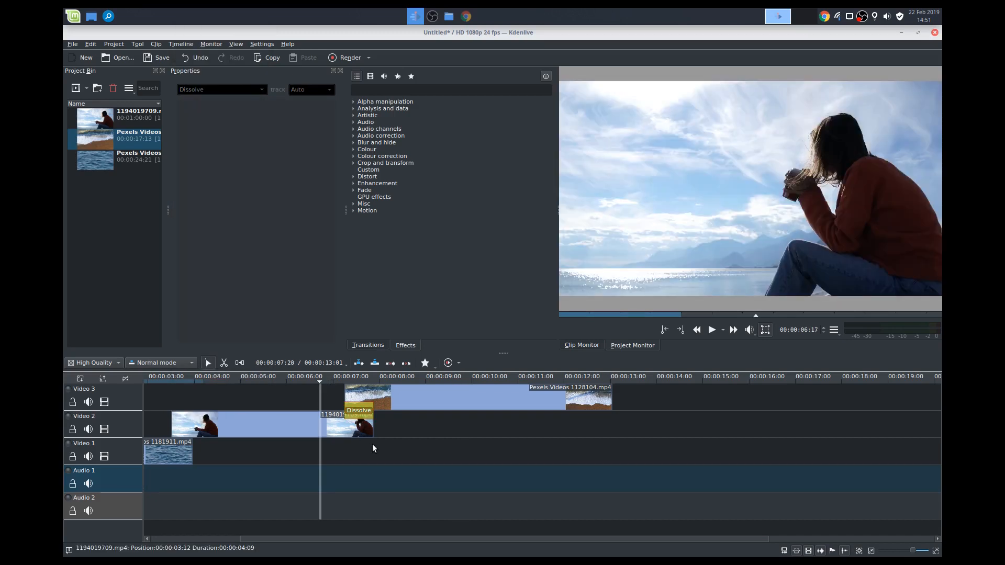
click(711, 330)
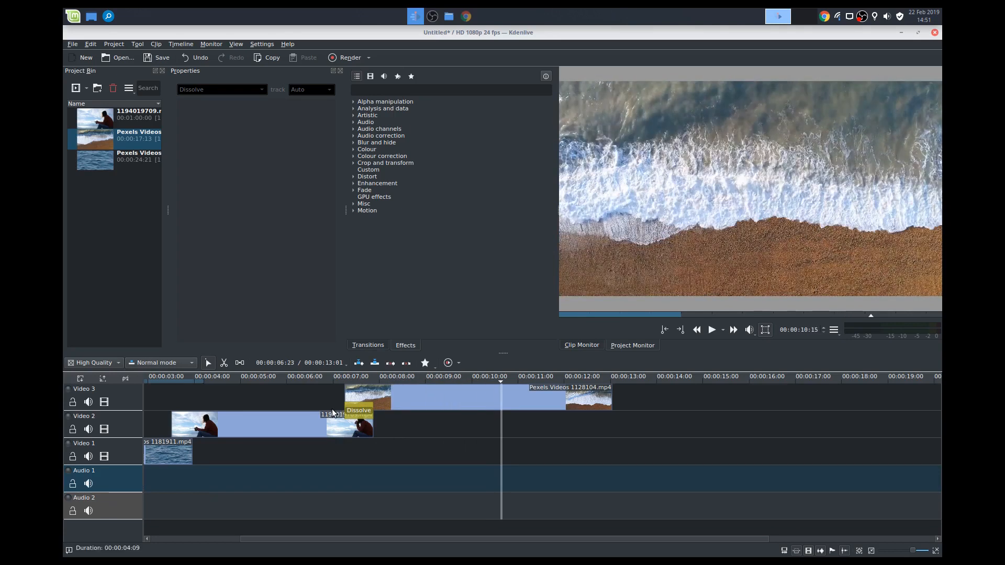
click(358, 410)
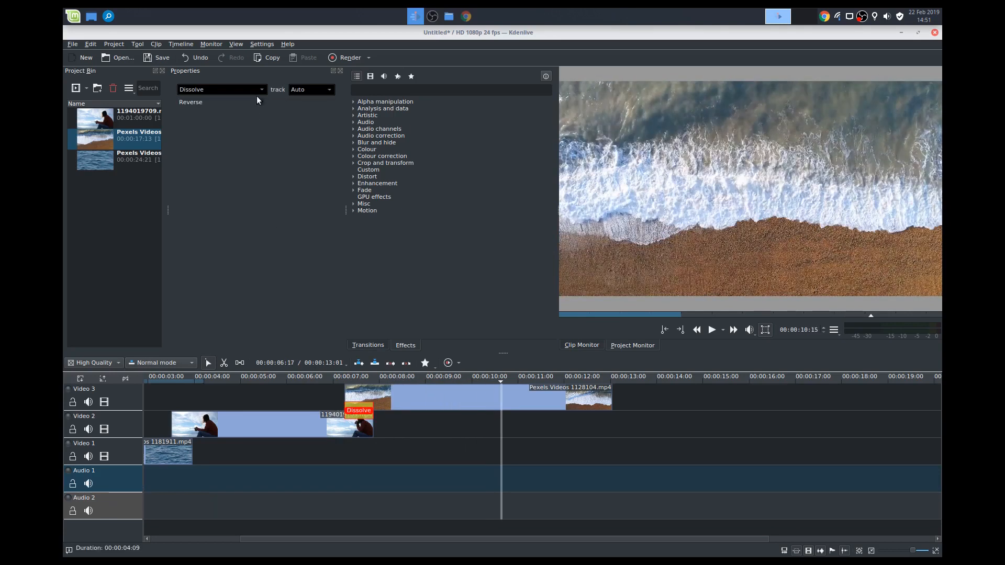
click(221, 89)
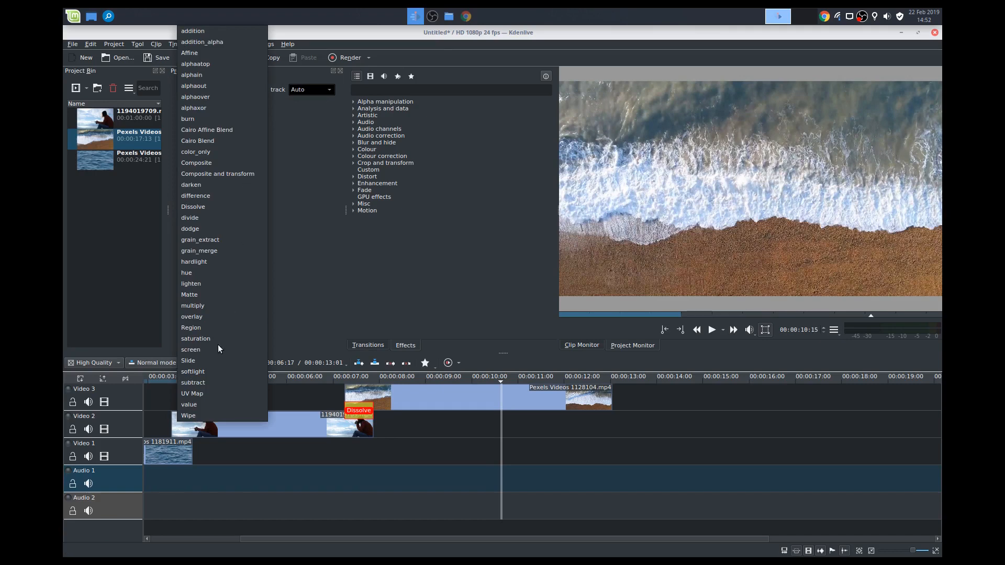
click(187, 416)
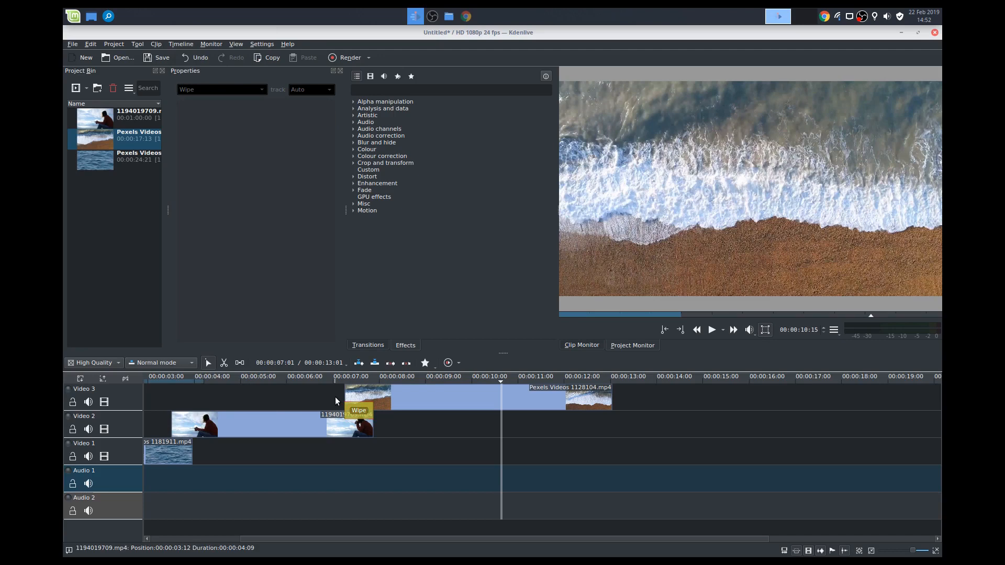
click(335, 375)
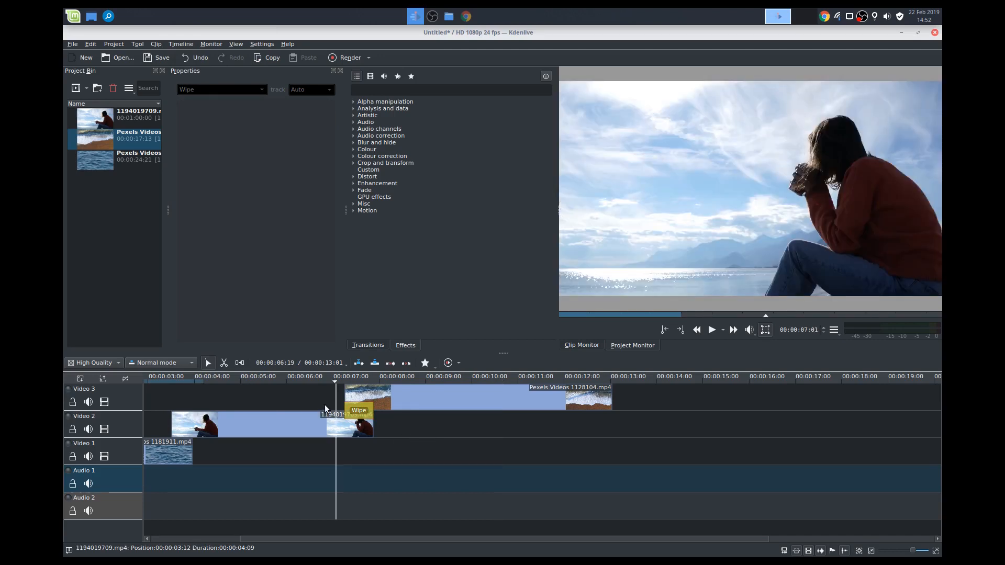
click(711, 330)
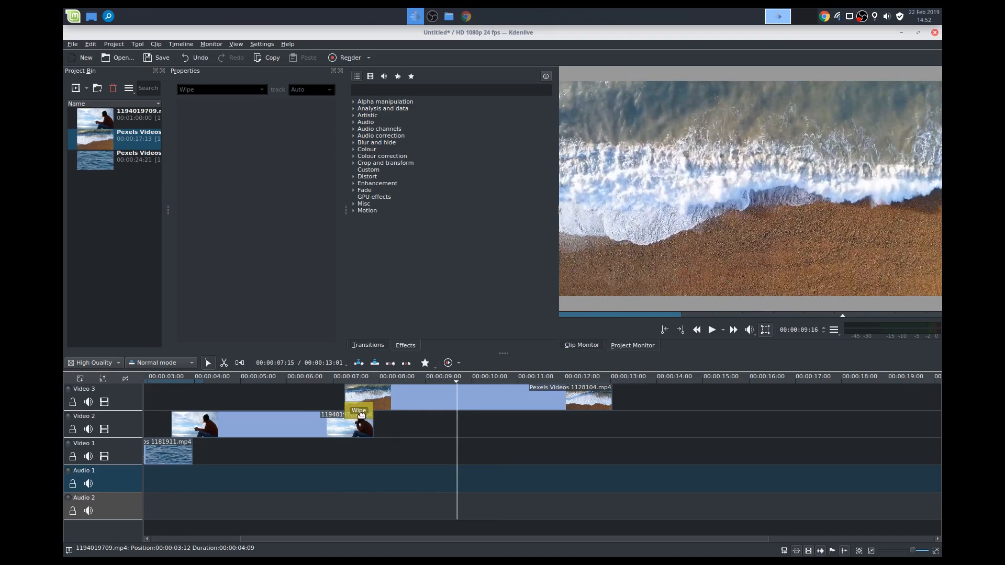
Step: Try the linear_x wipe pattern, then set the transition type back to Dissolve and deselect it
click(221, 89)
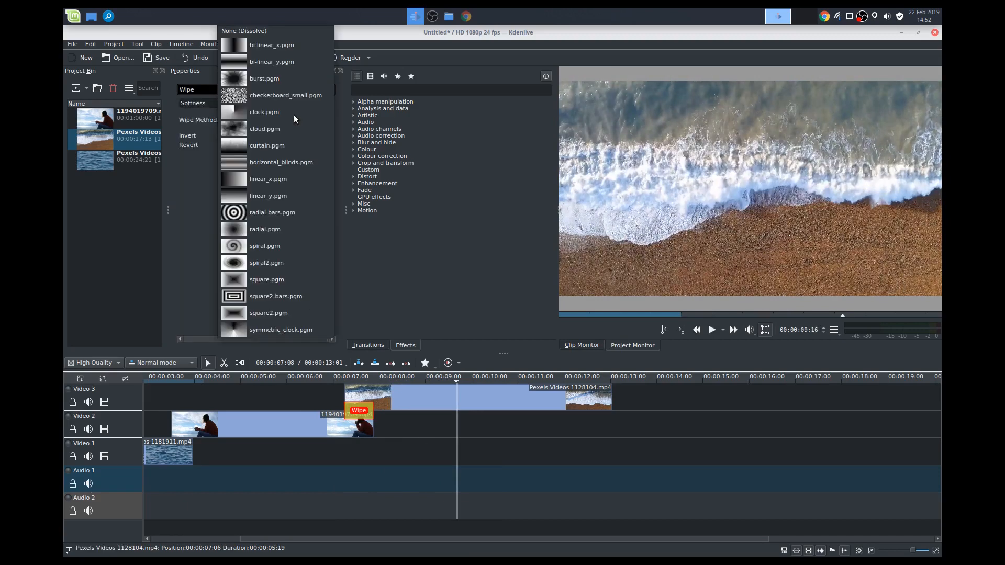
click(268, 179)
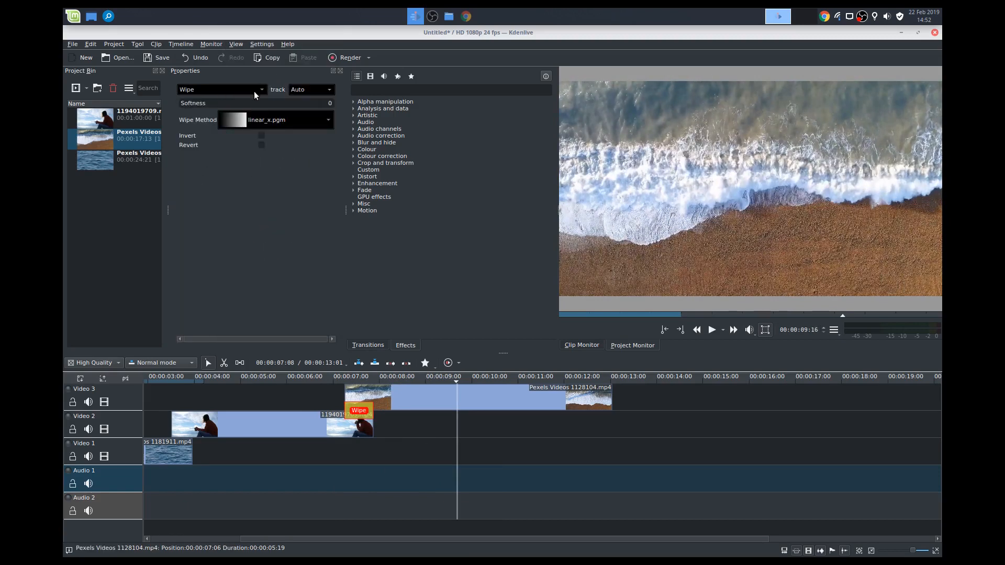
click(221, 89)
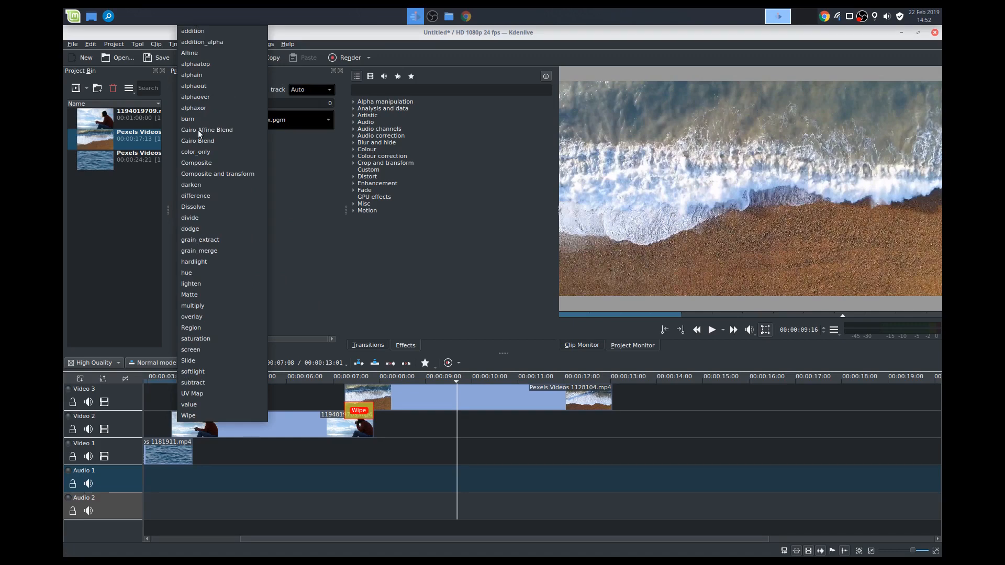
click(192, 206)
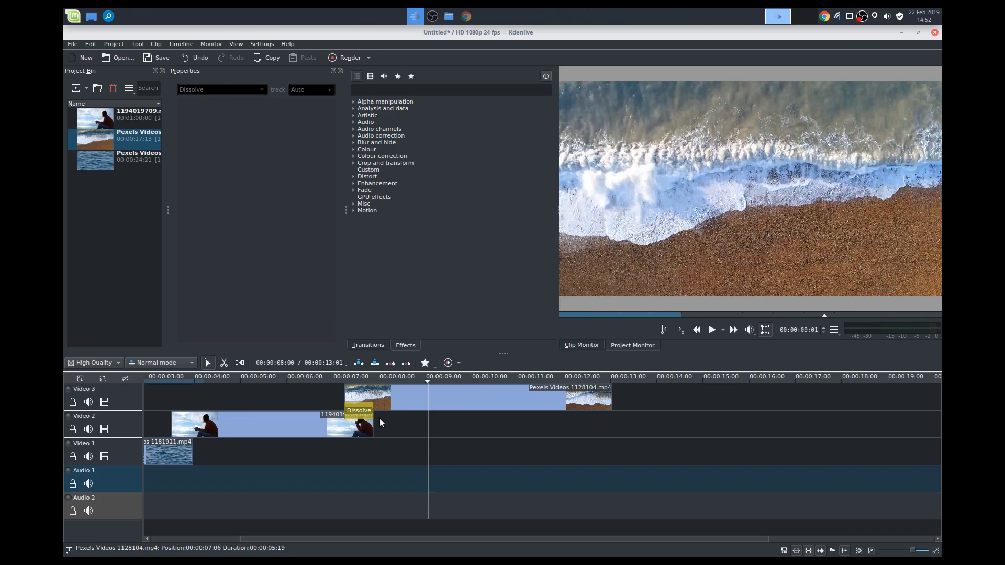
click(359, 410)
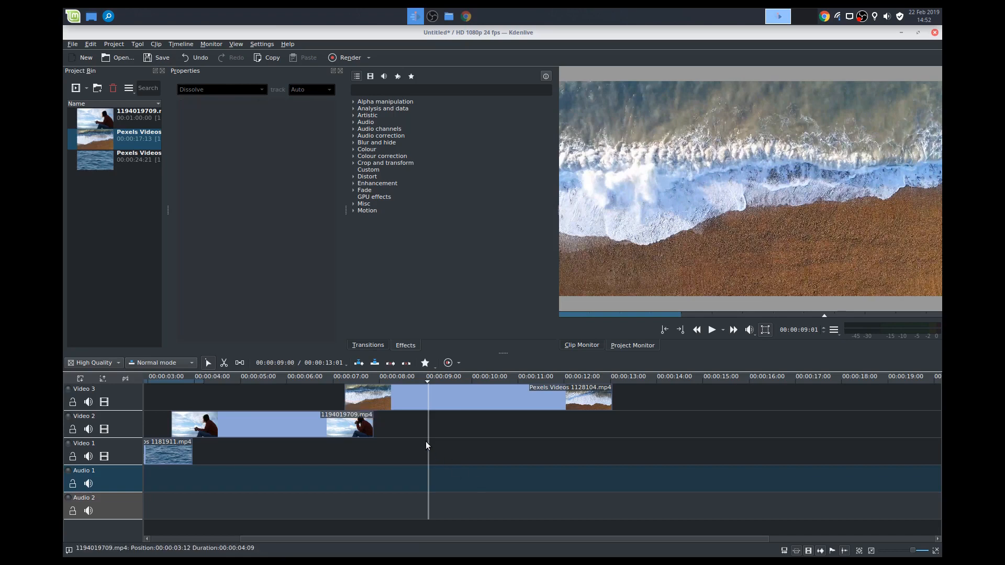
click(477, 396)
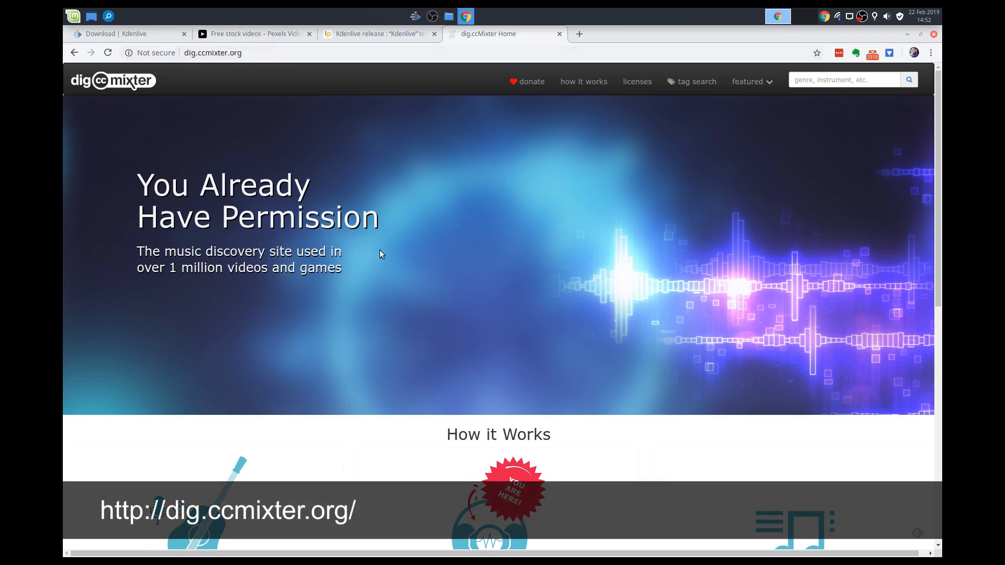
Step: Scroll through the dig.ccMixter home page and back to the top, then leave the browser
scroll(down, 3)
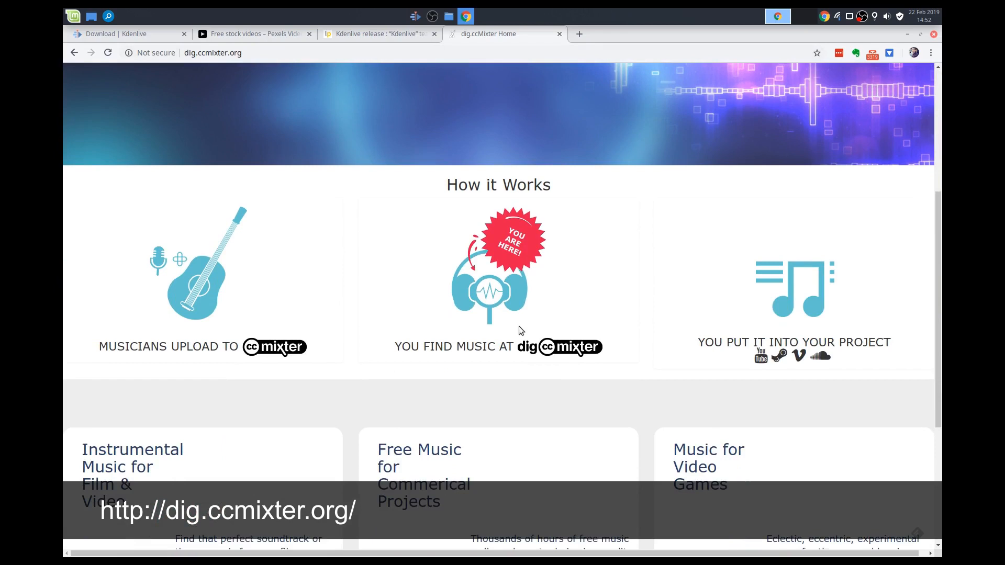
scroll(down, 3)
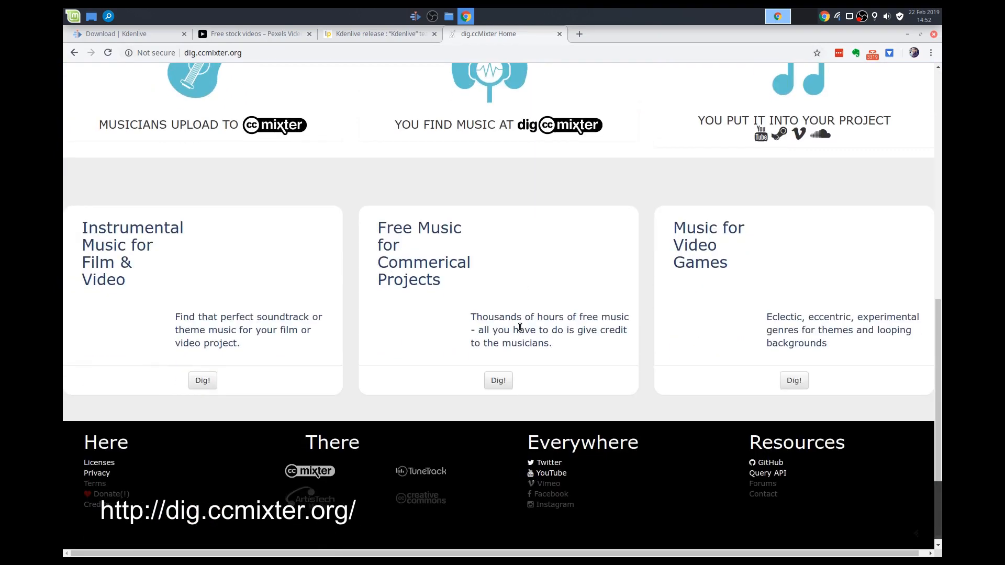
scroll(up, 3)
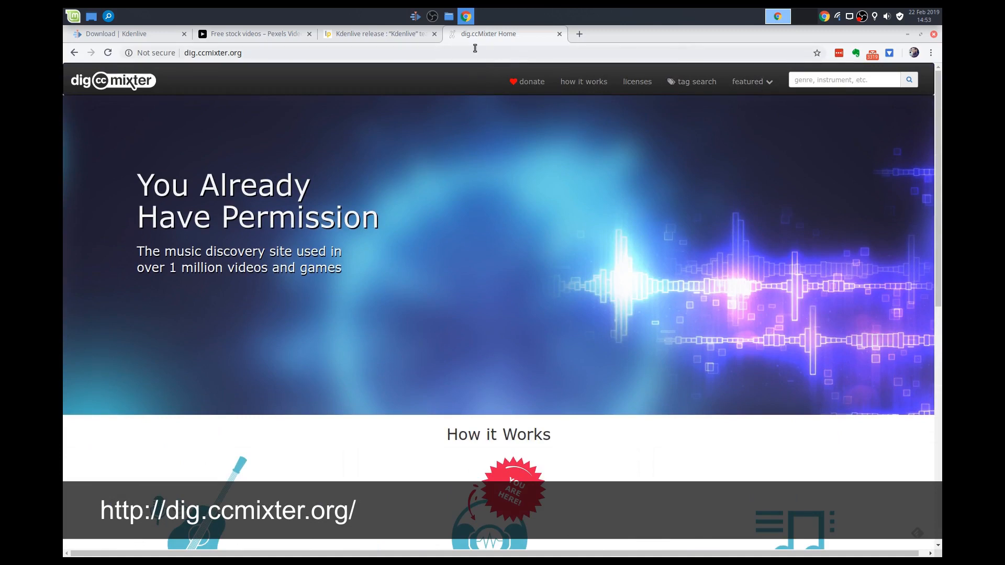
click(125, 33)
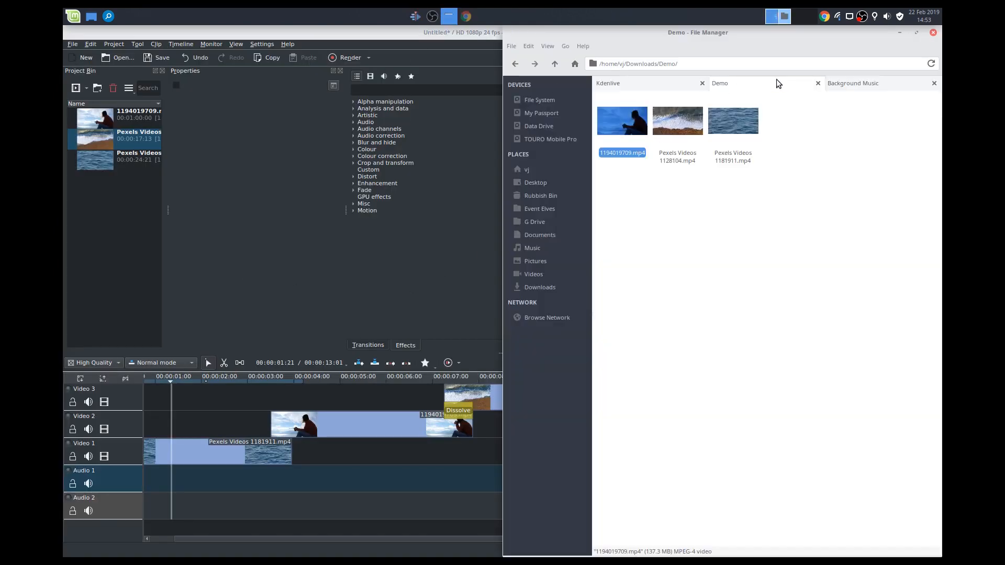
Step: Bring the Robbero Confirmation blues track from the Background Music folder into the project
click(854, 82)
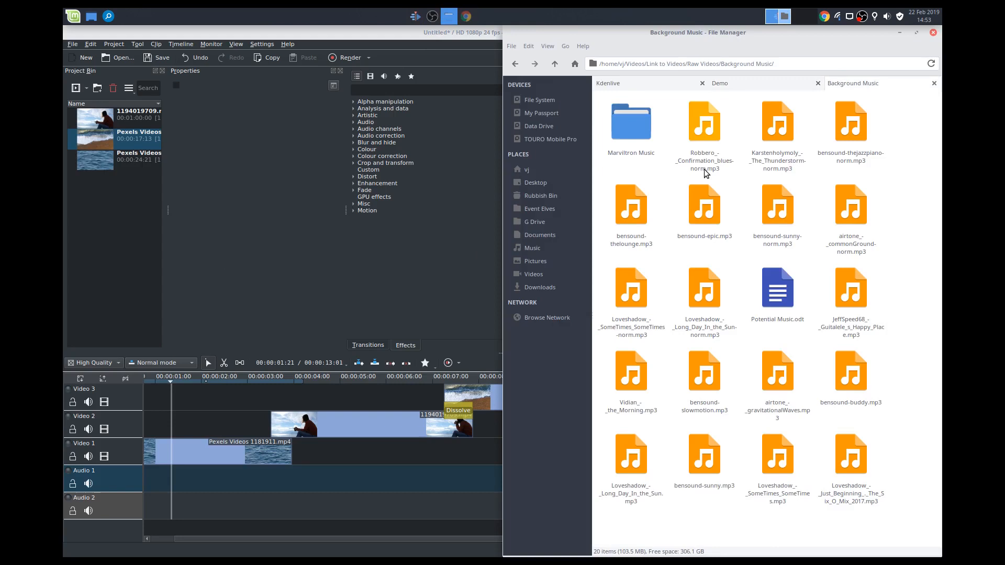
drag(703, 124, 124, 231)
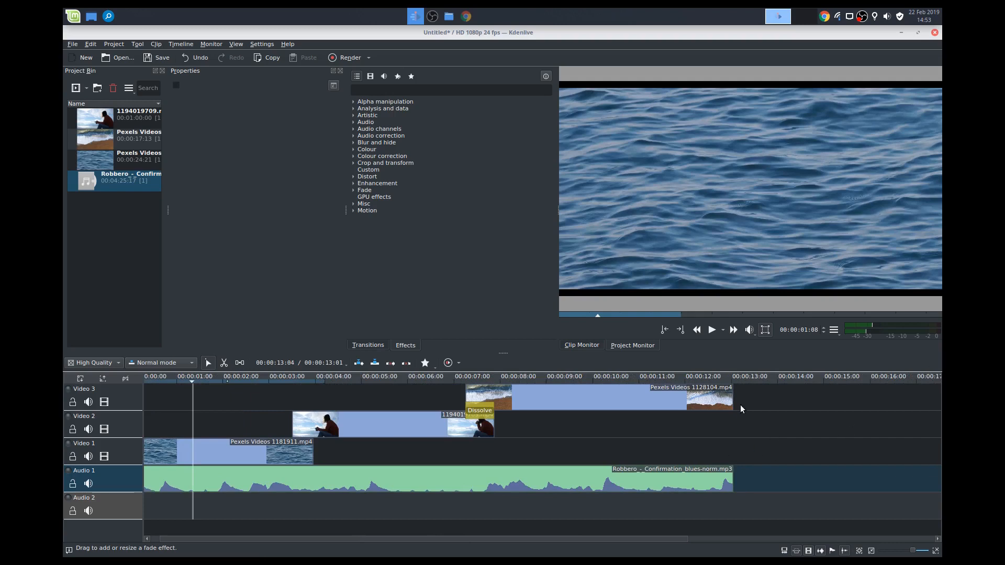
mouse_move(910, 418)
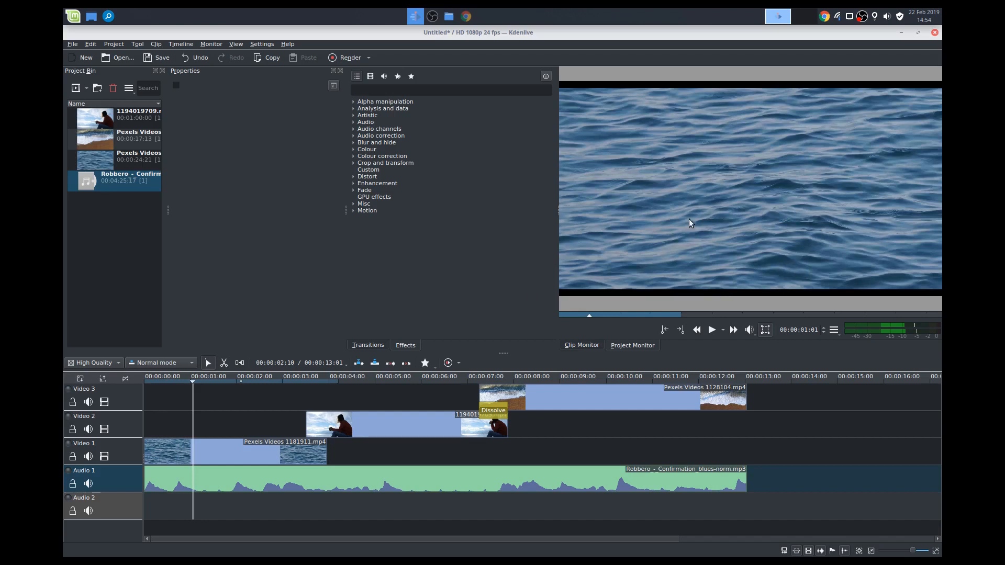
mouse_move(753, 217)
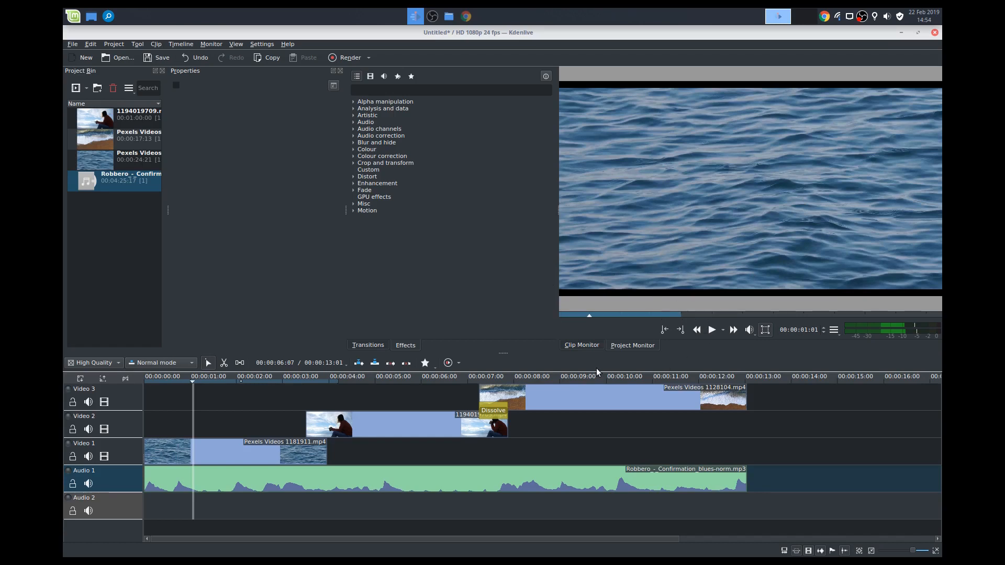
mouse_move(643, 296)
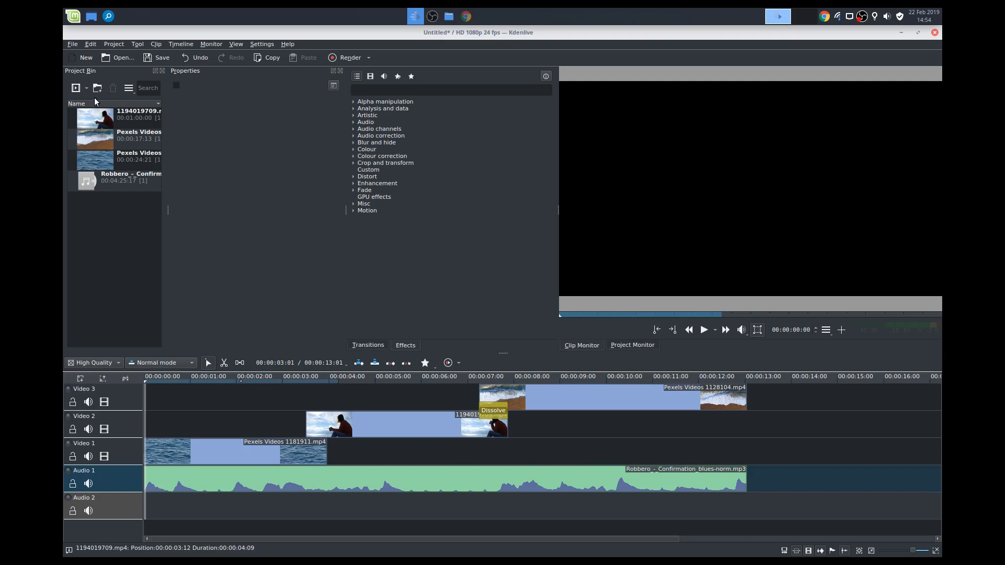
Step: Add a new title clip reading GOOD MORNING, centre the text in the frame, and confirm it into the bin
click(85, 88)
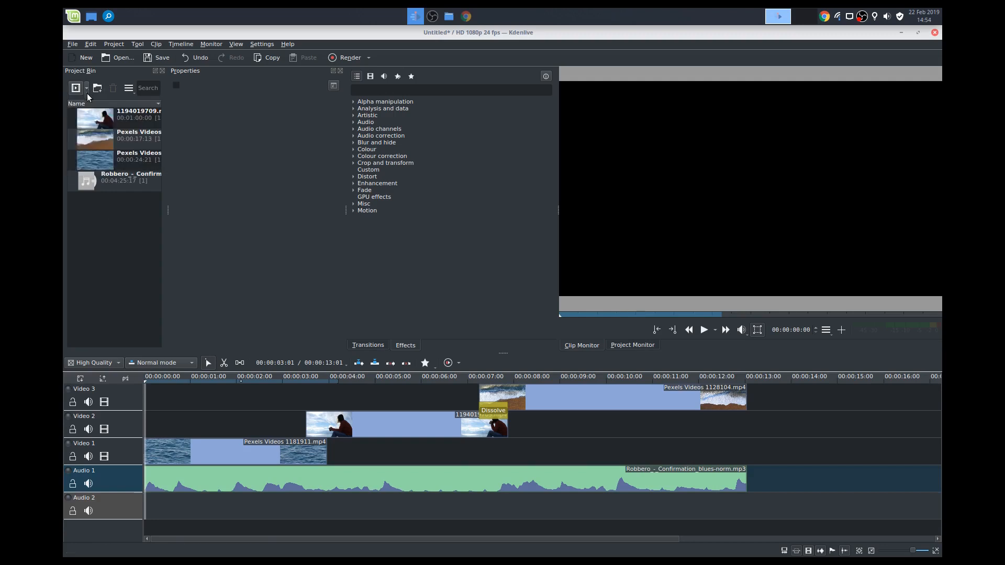
click(88, 88)
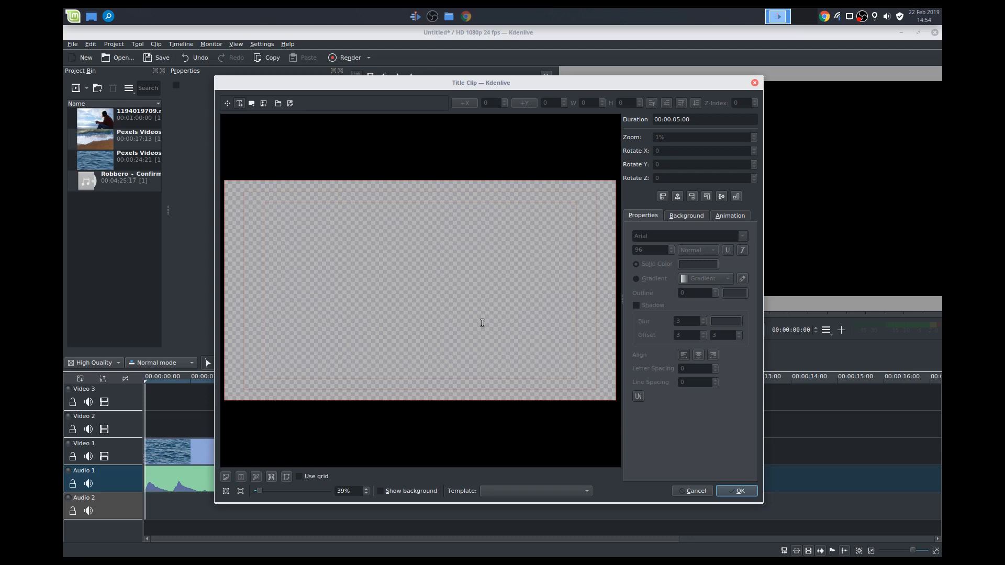
mouse_move(281, 171)
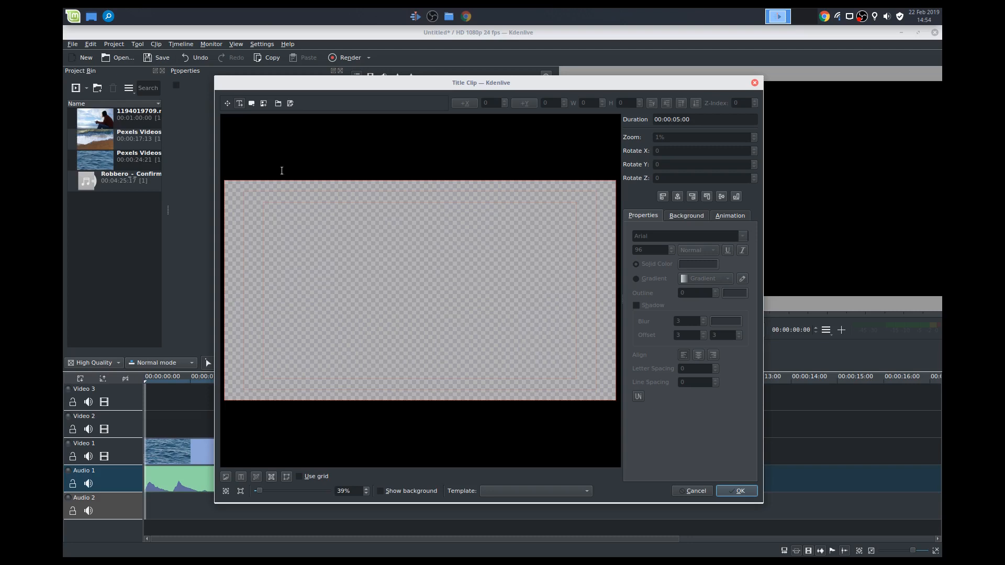
mouse_move(239, 104)
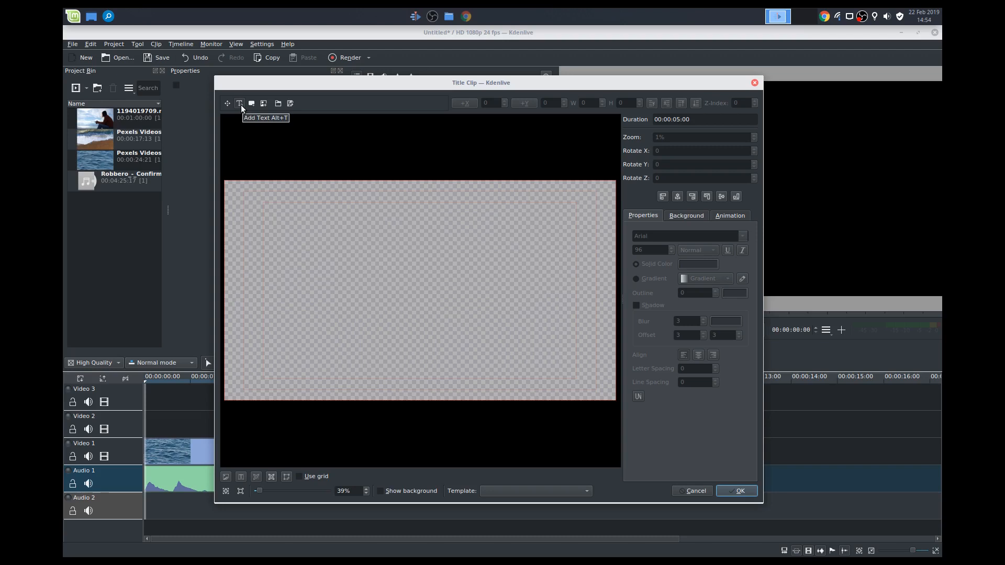
mouse_move(264, 104)
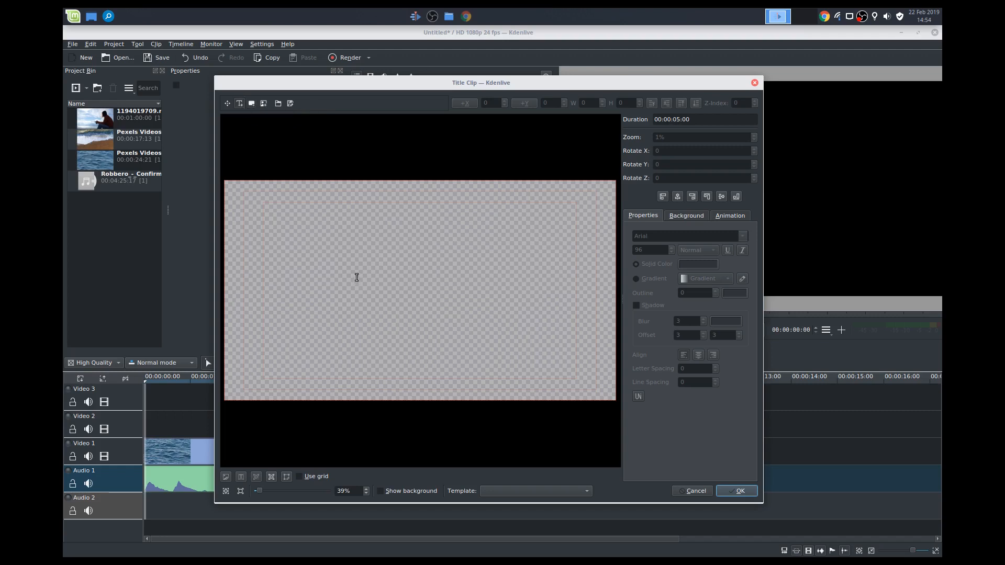
click(378, 281)
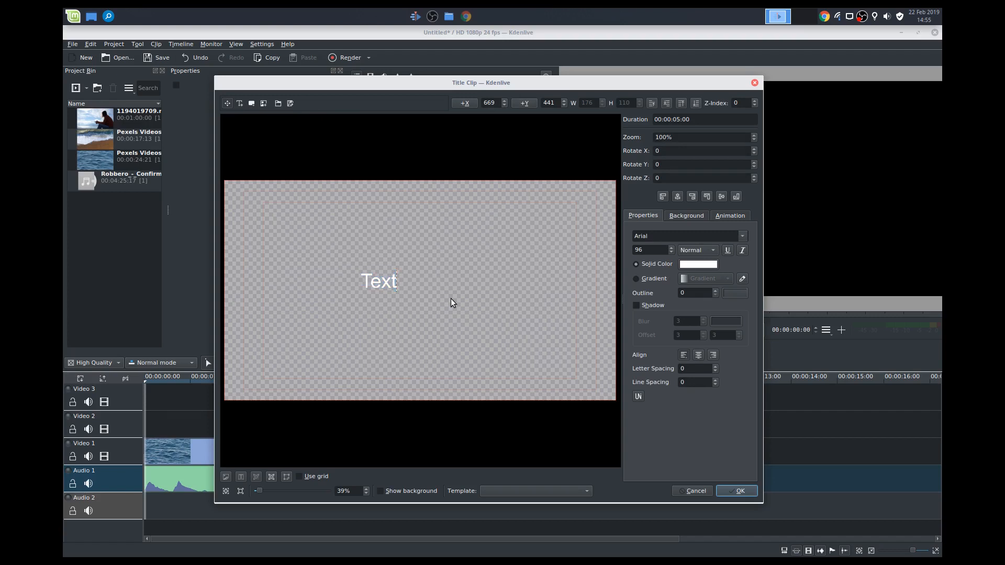
text(Go)
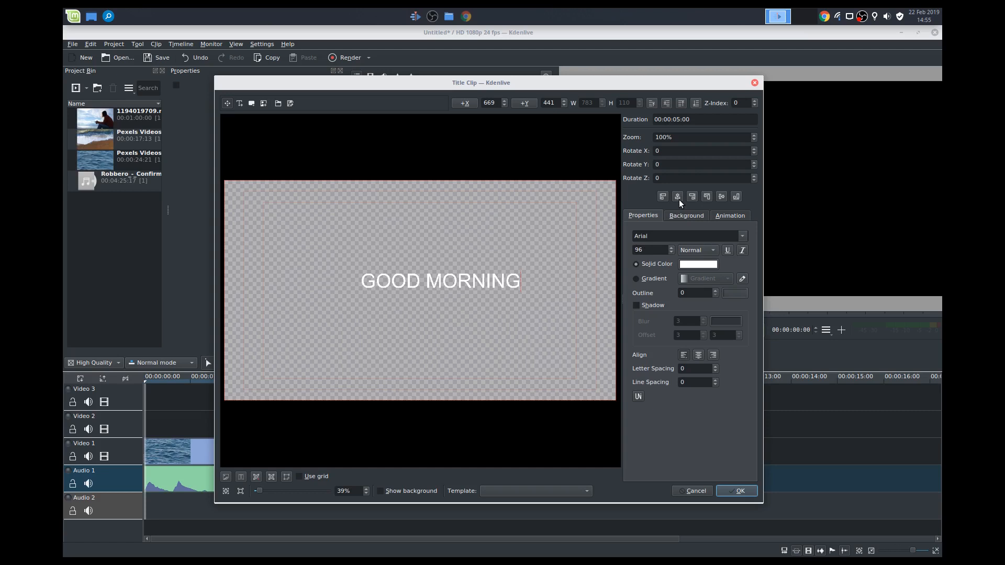
click(707, 195)
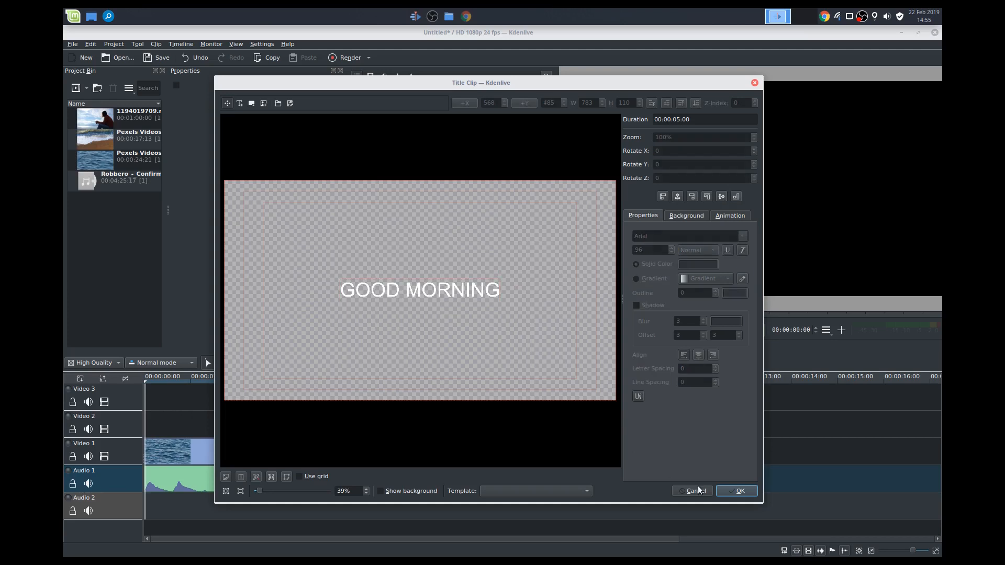
click(736, 490)
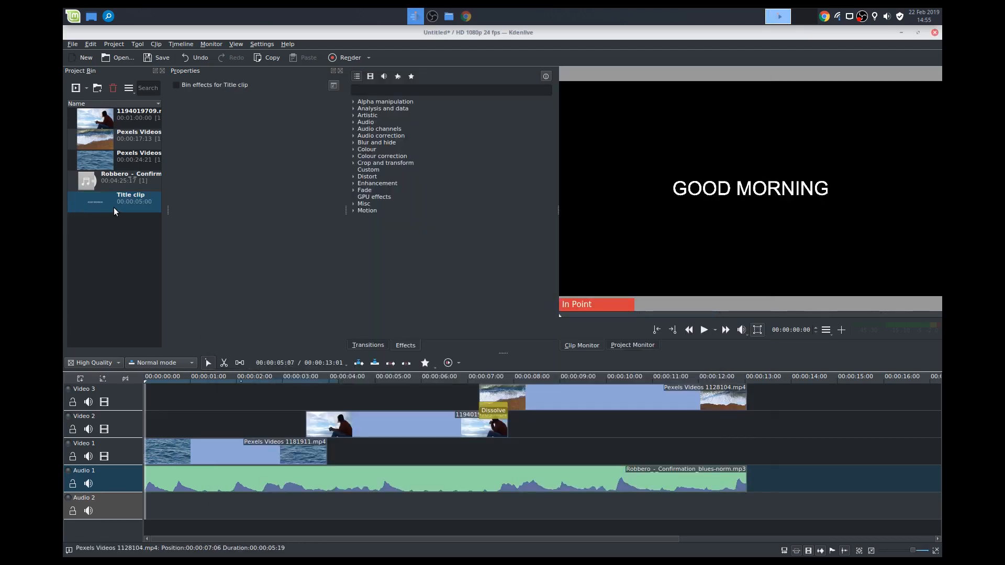
Step: Rename the title clip to Main Title, reopen and close its editor, and shorten it at the timeline start
right_click(114, 199)
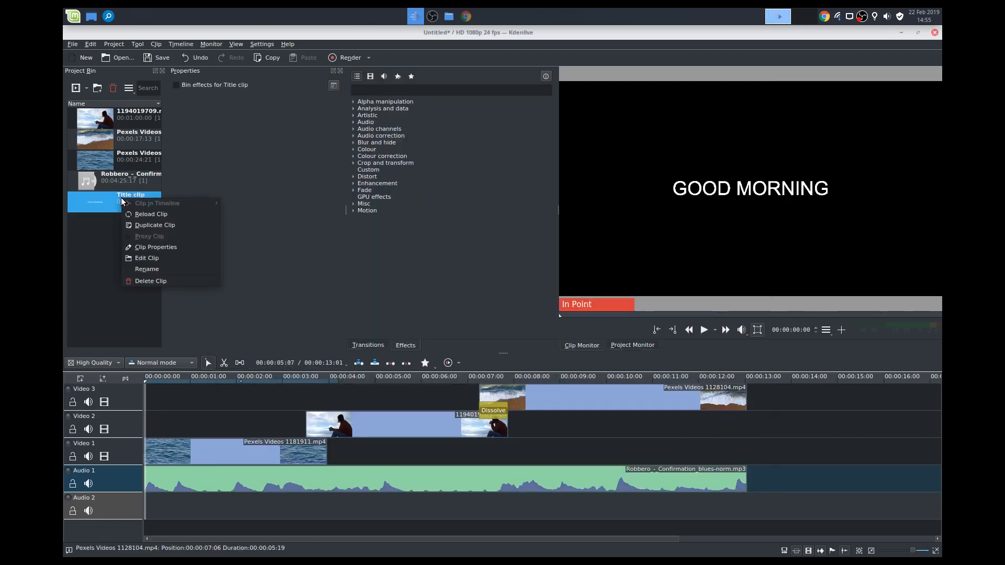
click(147, 269)
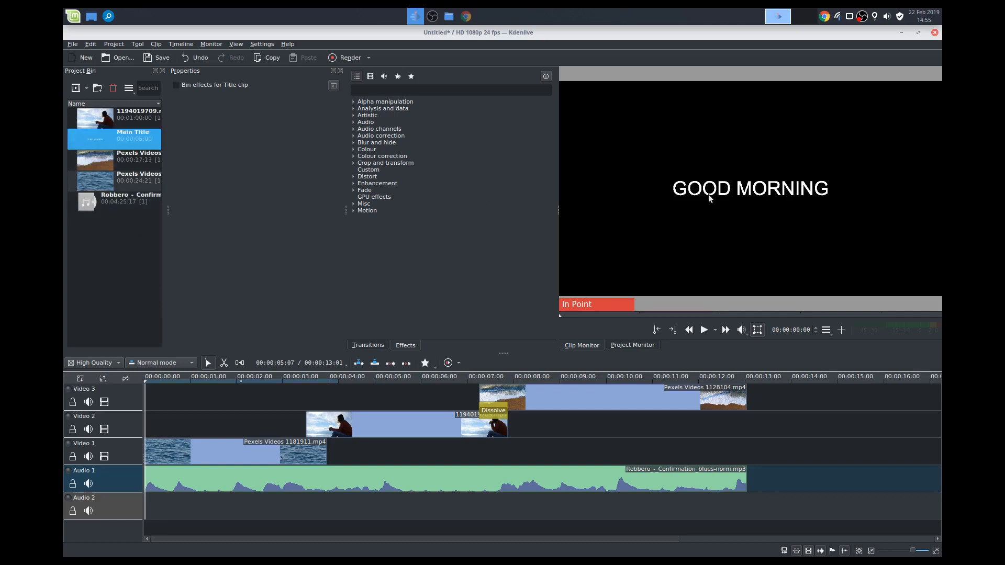
right_click(133, 135)
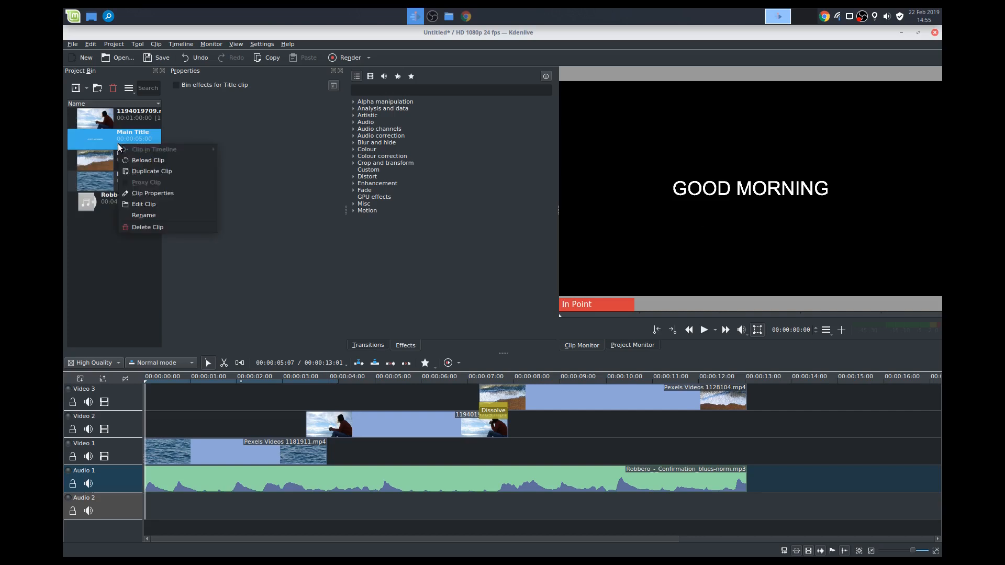
click(143, 204)
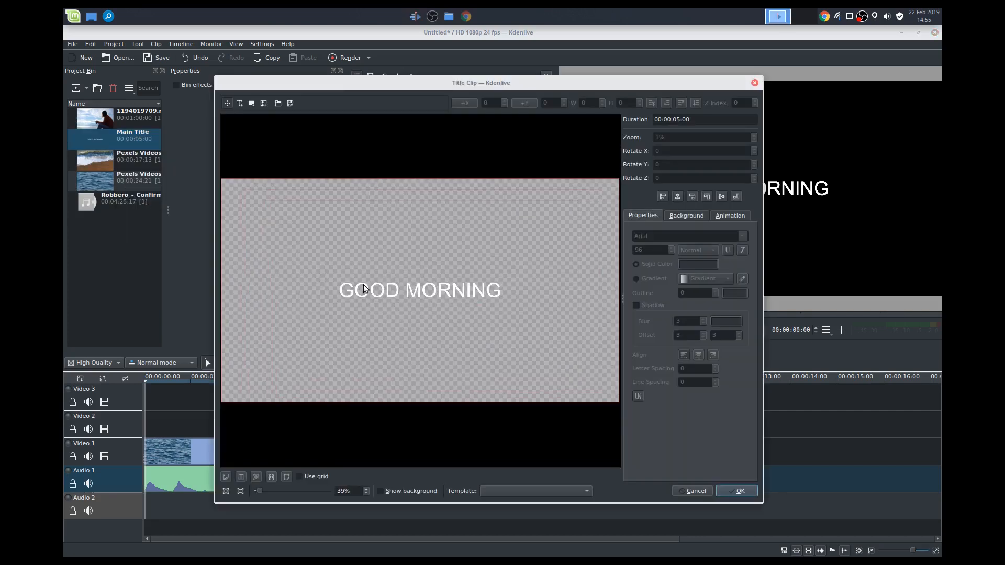
click(420, 290)
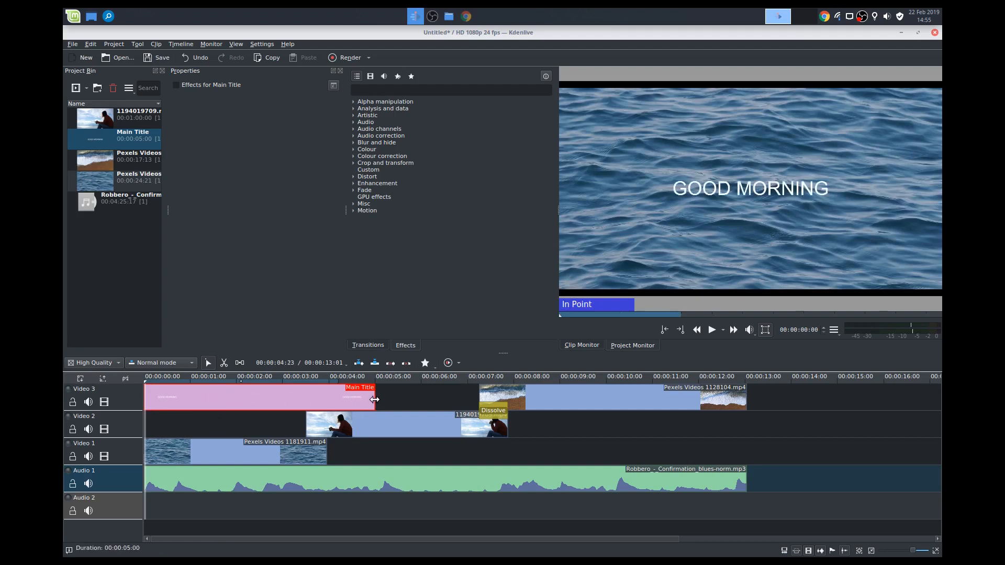
drag(374, 399, 308, 399)
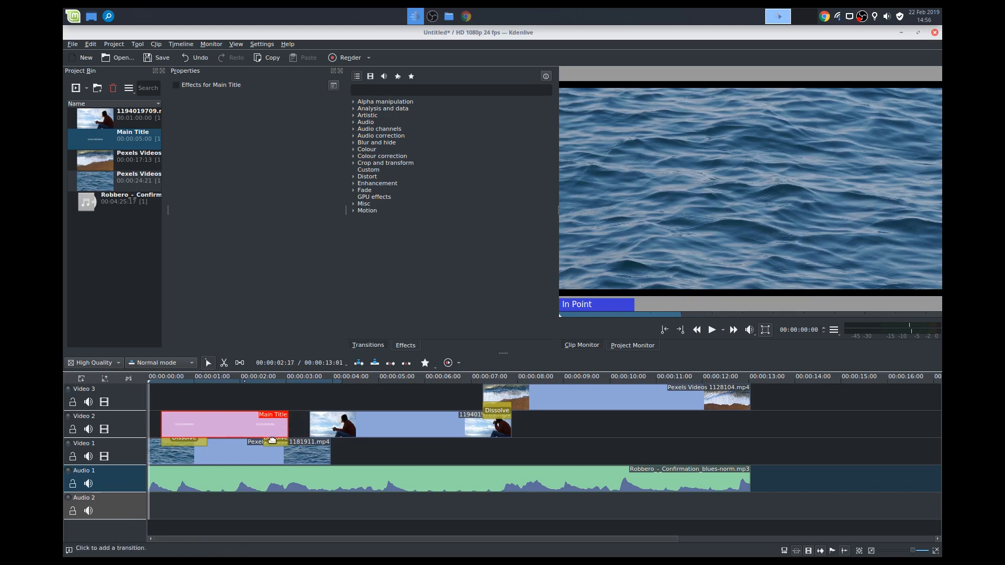
Step: Add dissolves at both ends of Main Title over the water clip and make the opening dissolve shorter
click(184, 438)
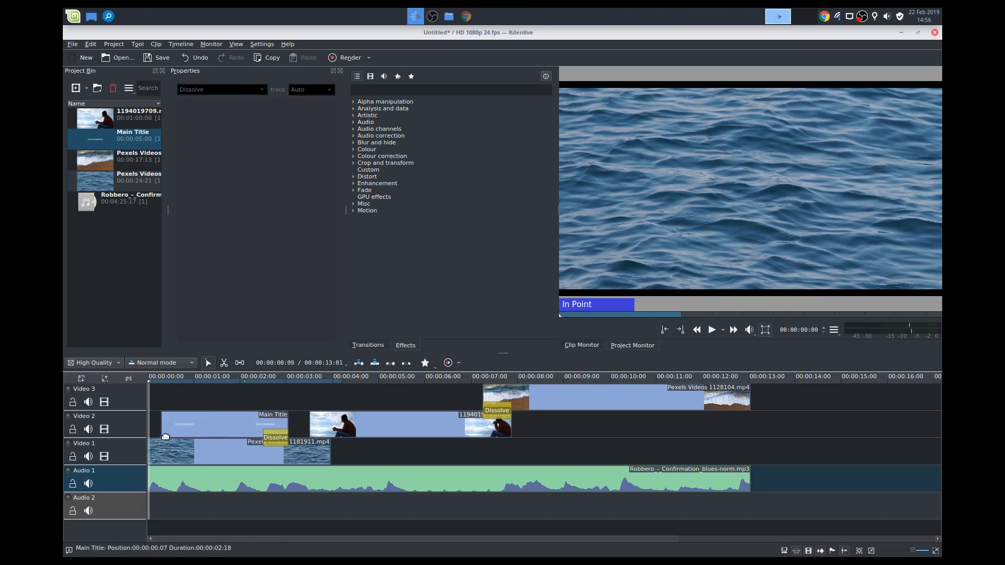
click(217, 424)
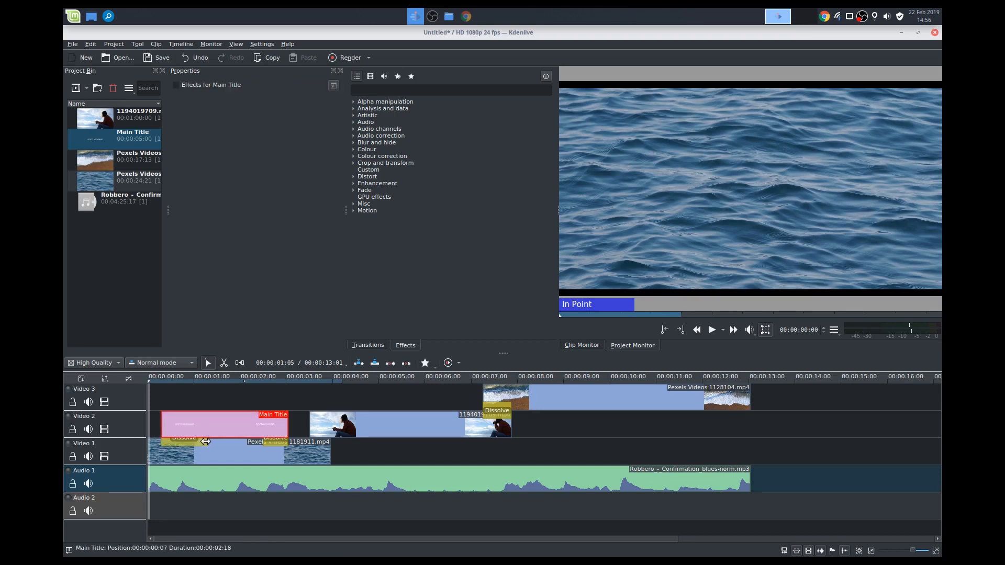
click(175, 437)
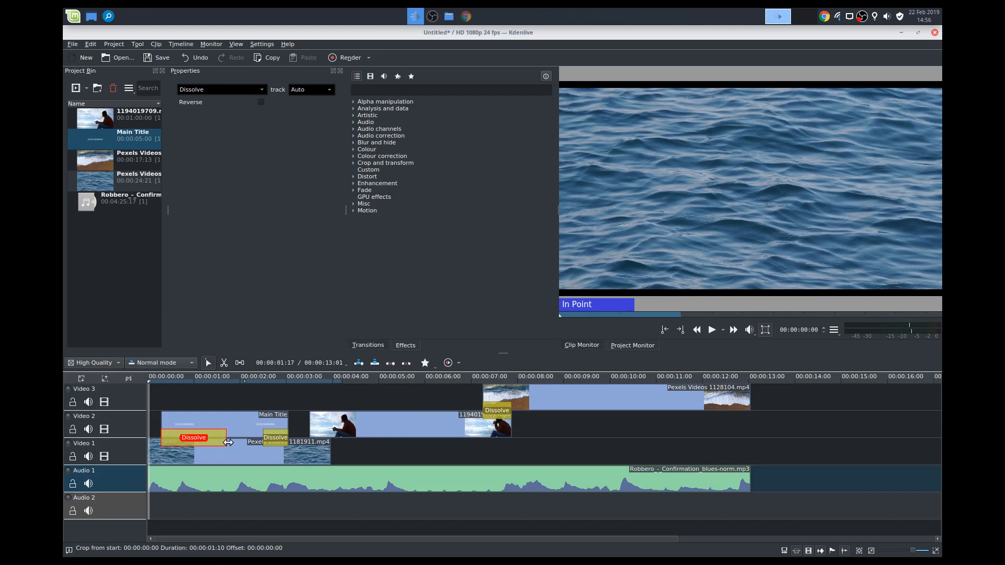
drag(228, 442, 195, 439)
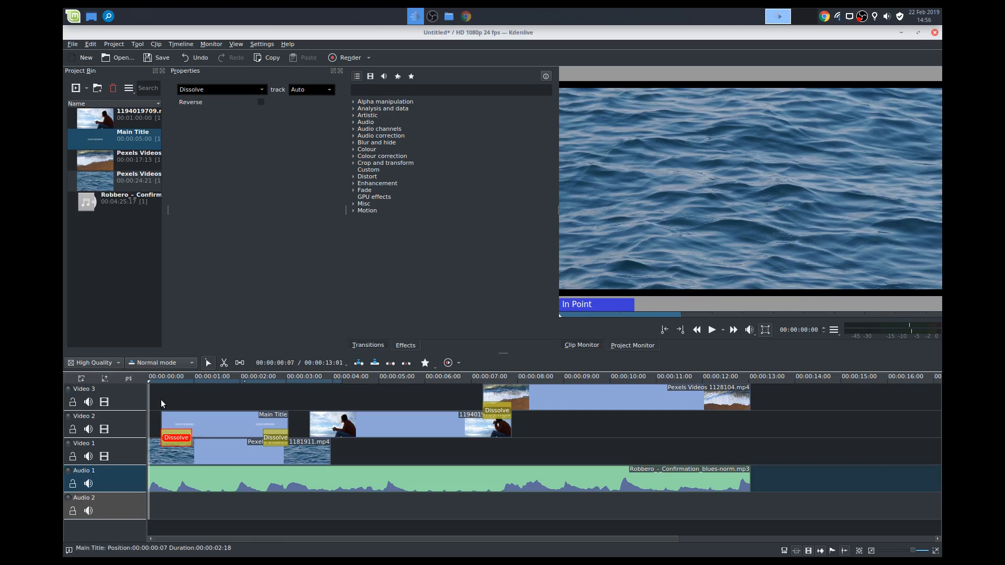
click(157, 377)
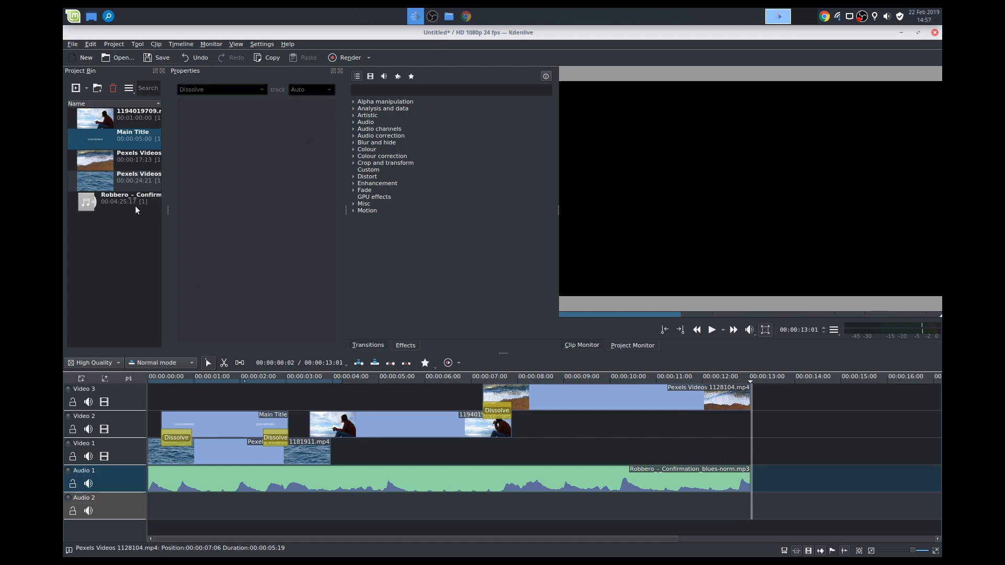
click(465, 15)
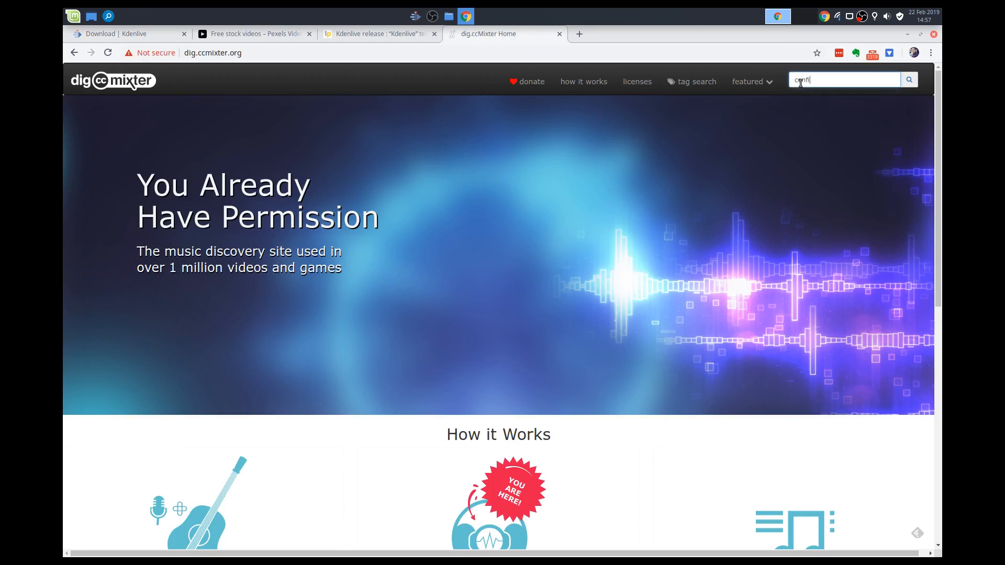
Step: Search dig.ccMixter for 'confirmation blues', open Robbero's download box, and copy its plain-text music credit
text(onfirmation blues)
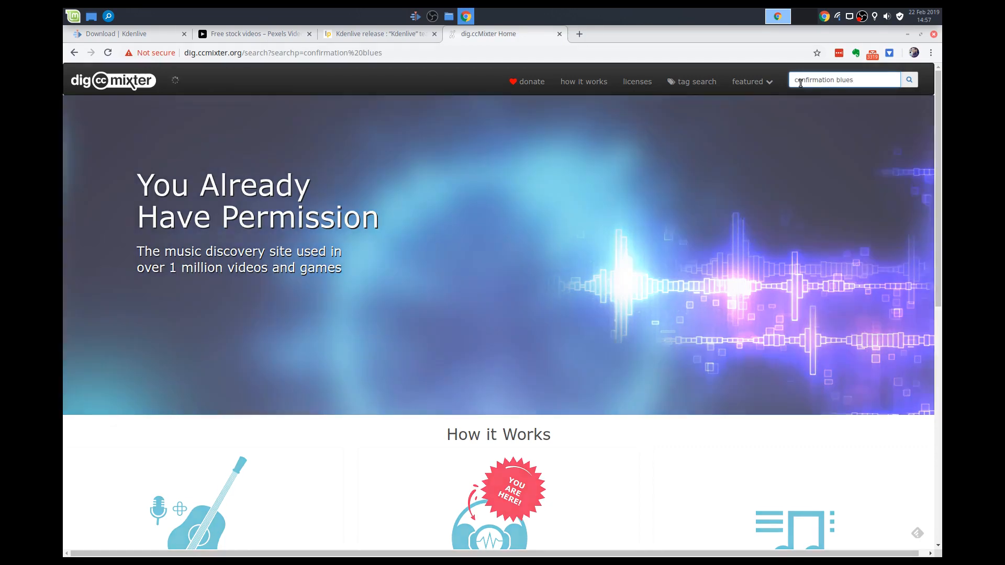
click(909, 80)
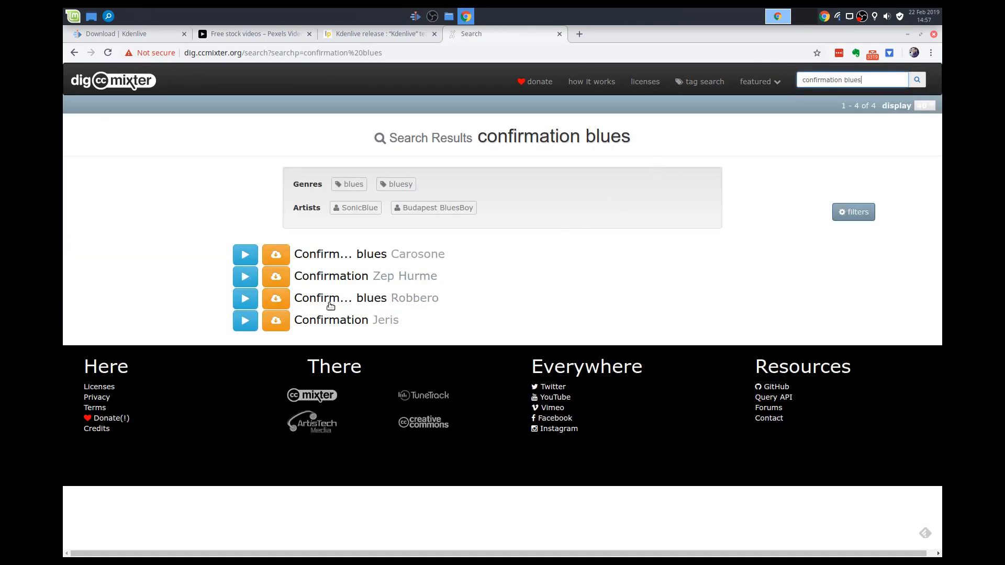
click(276, 297)
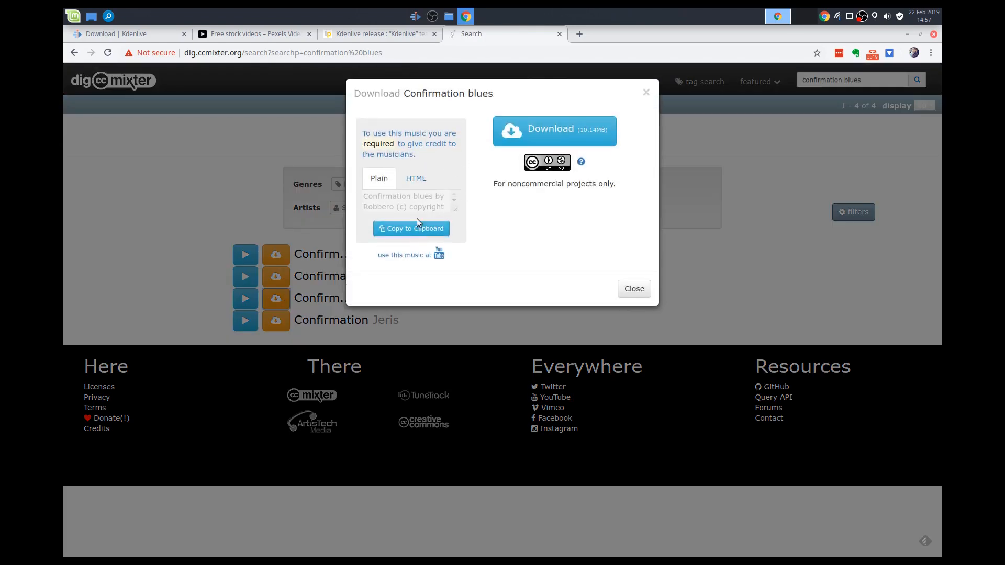
click(410, 229)
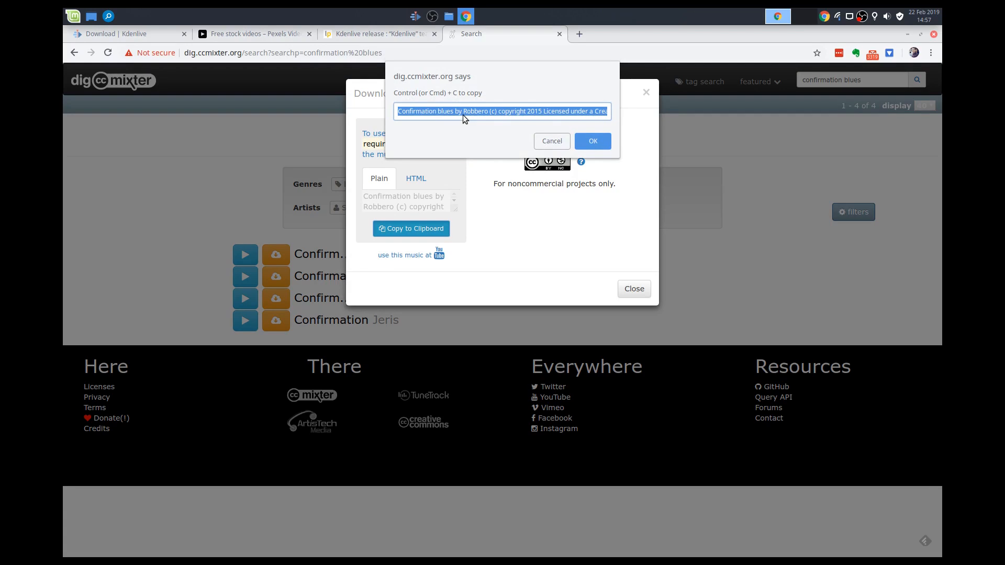
click(590, 141)
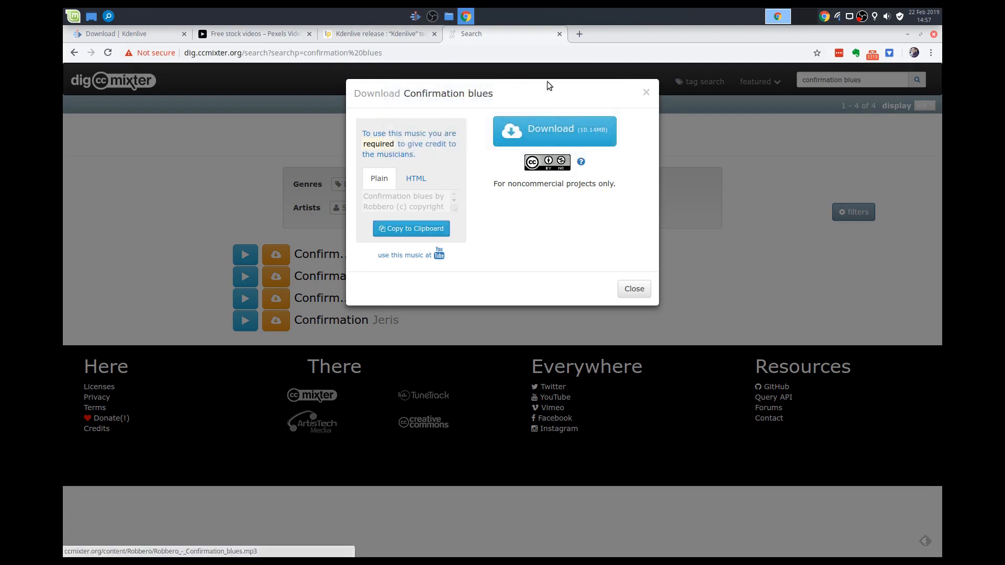
click(633, 289)
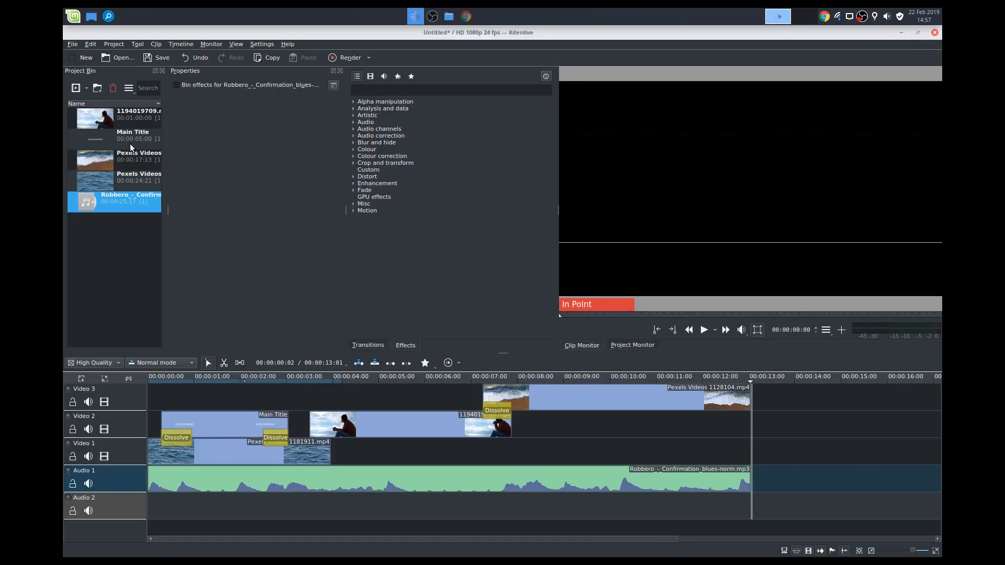
Step: Start a new title clip and enter the credit text 'Confirmation blues by Robbero (c) copyright' with year 24
click(114, 135)
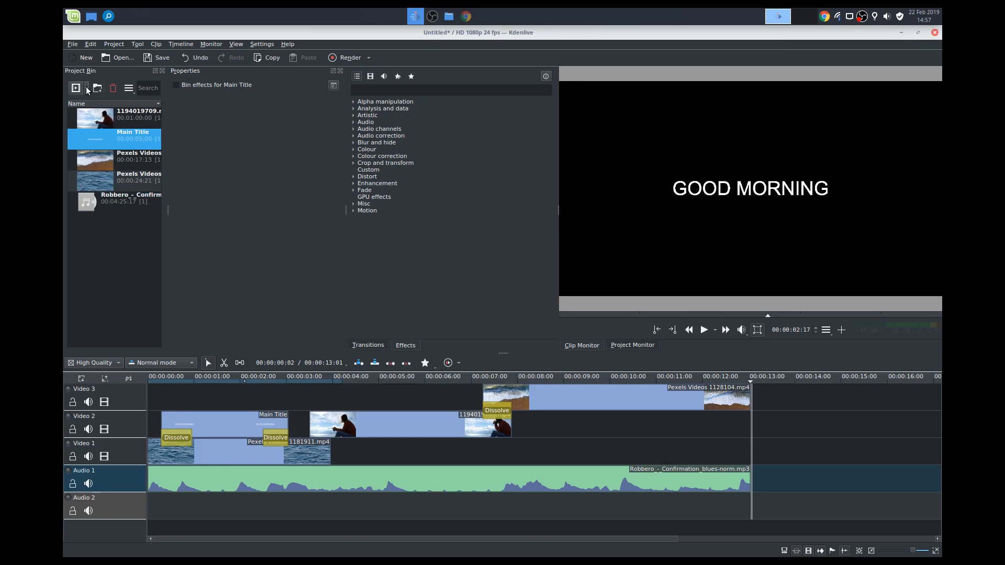
double_click(133, 135)
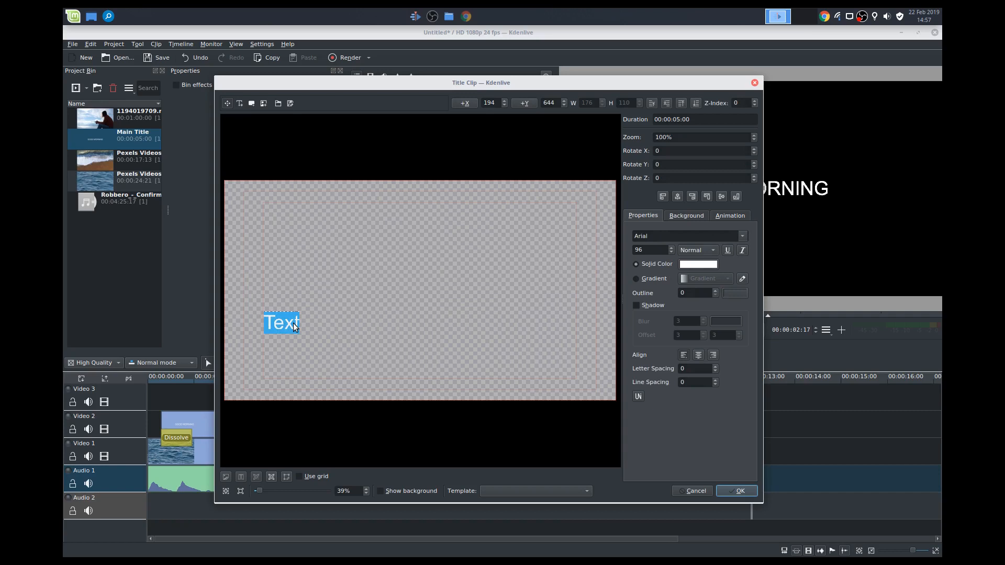
text(Confirmation blues by Robbero (c) copyright)
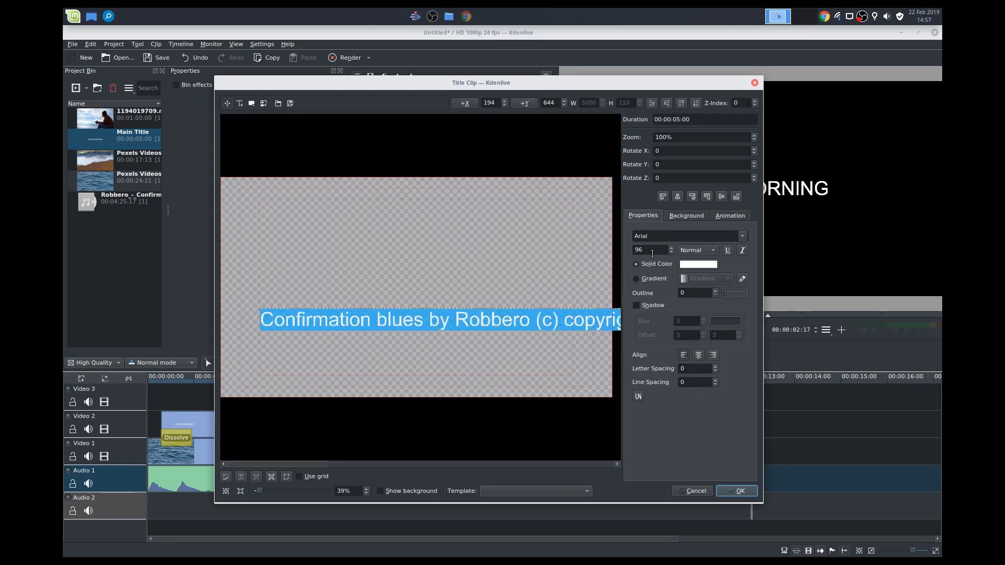
text(24)
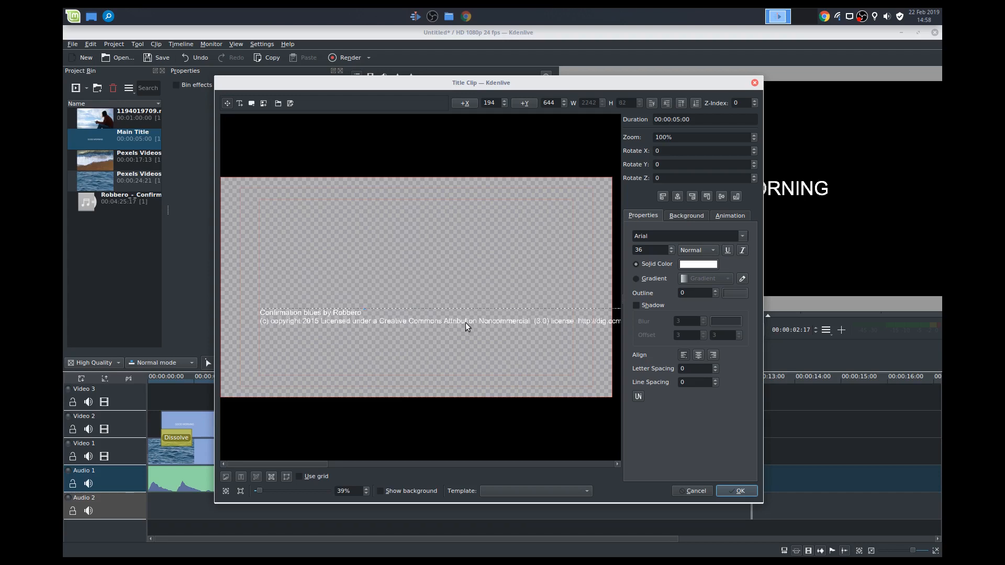
Step: Add 'Credits' after 'Music' as the heading and move the text block to the lower-left of the frame
double_click(504, 320)
text(Music)
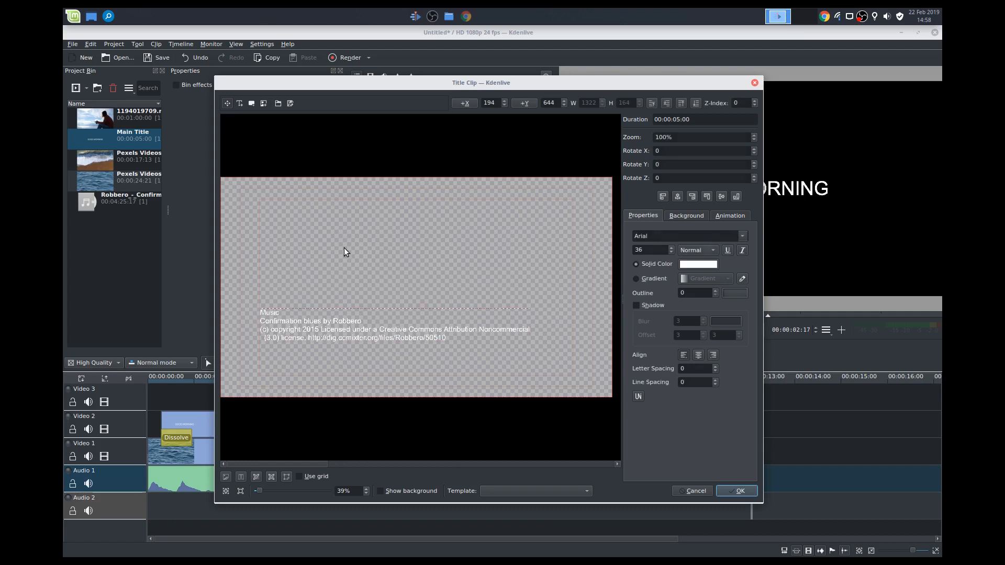
text(Credits)
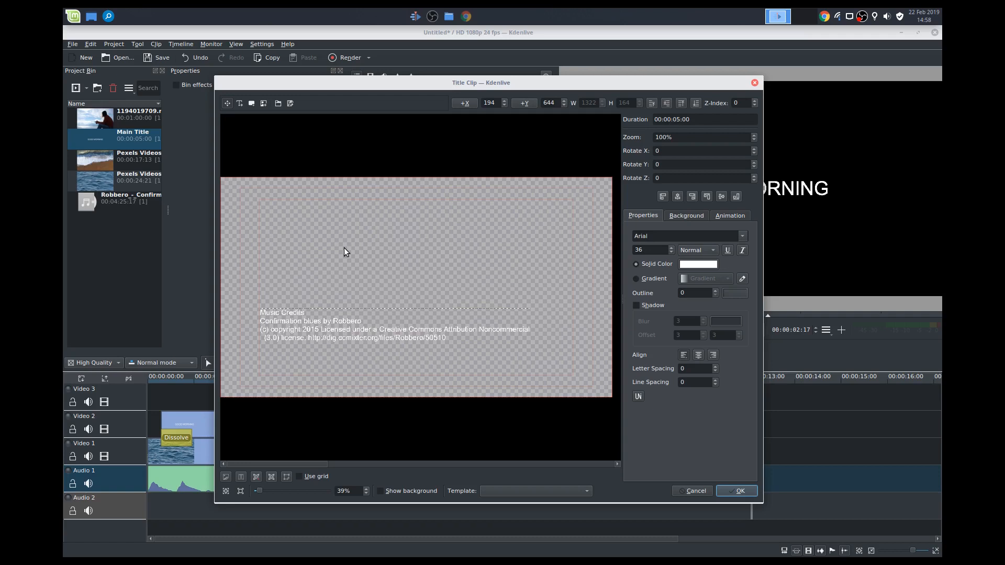
mouse_move(270, 341)
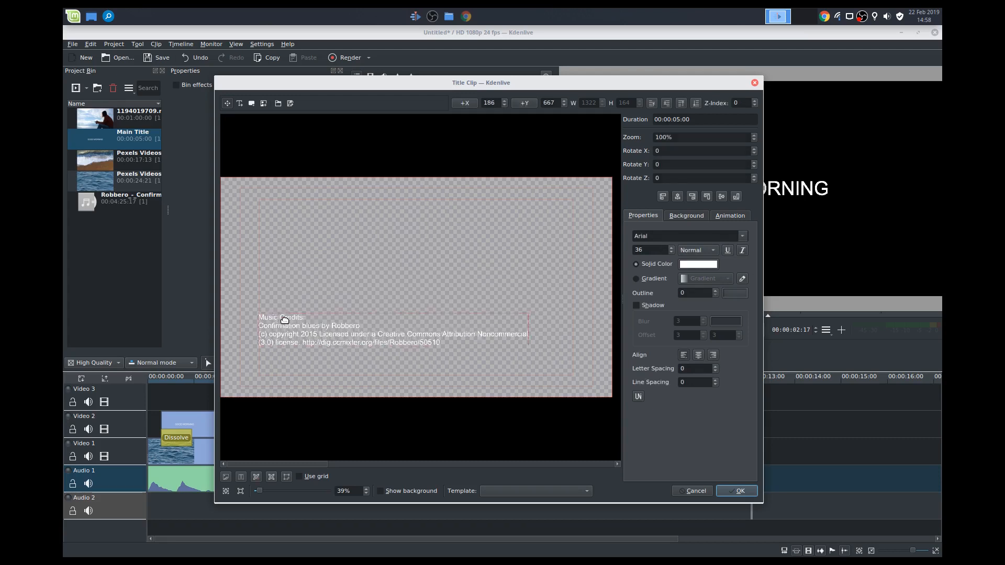
drag(281, 329, 269, 366)
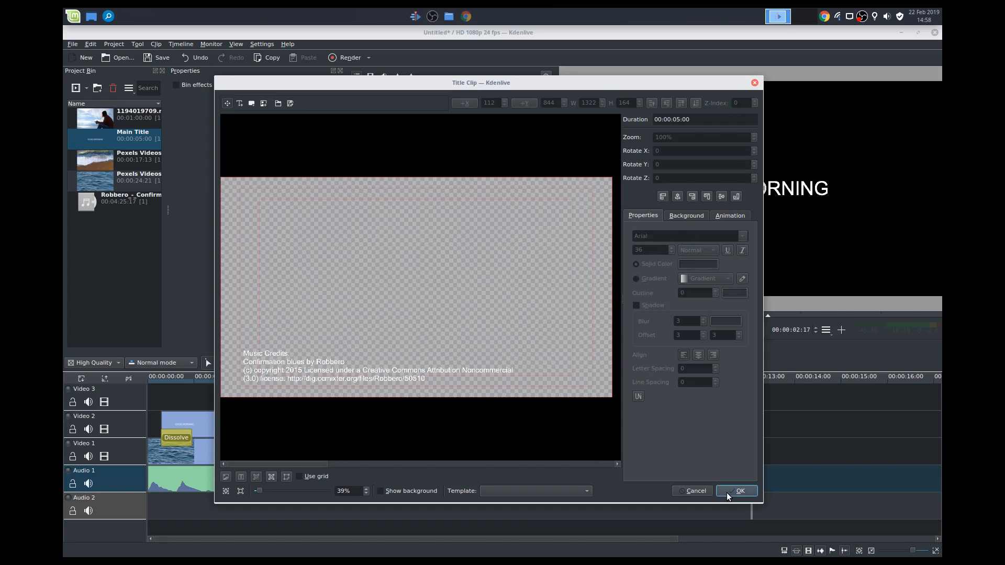
Step: Save the credits title, drop the Music Credit clip onto the timeline, and insert a new Video 4 track
click(738, 490)
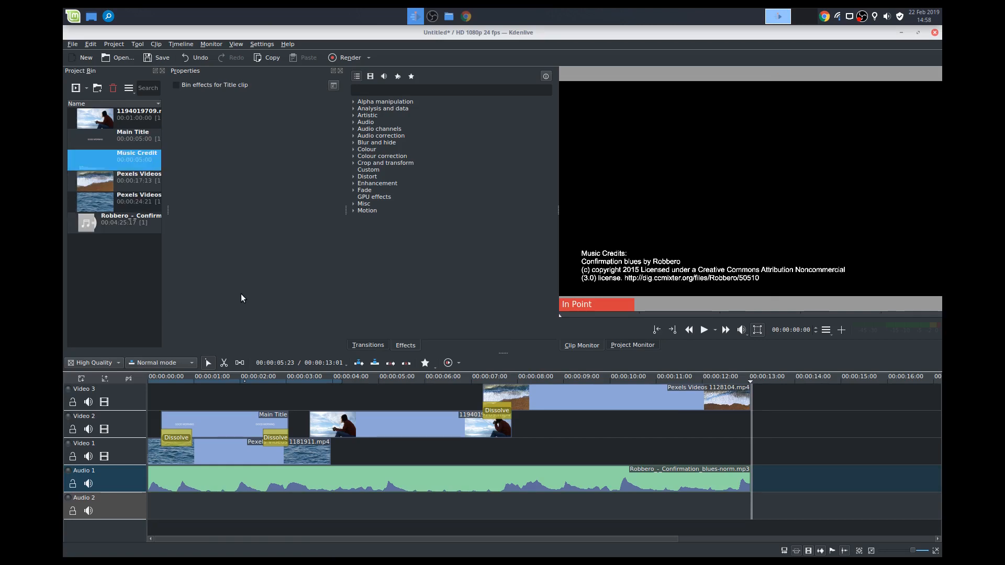
drag(114, 159, 750, 426)
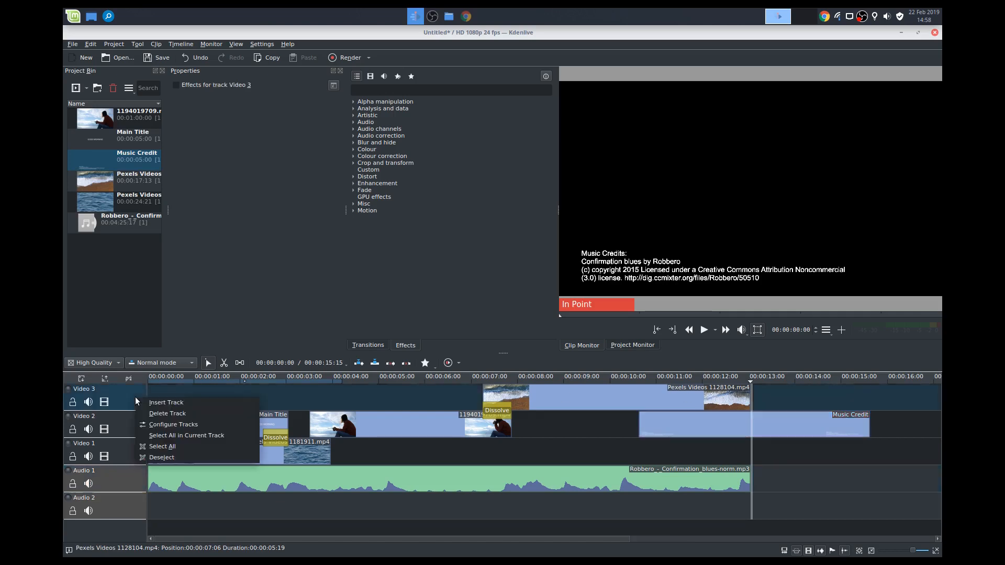
click(166, 402)
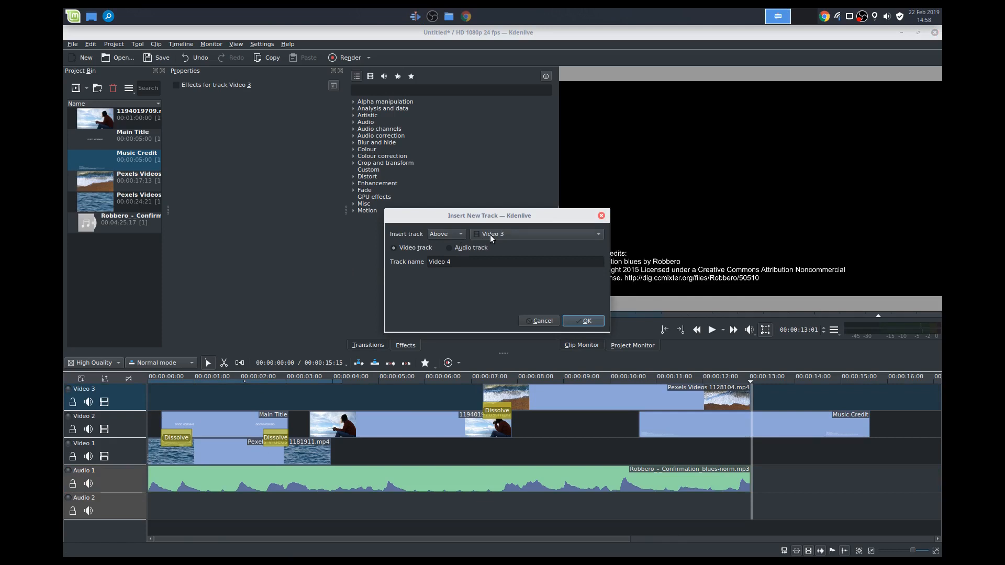
click(582, 321)
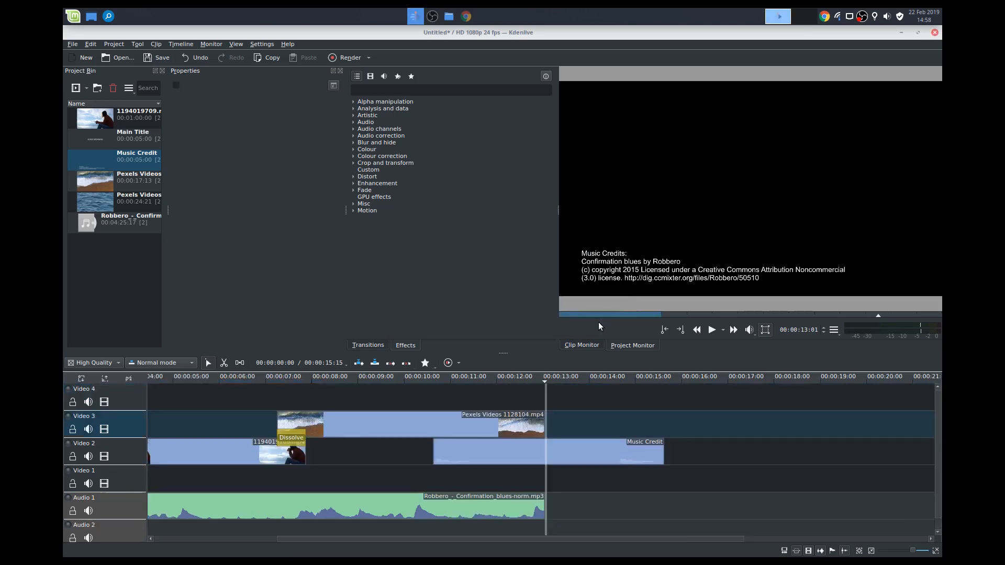
Step: Move the Music Credit clip onto Video 4 over the ending and add a dissolve beneath it
click(577, 453)
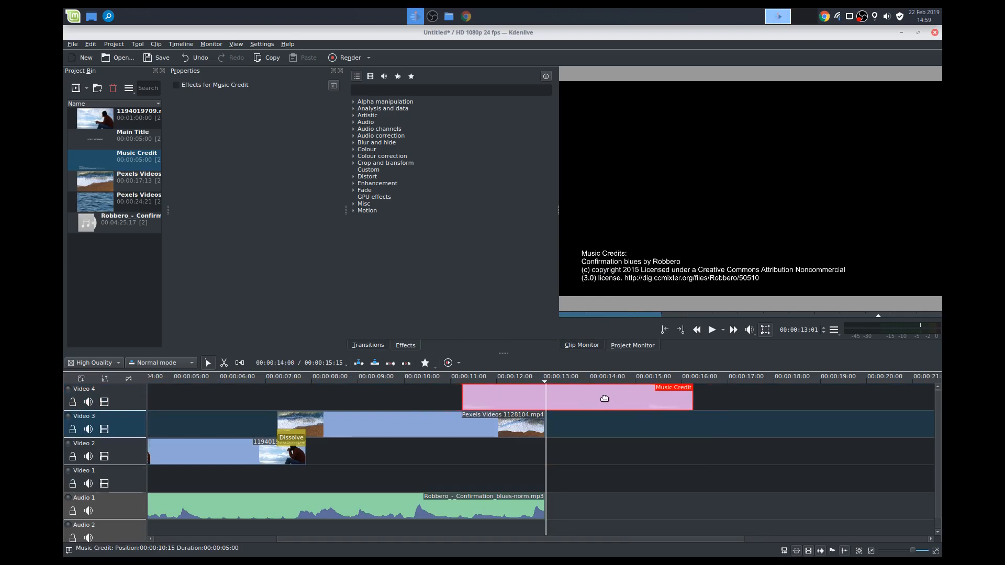
drag(691, 398, 596, 401)
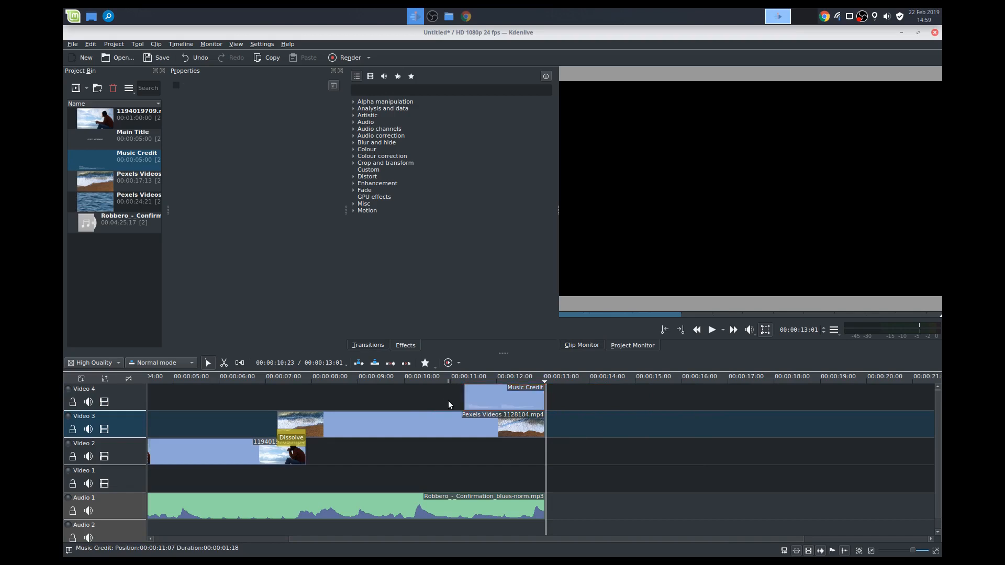
click(504, 396)
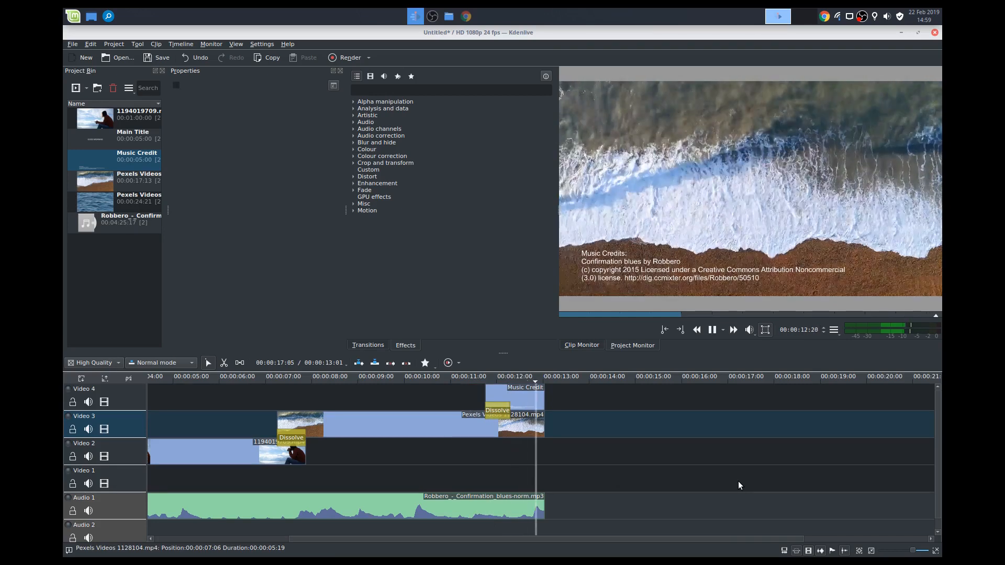
click(510, 388)
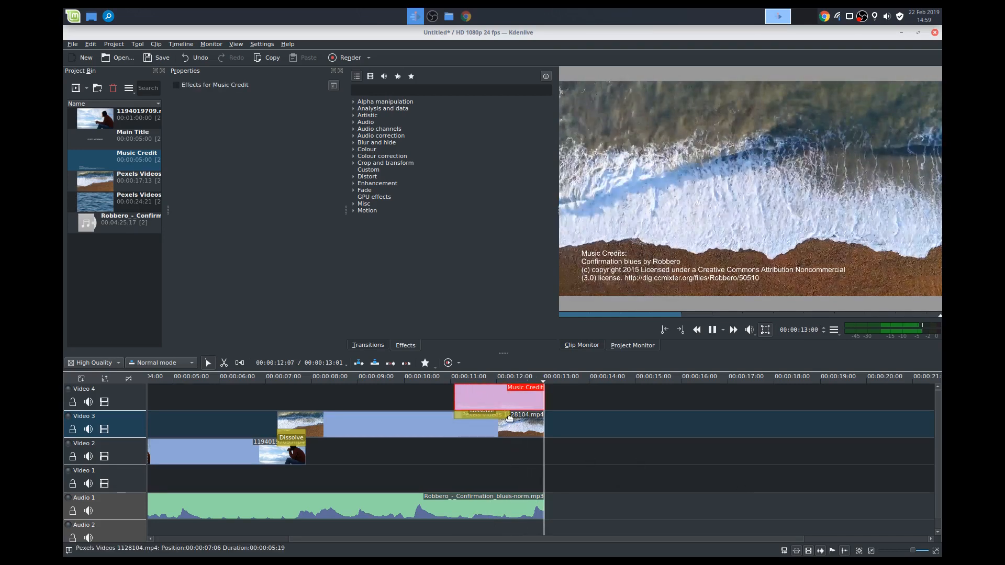
click(467, 410)
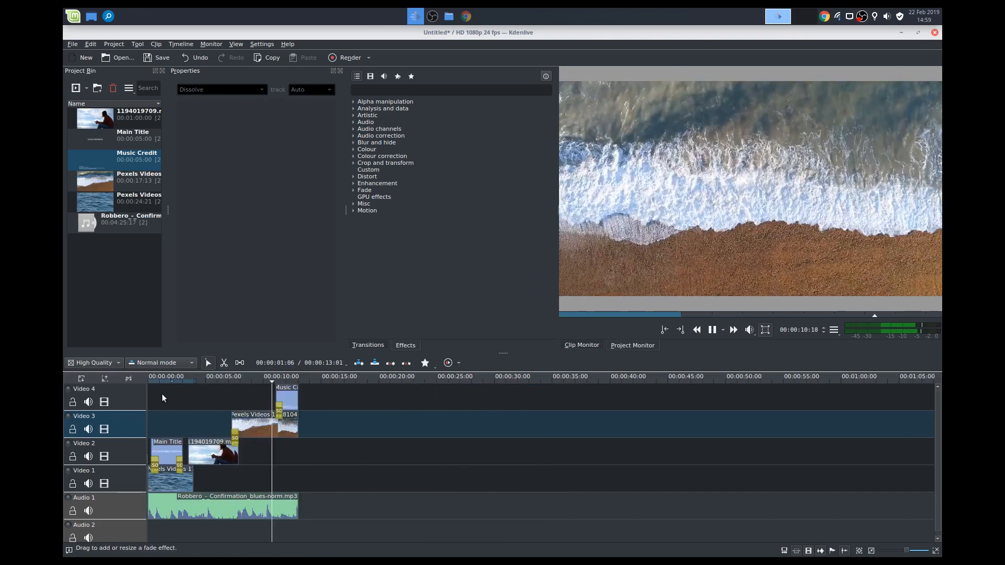
click(159, 375)
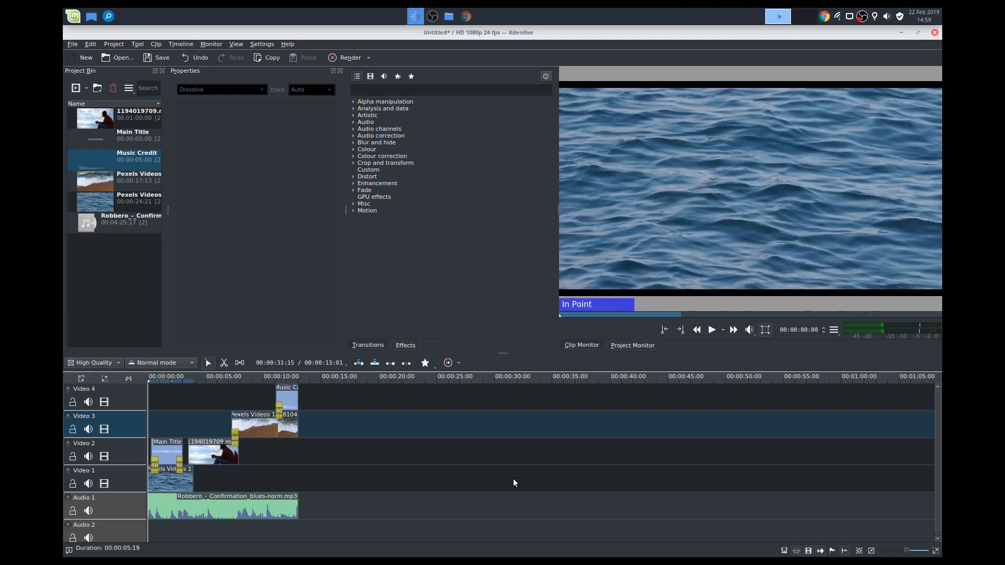
click(710, 330)
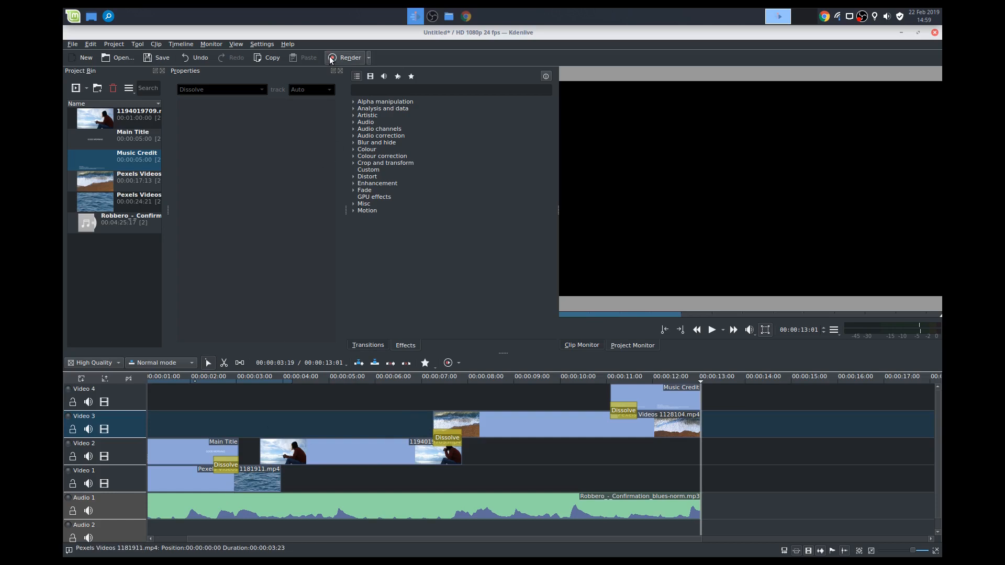
mouse_move(349, 58)
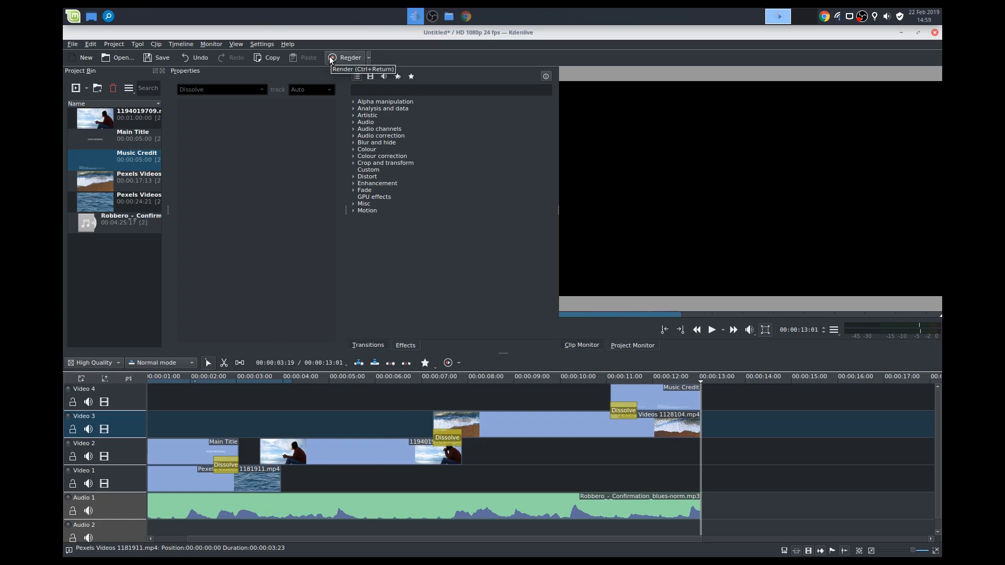
Step: Choose MP4 (H264/AAC) as the render format with More options shown
click(346, 57)
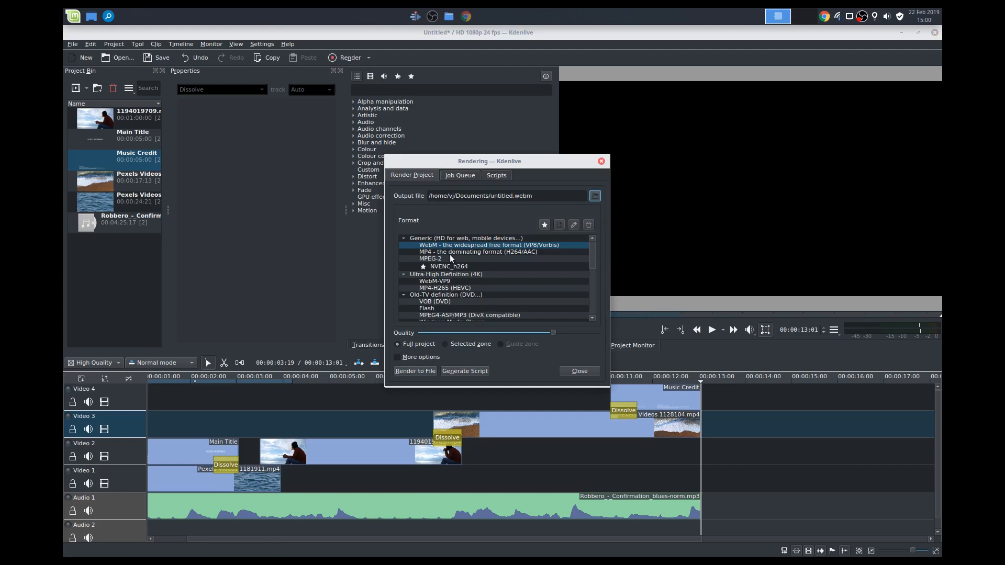
click(477, 251)
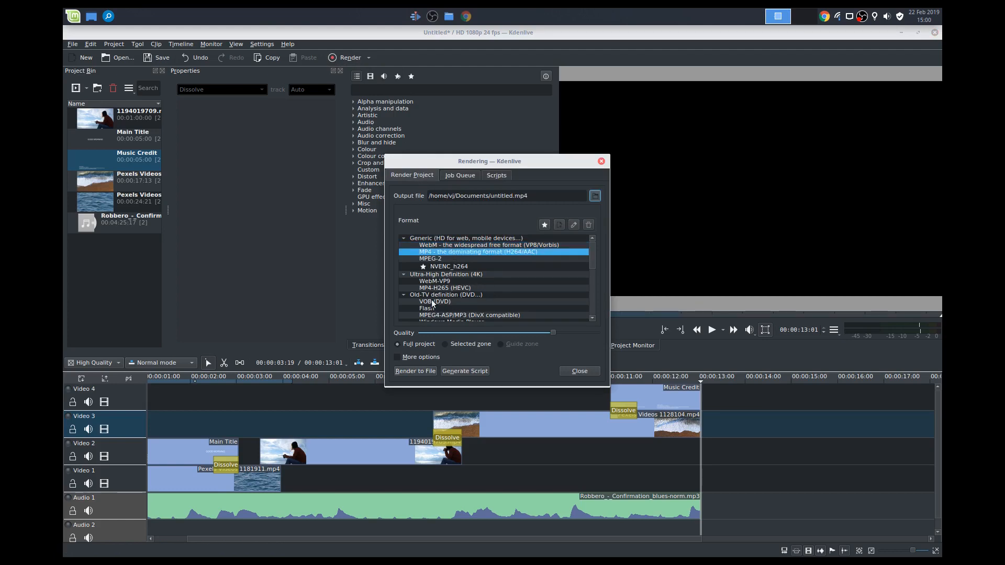
mouse_move(401, 347)
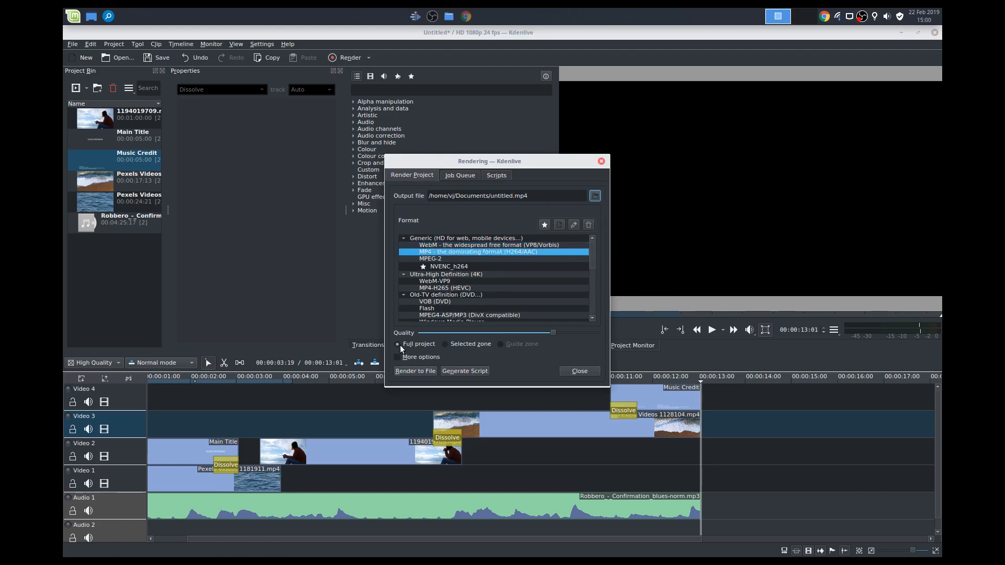
click(398, 357)
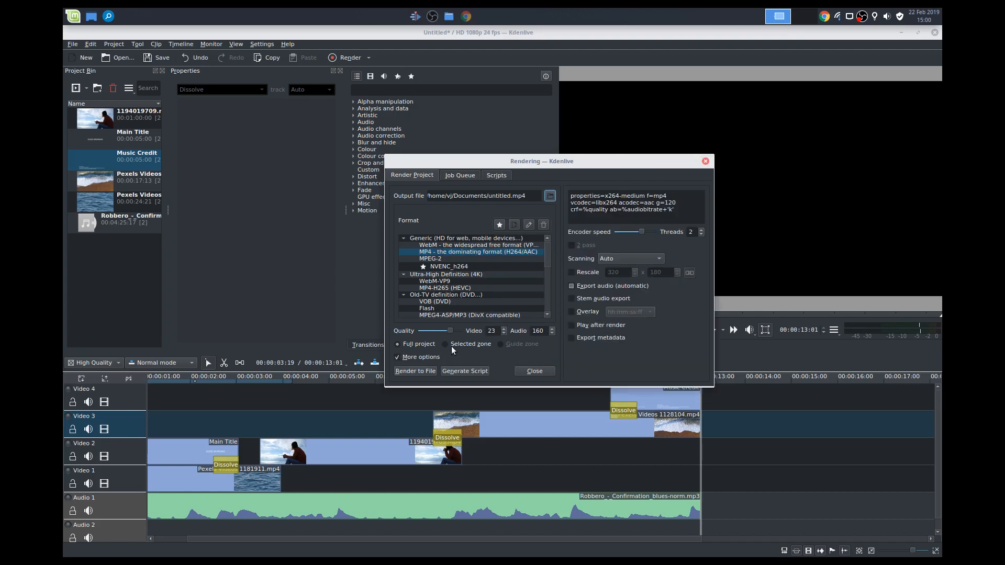
mouse_move(453, 331)
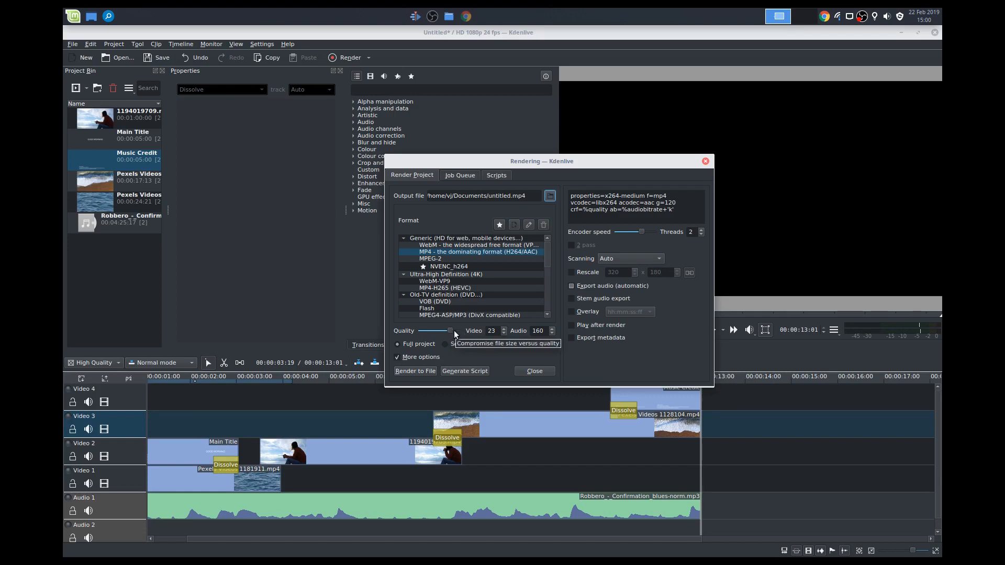
mouse_move(481, 362)
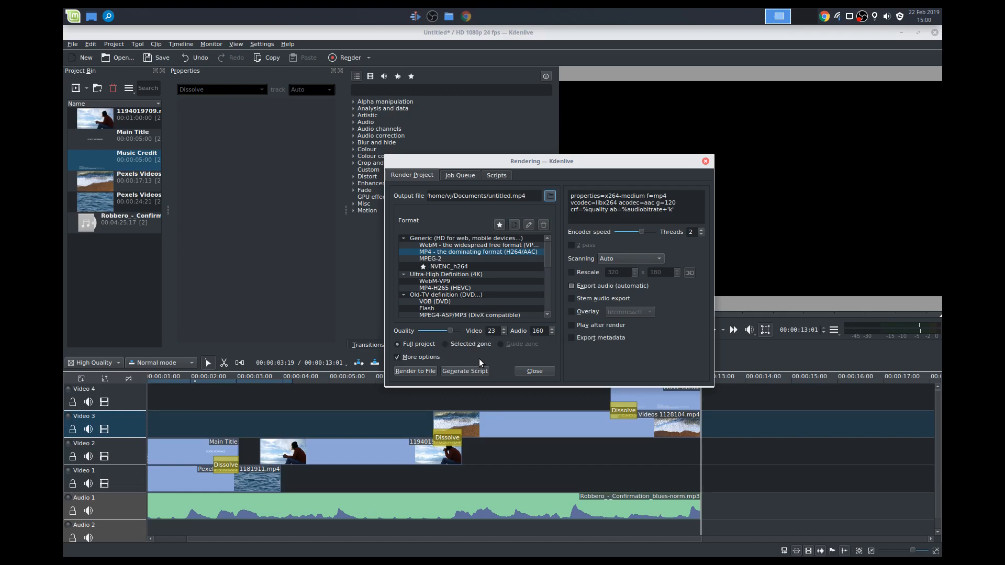
mouse_move(577, 356)
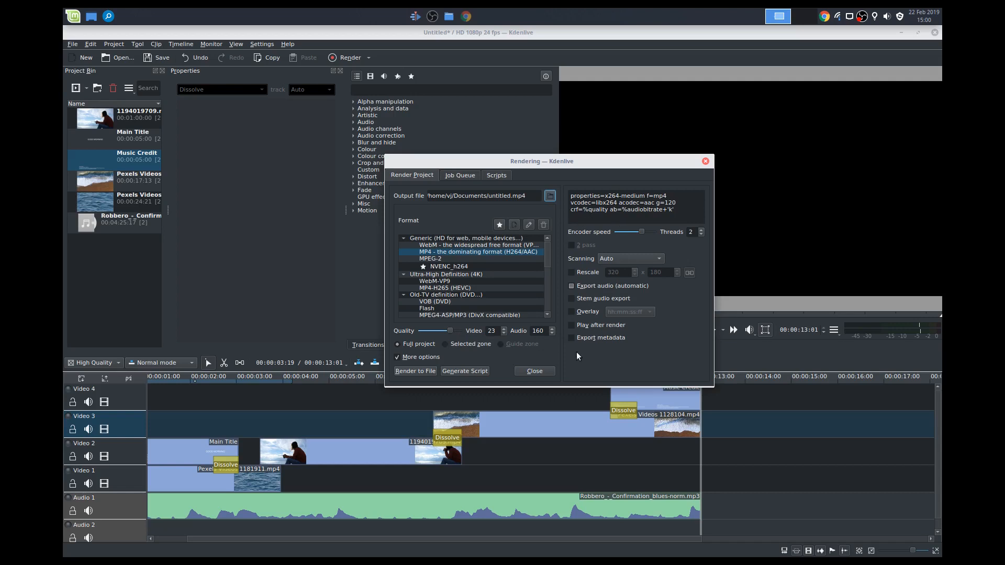
mouse_move(549, 196)
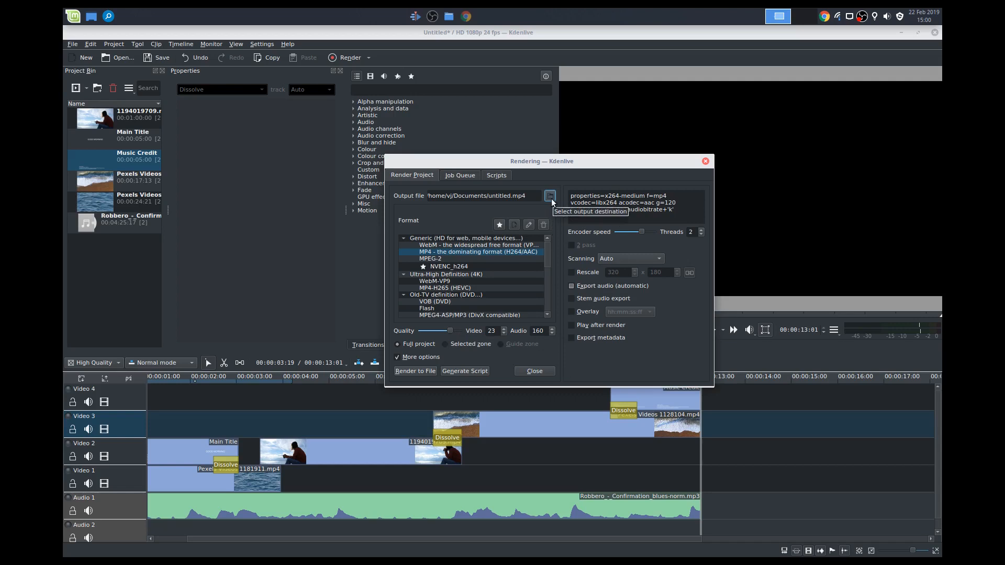
Step: Save the output as Good-morning.mp4 in Downloads/Demo and start rendering to file
click(549, 196)
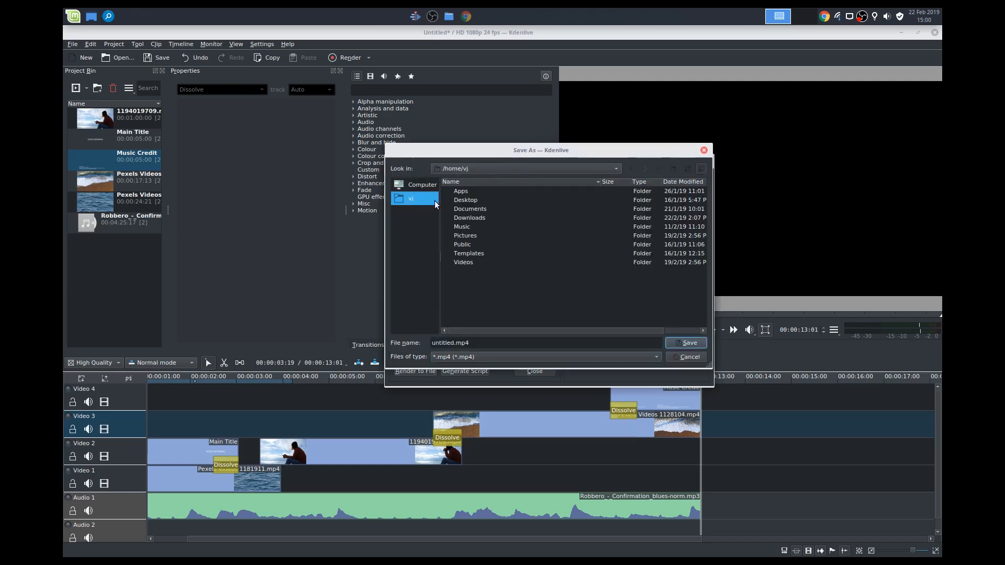
double_click(469, 218)
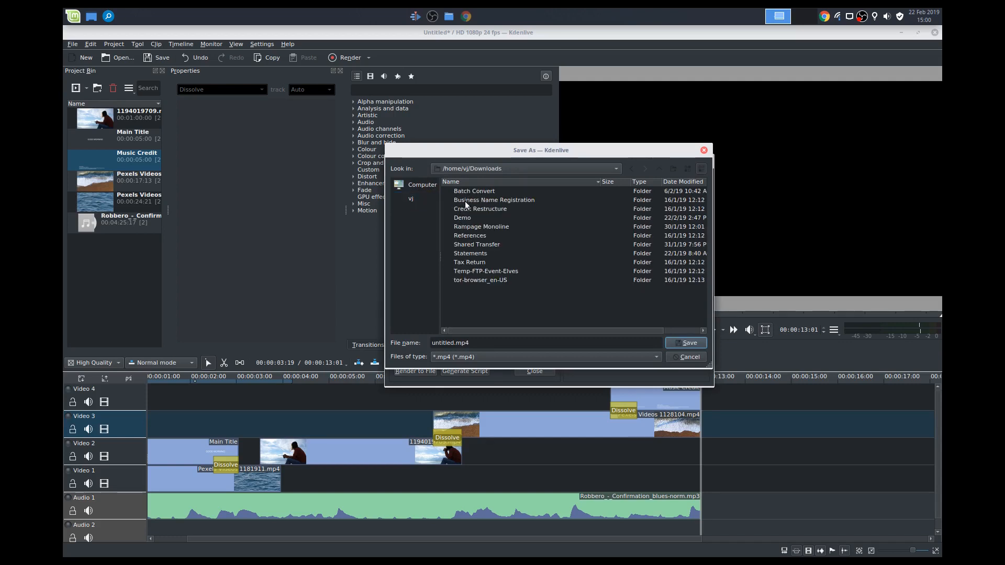
double_click(461, 218)
text(Good-morning)
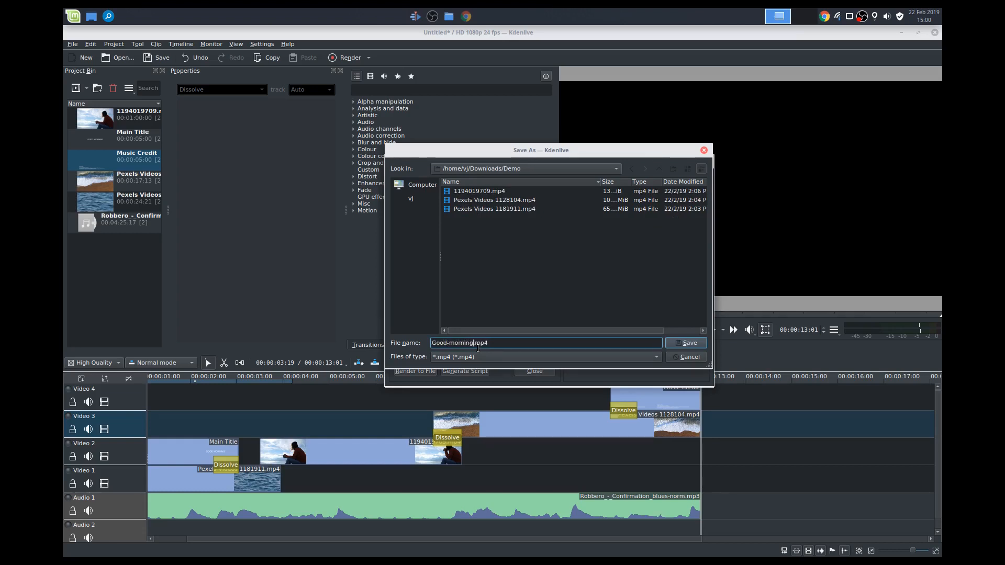
click(684, 343)
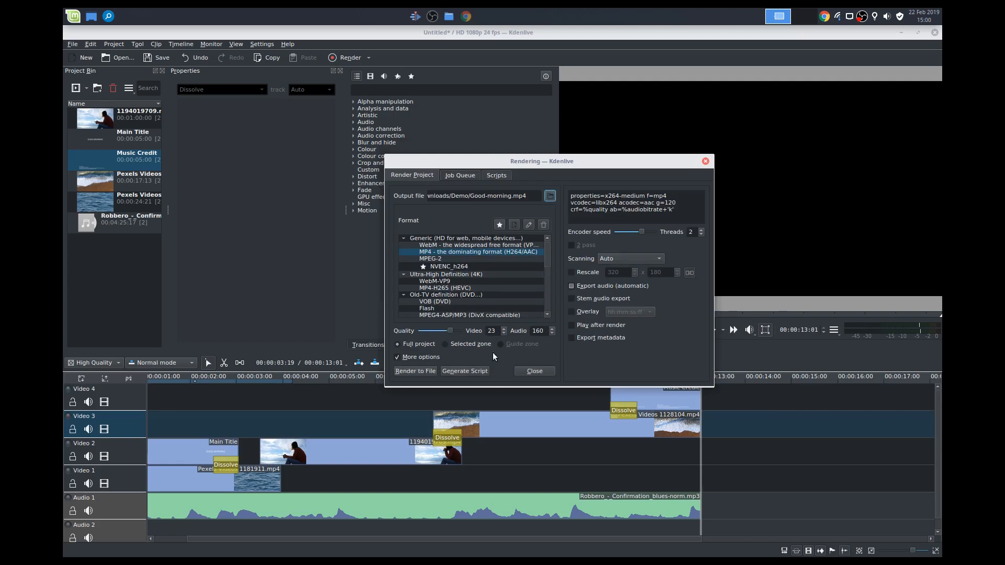
click(414, 371)
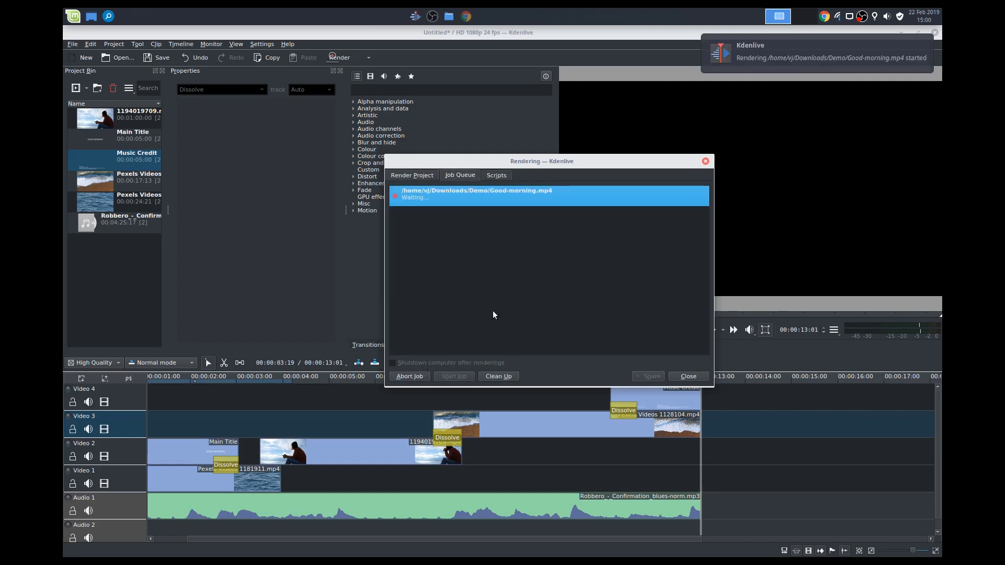